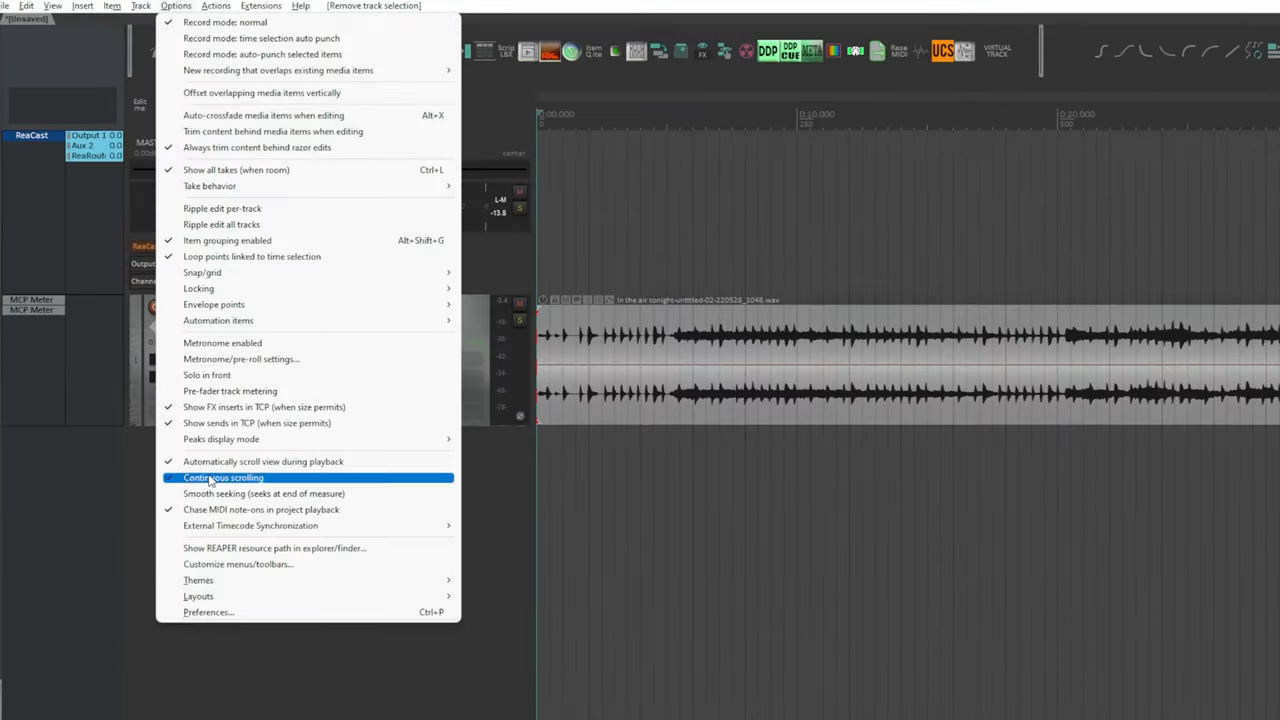
pyautogui.moveTo(232, 612)
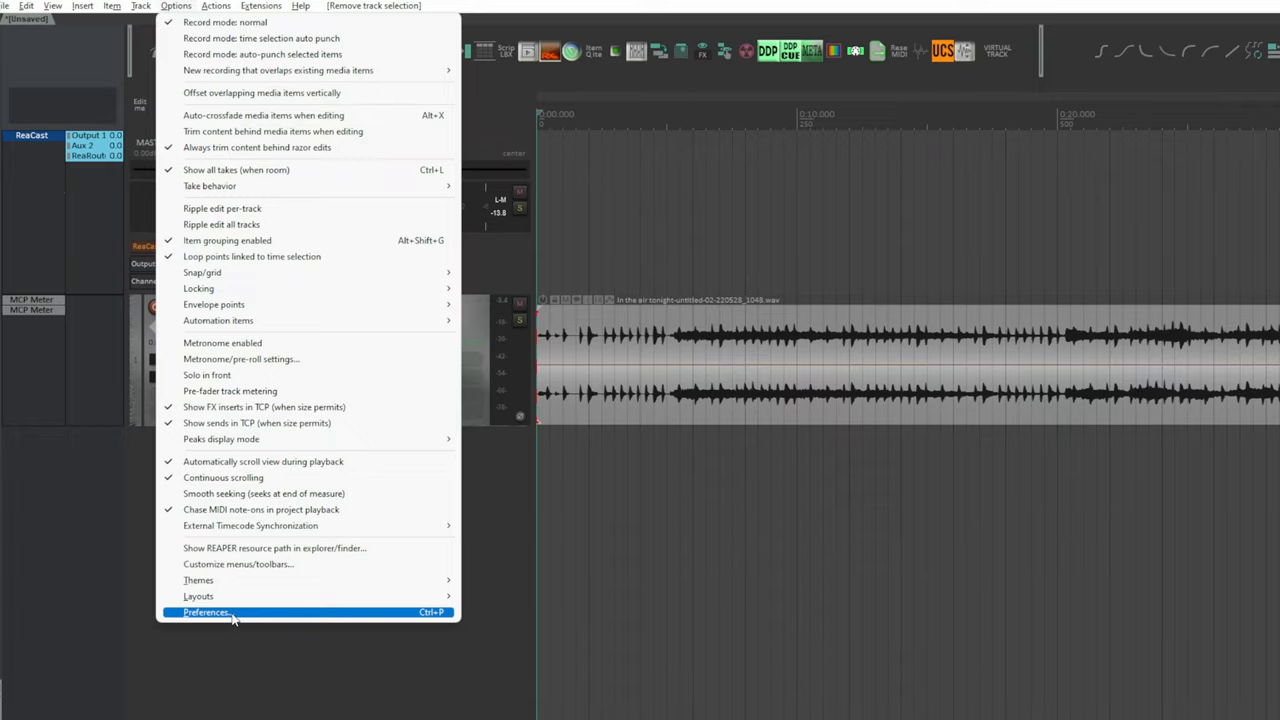
# Open REAPER Preferences on the Control/OSC/web page.
pyautogui.click(205, 612)
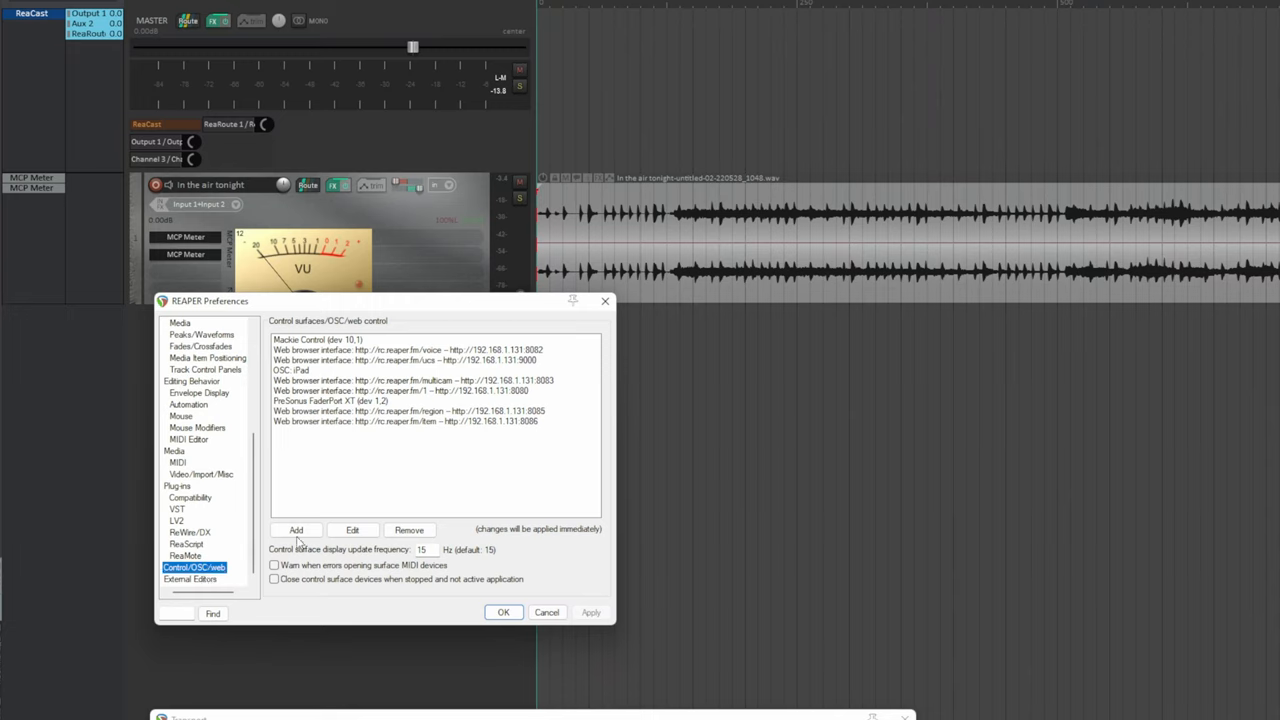
# Add a new control surface and set its mode to Web browser interface.
pyautogui.click(295, 530)
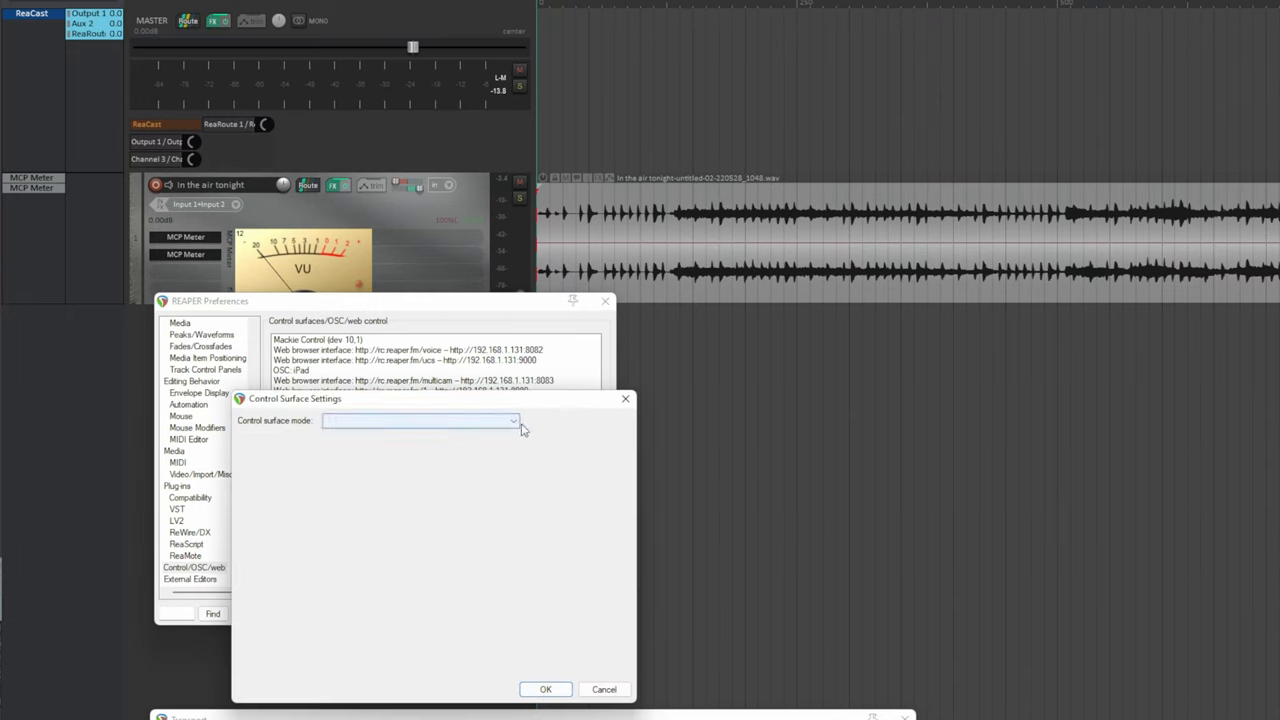
pyautogui.click(513, 420)
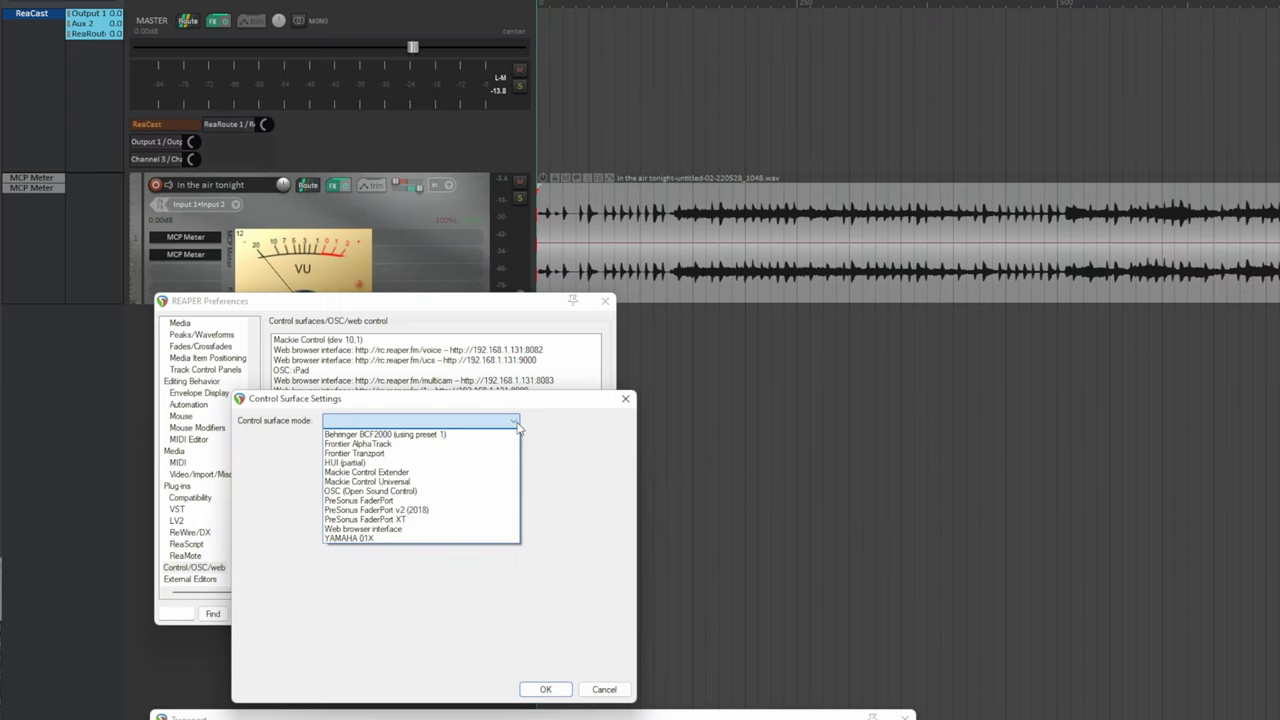
pyautogui.click(362, 528)
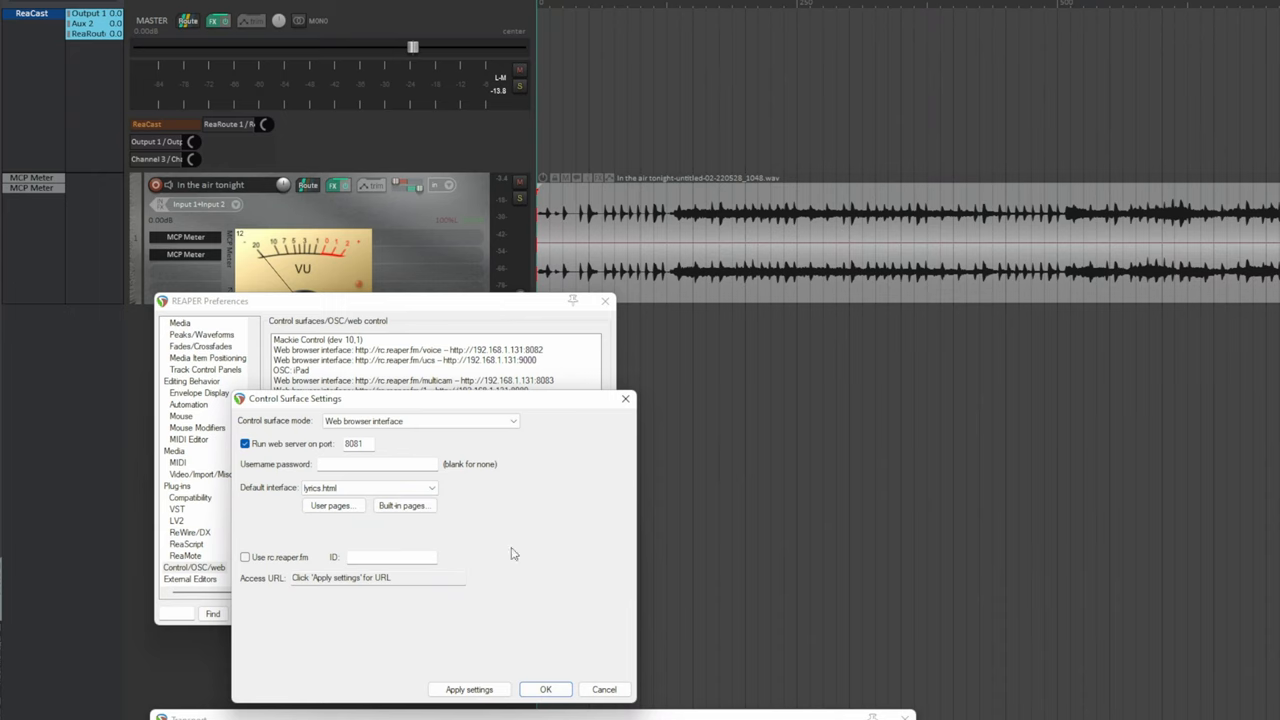
pyautogui.click(390, 463)
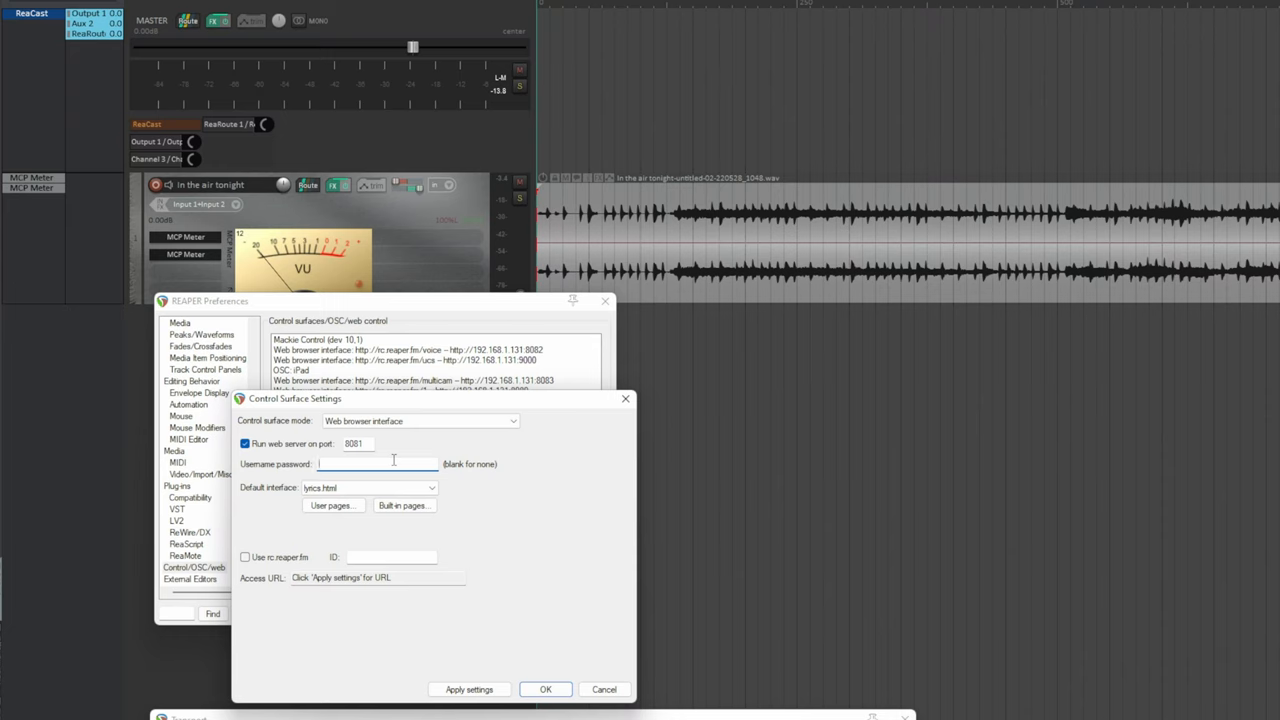
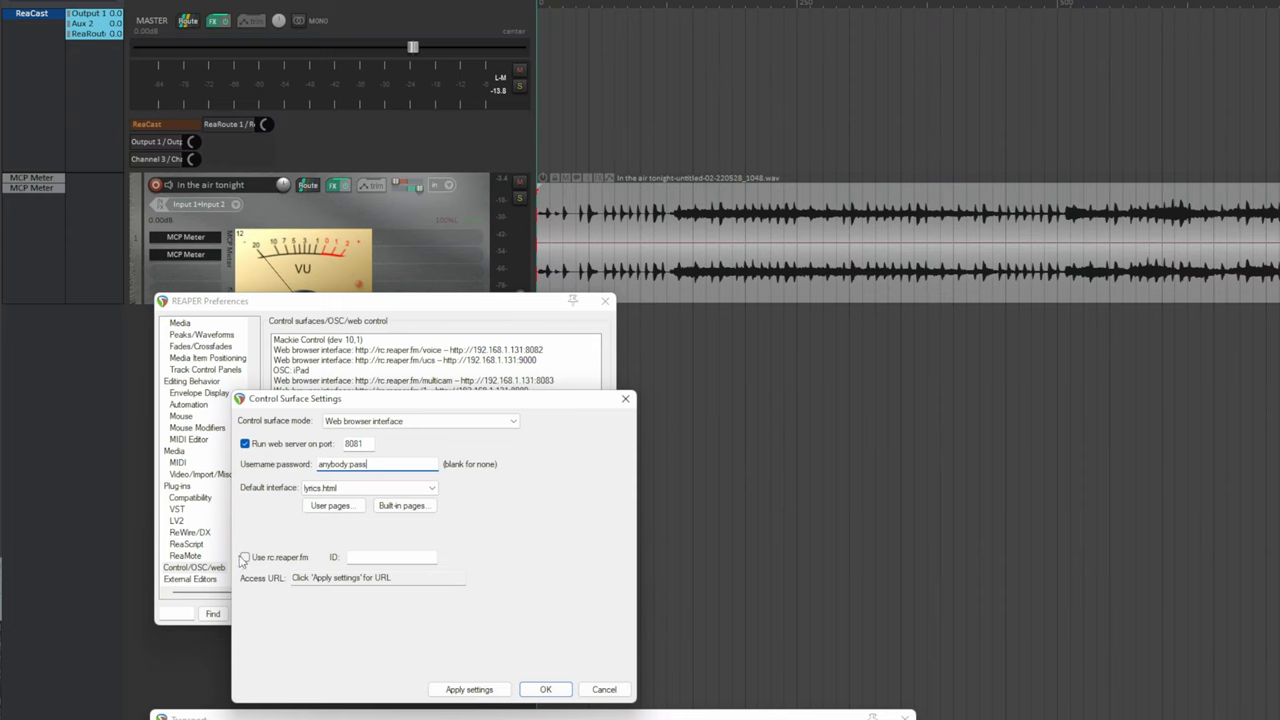
pyautogui.click(244, 557)
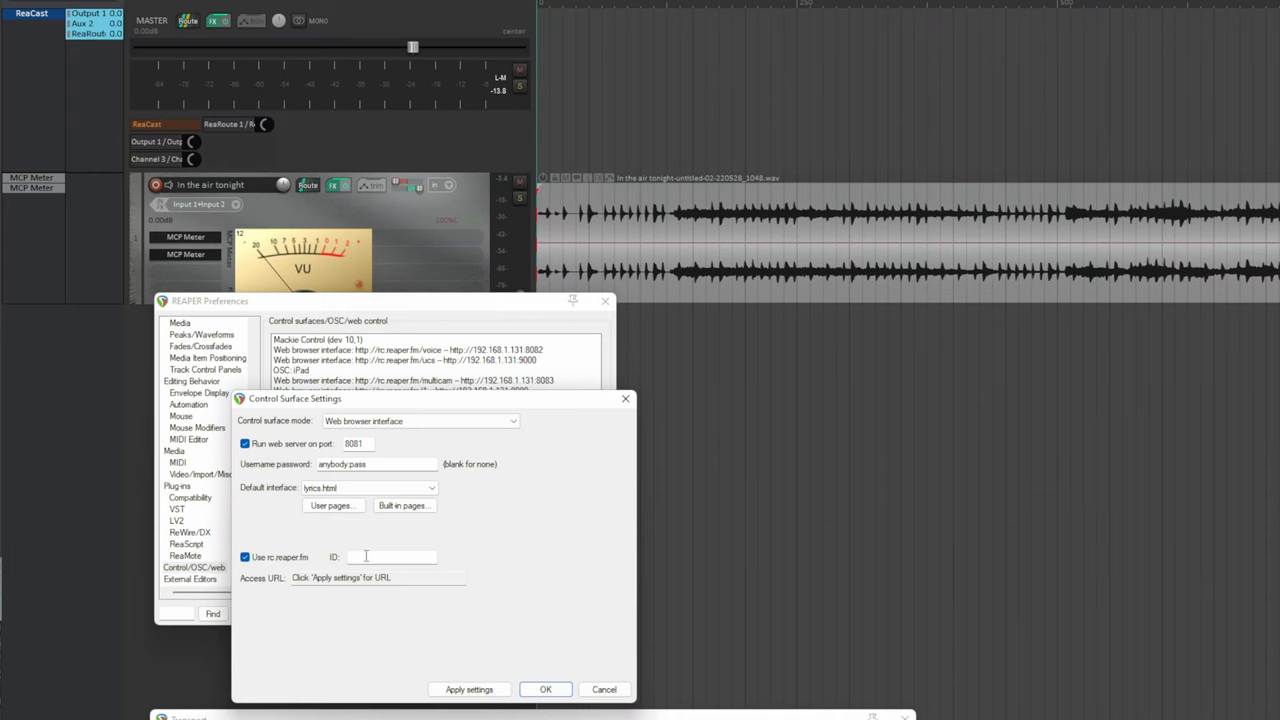
pyautogui.click(390, 557)
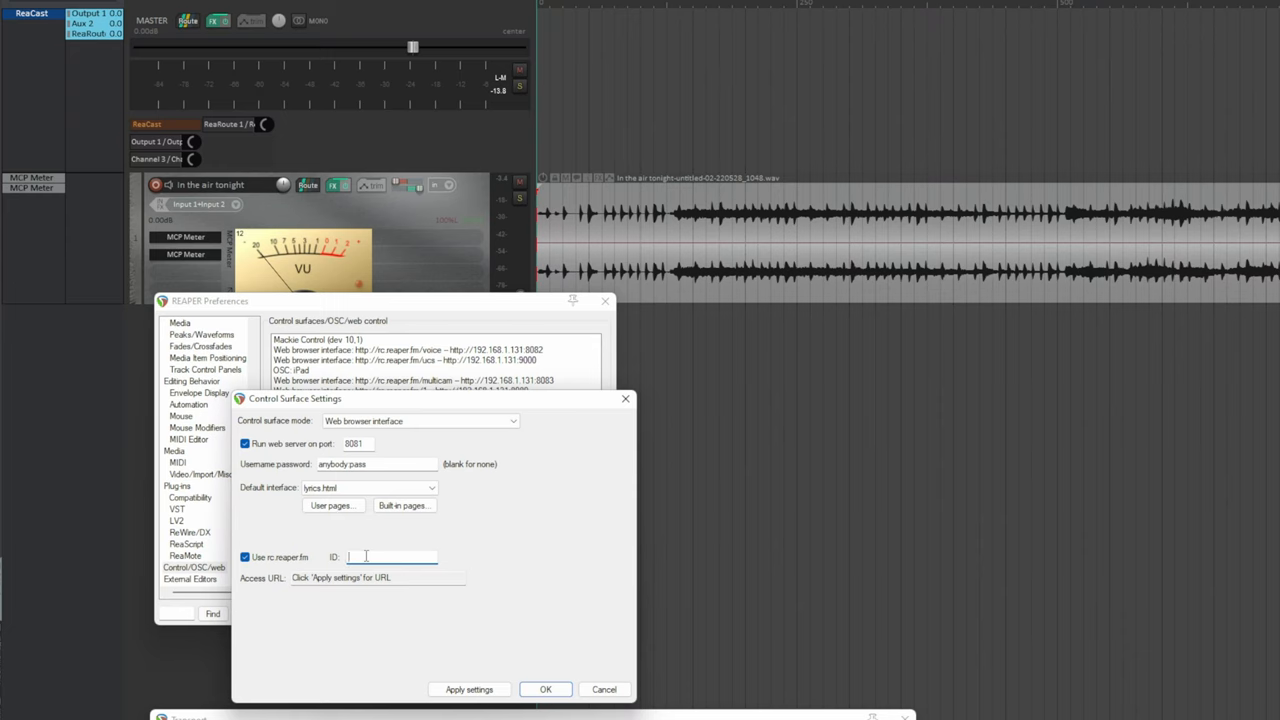
pyautogui.write('lyrics')
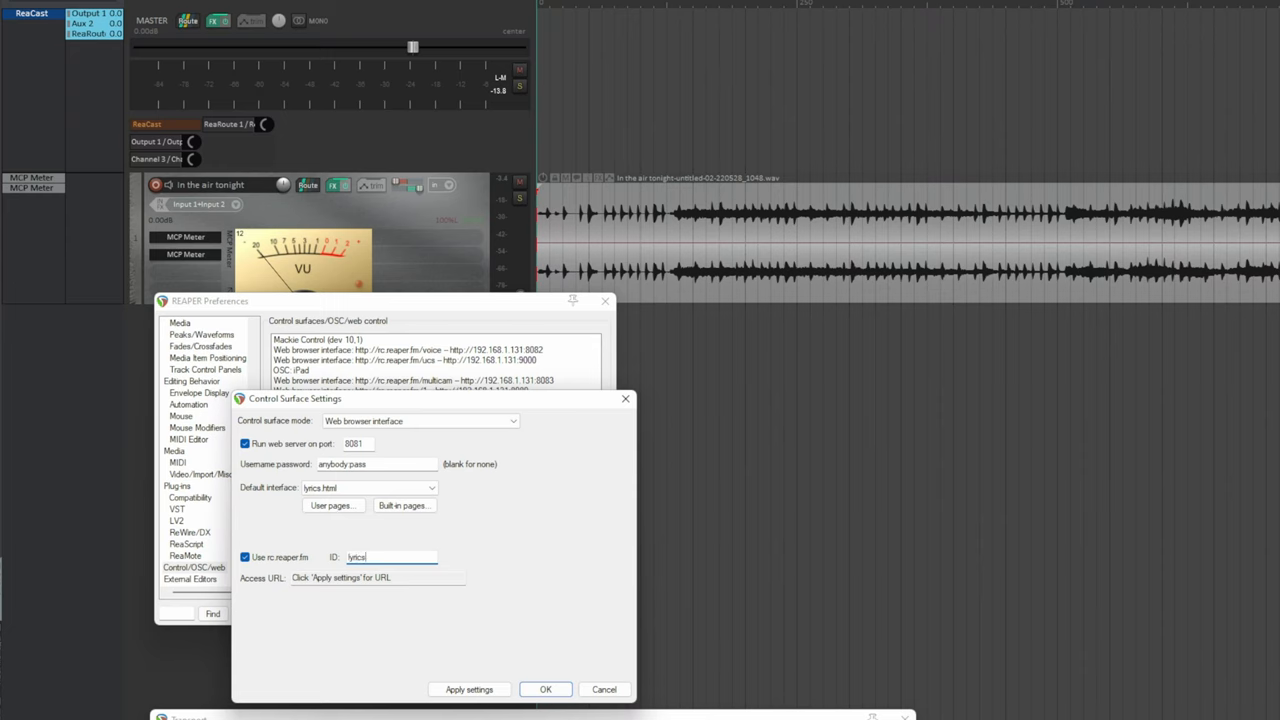
pyautogui.click(468, 689)
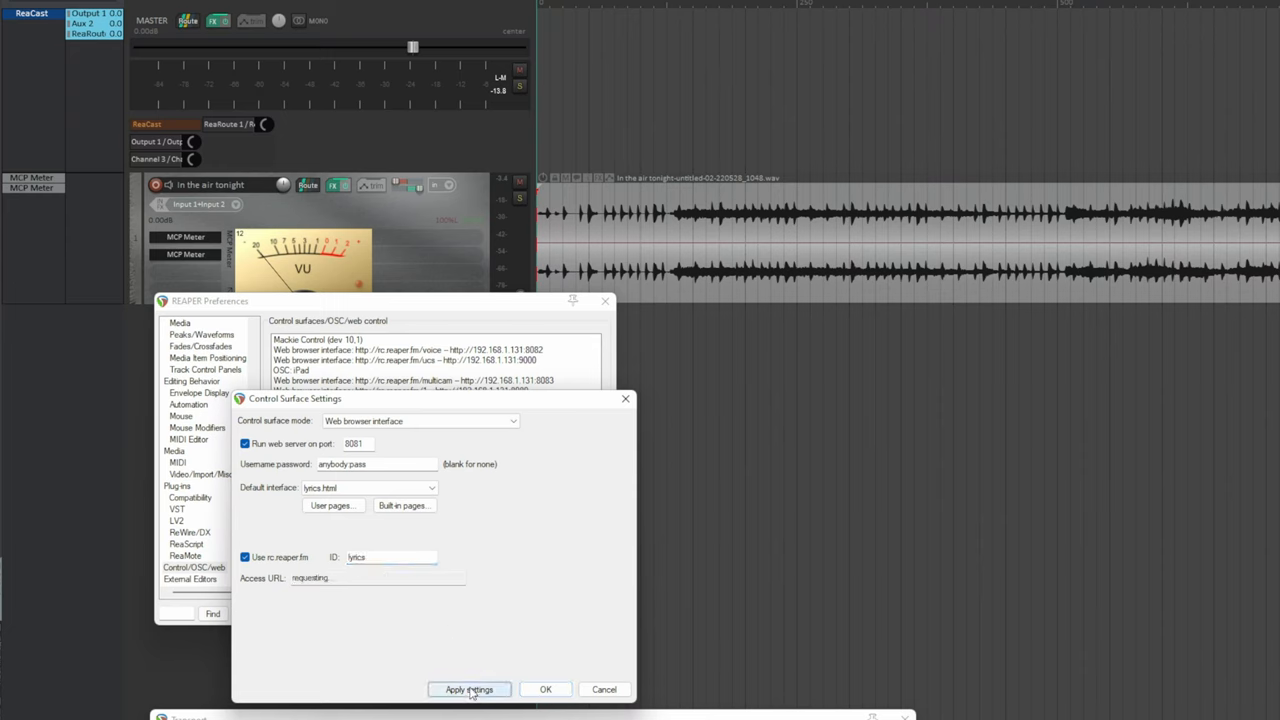
pyautogui.click(469, 689)
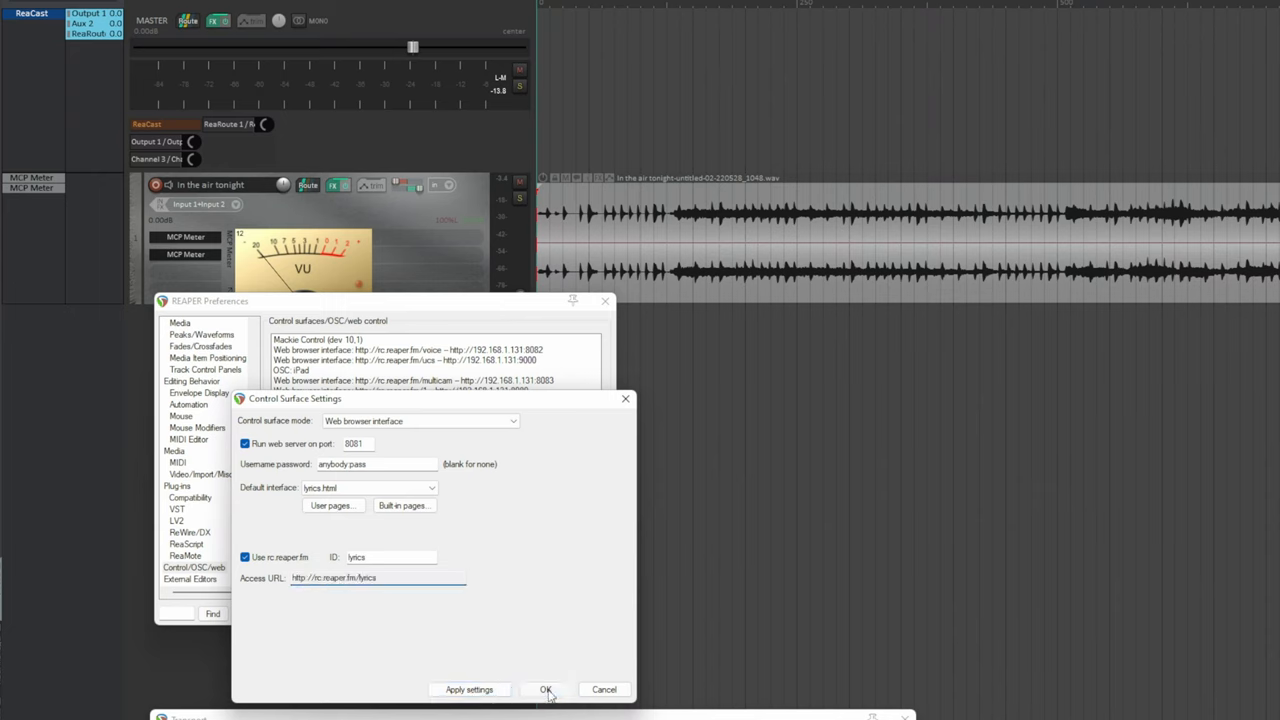
# Confirm the port-8081 web browser interface settings with OK.
pyautogui.click(546, 689)
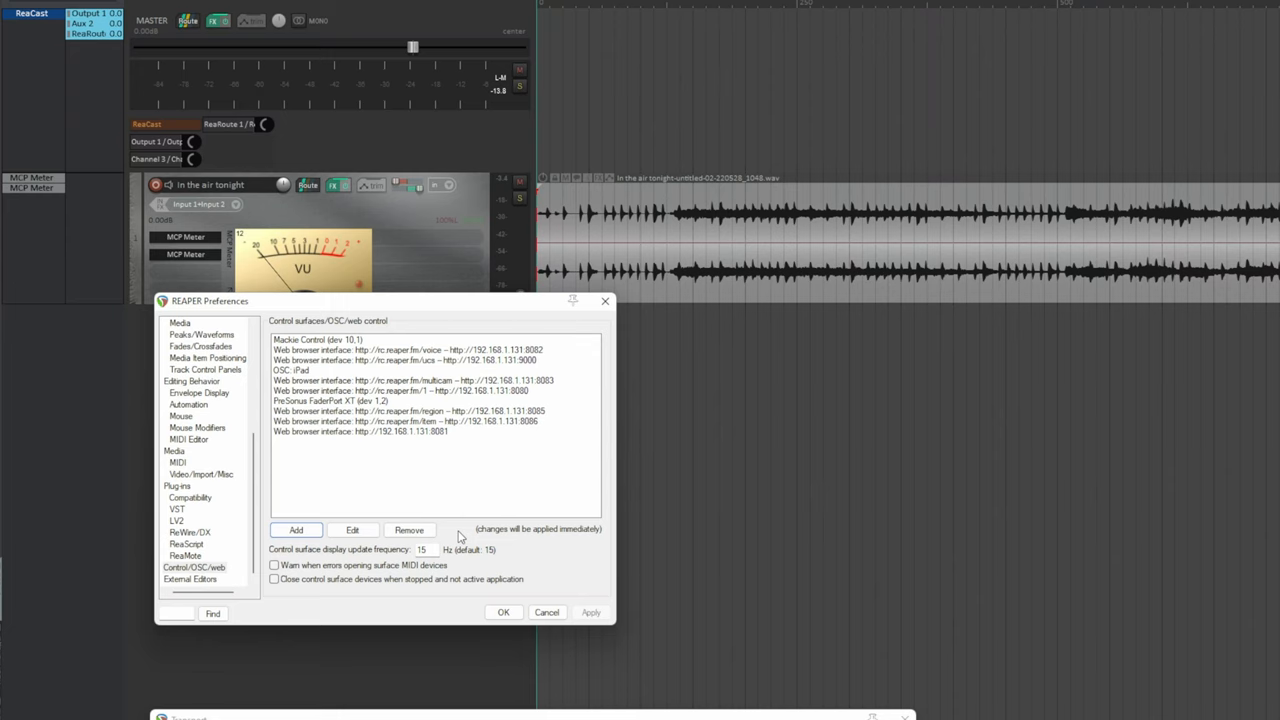
pyautogui.moveTo(374, 441)
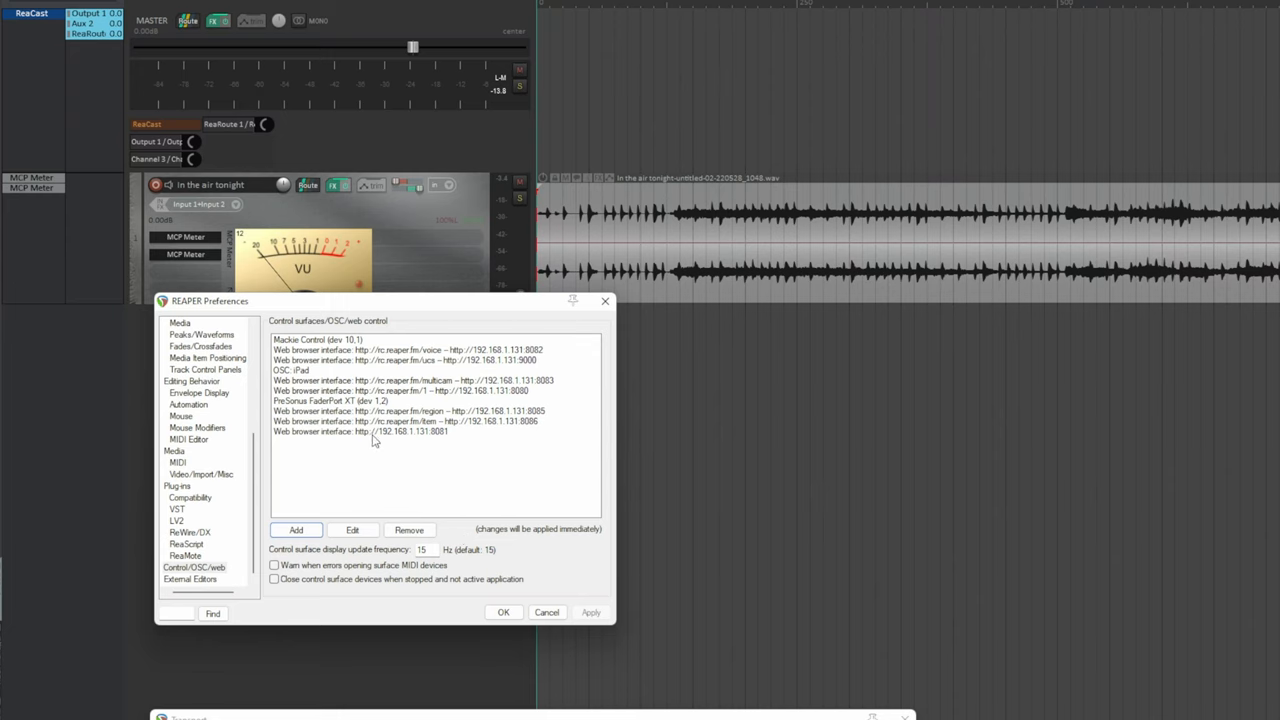
pyautogui.moveTo(444, 441)
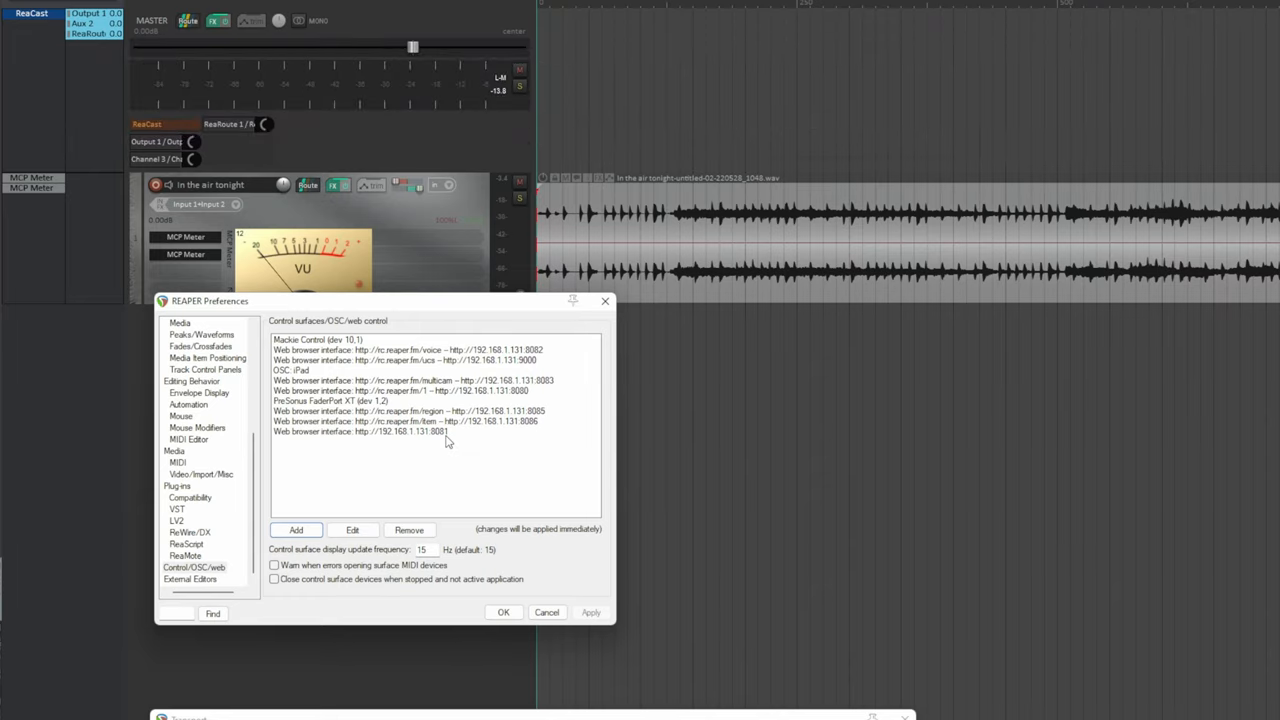
pyautogui.moveTo(490, 575)
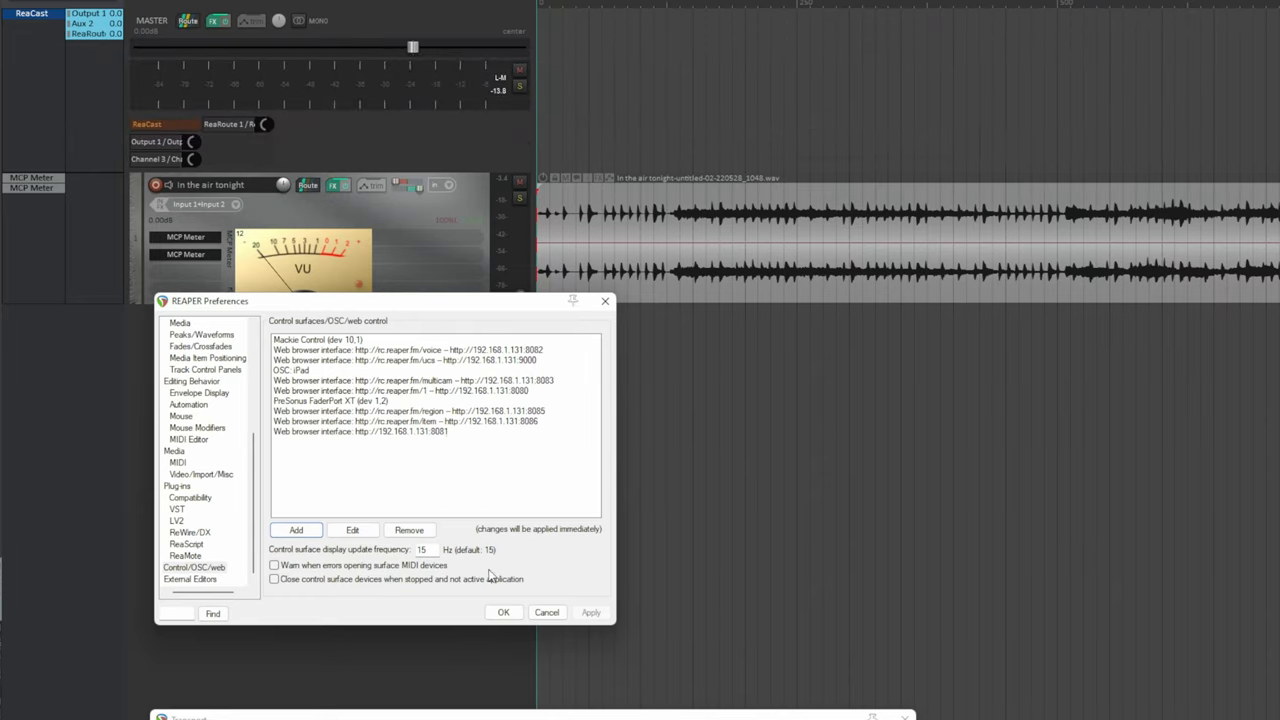
# Accept and close the Preferences window.
pyautogui.click(546, 612)
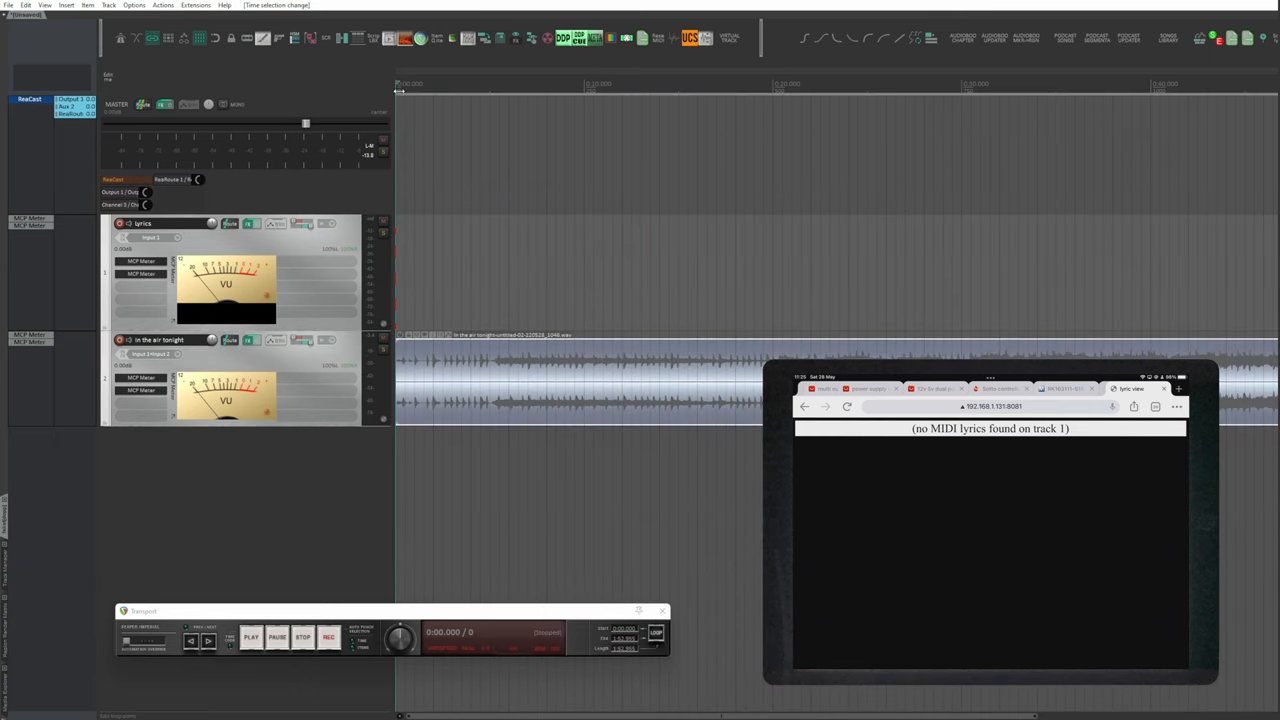
# Insert a new MIDI item from the action list, then search actions for 'lyrics'.
pyautogui.click(108, 9)
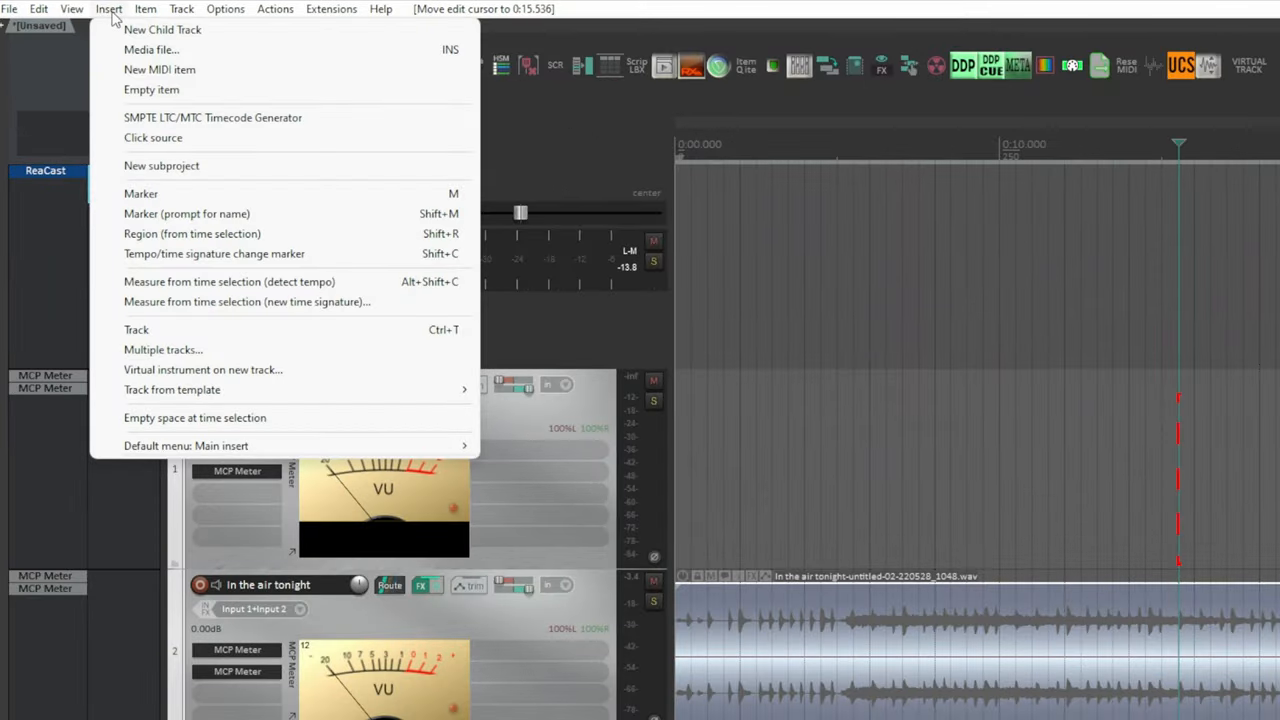
pyautogui.moveTo(159, 69)
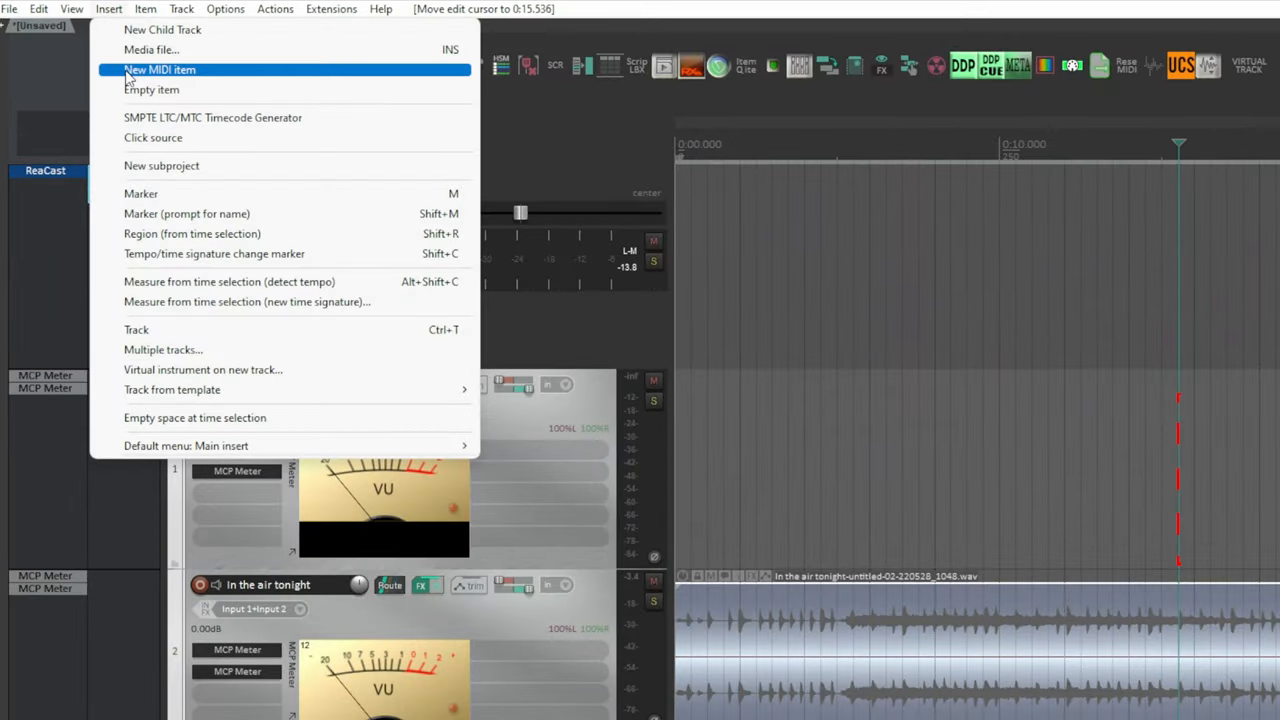
pyautogui.click(275, 9)
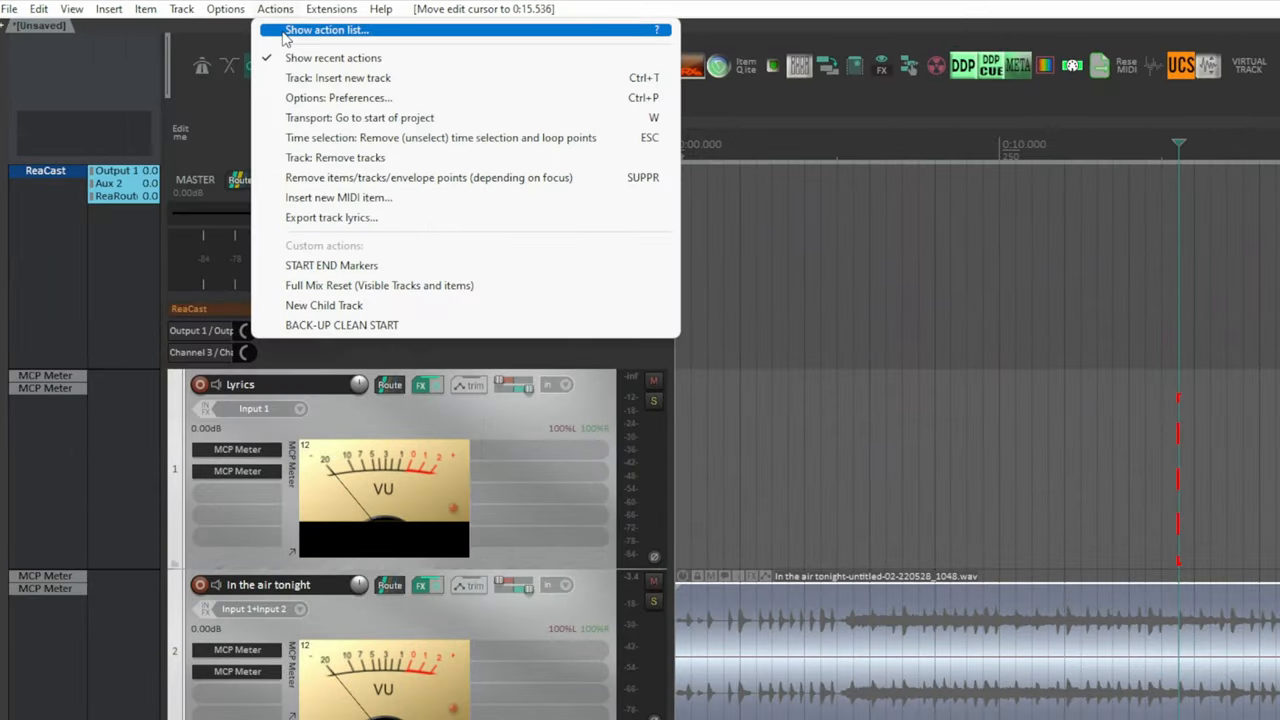
pyautogui.click(326, 29)
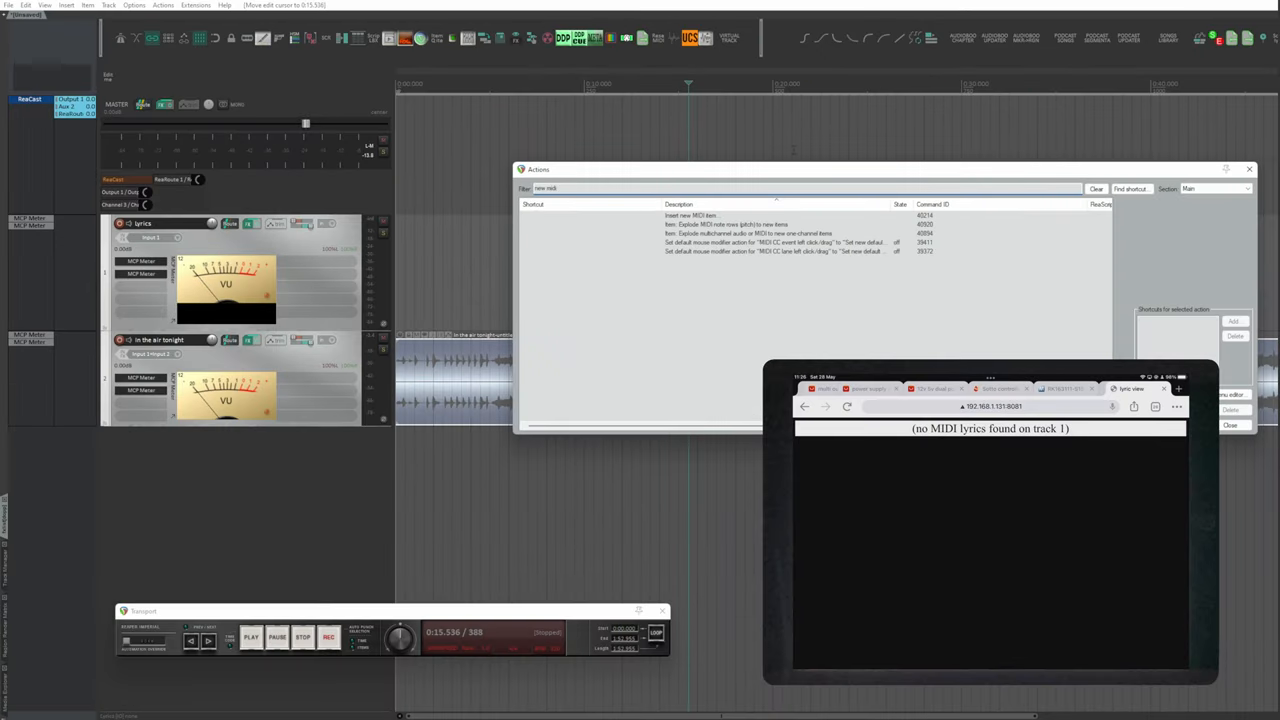
pyautogui.click(690, 215)
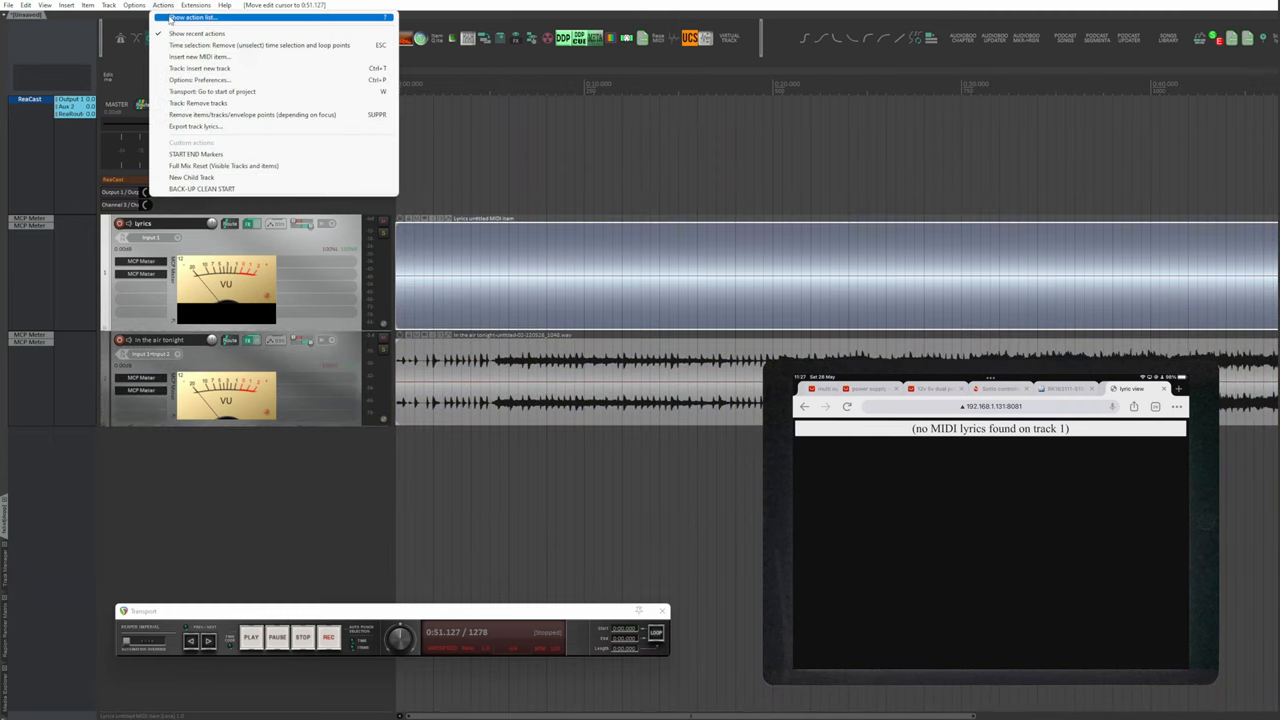
pyautogui.click(193, 17)
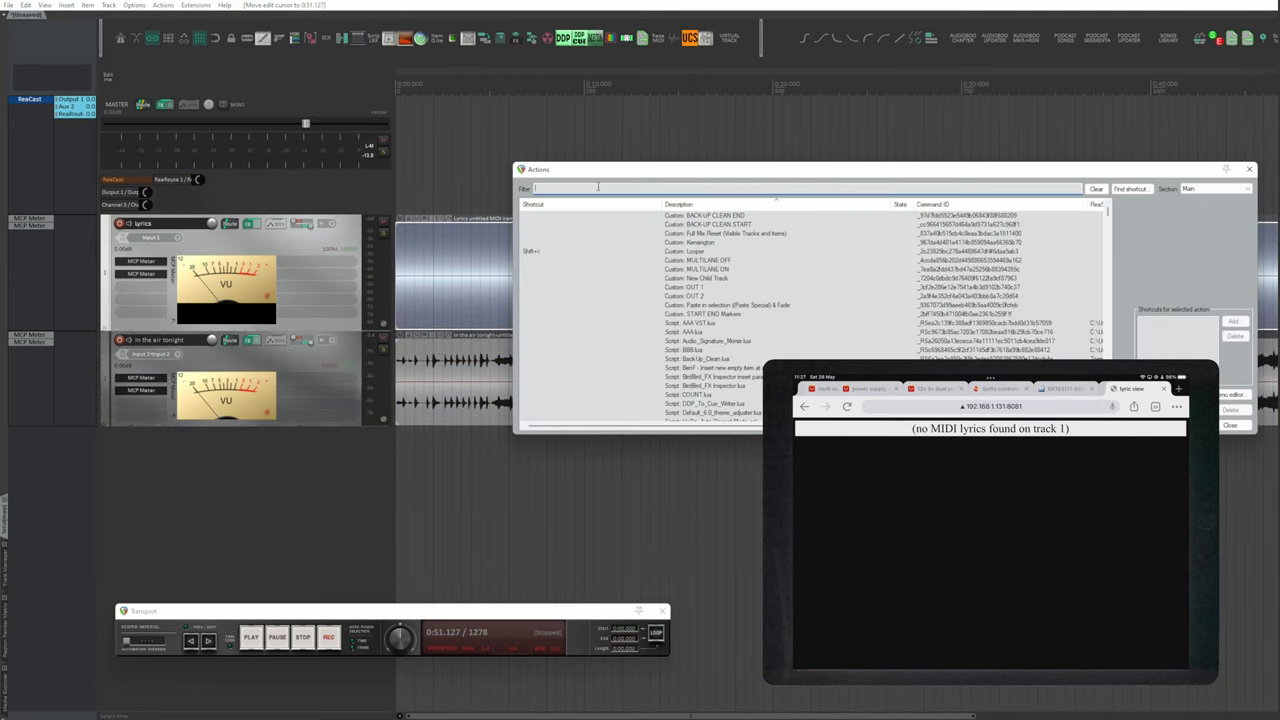
pyautogui.write('lyrics')
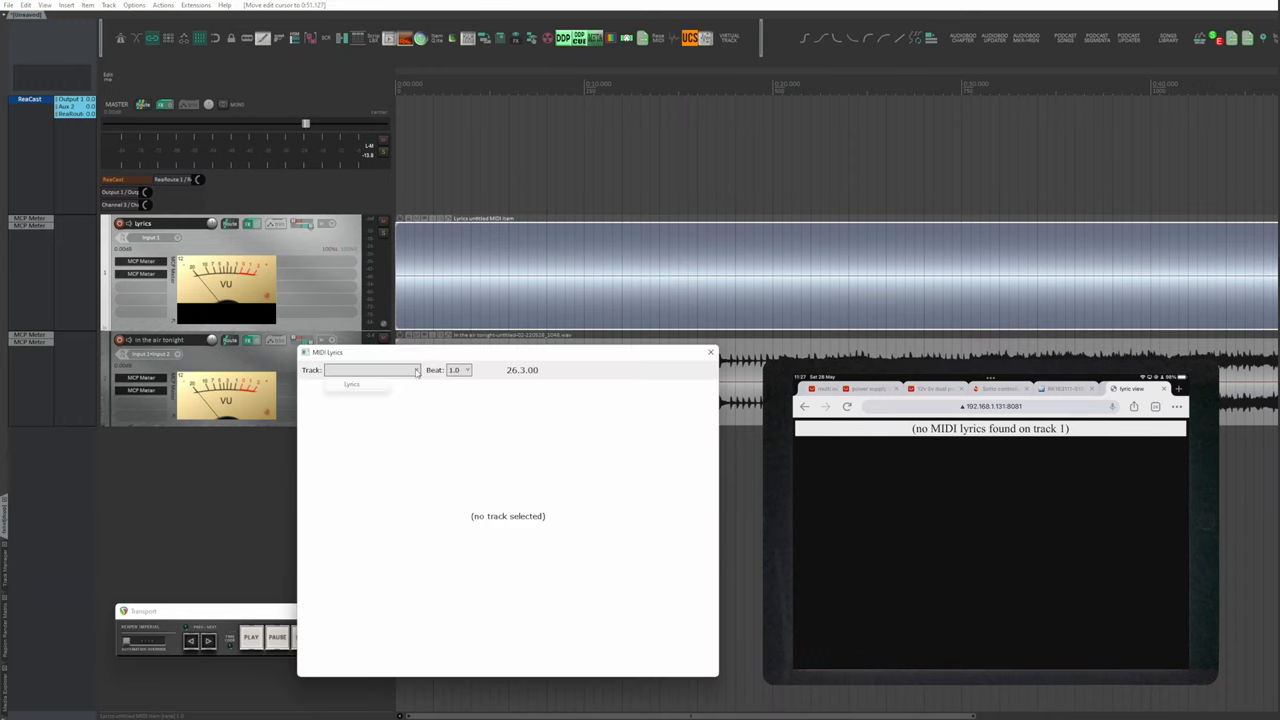
# Select the Lyrics track and enter 'I can feel it' at measure 26.
pyautogui.click(370, 384)
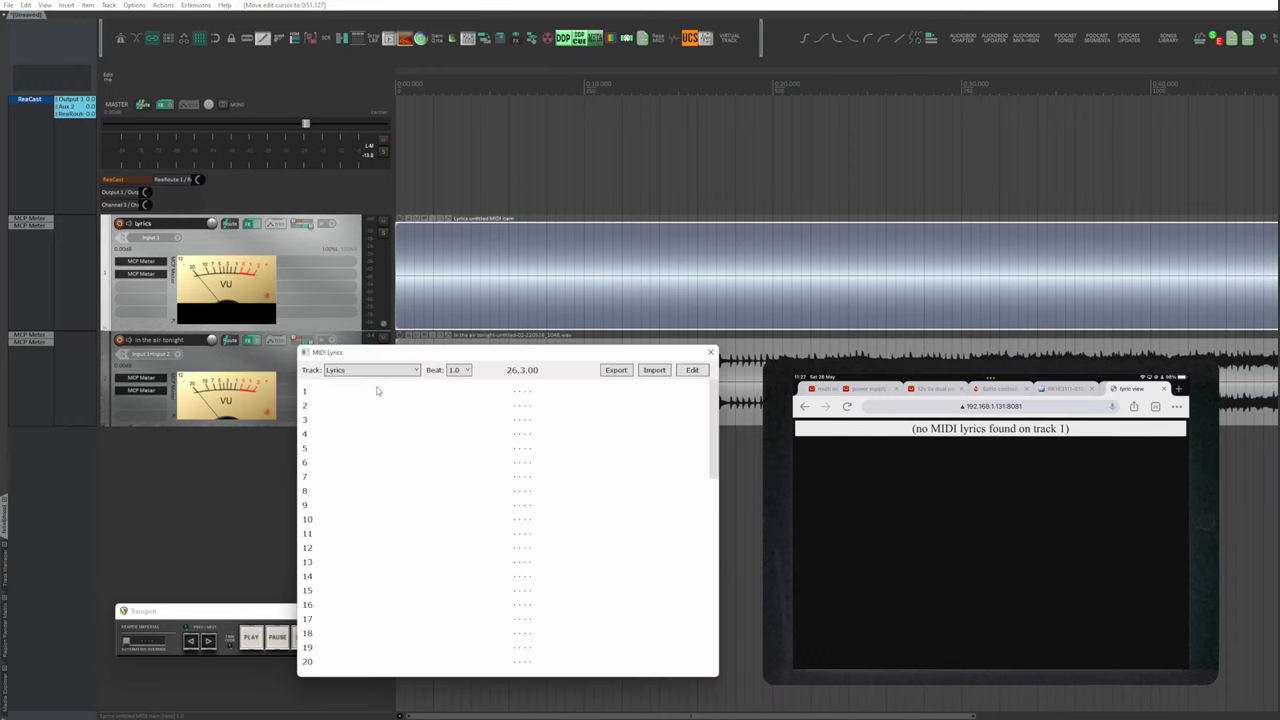
pyautogui.moveTo(477, 442)
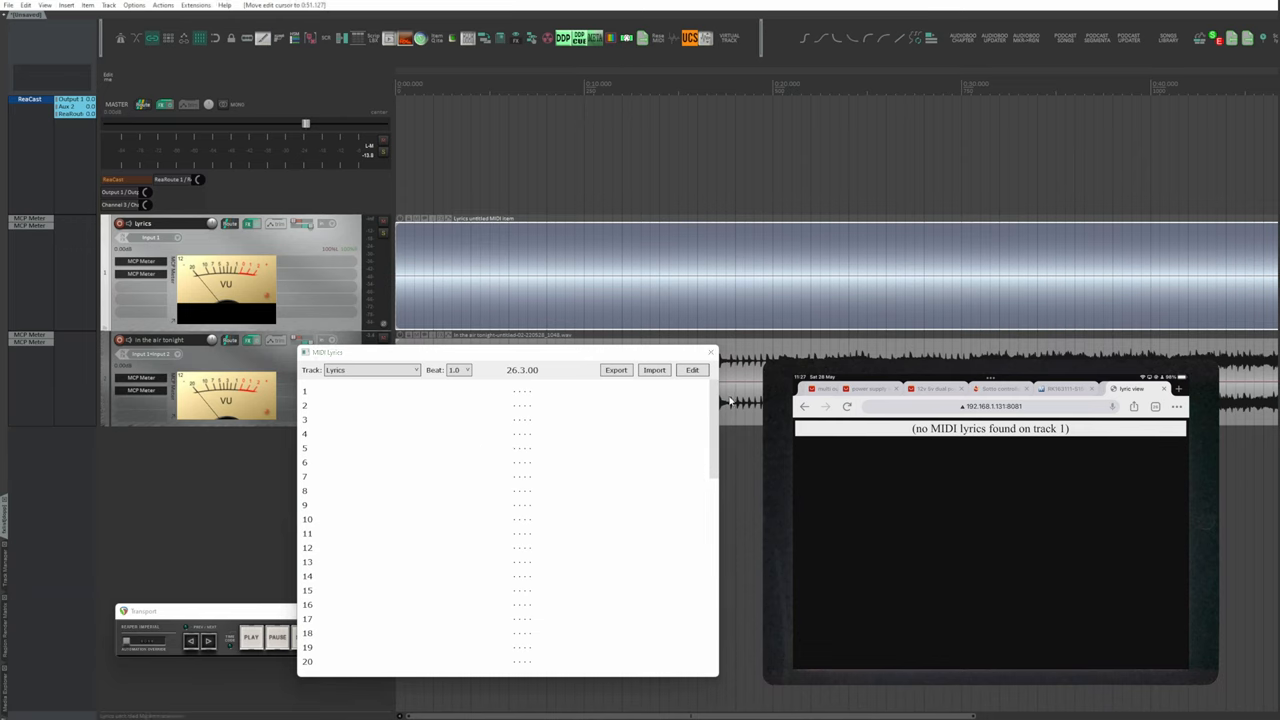
pyautogui.scroll(-3)
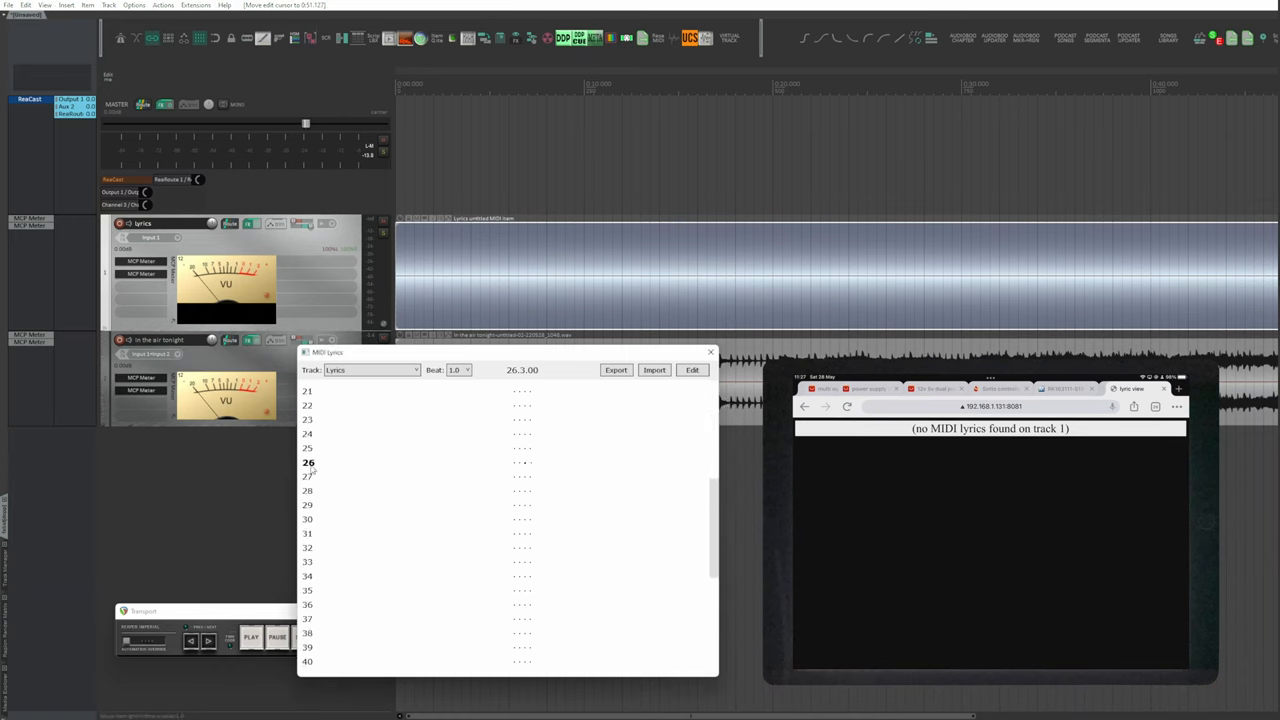
pyautogui.moveTo(490, 357)
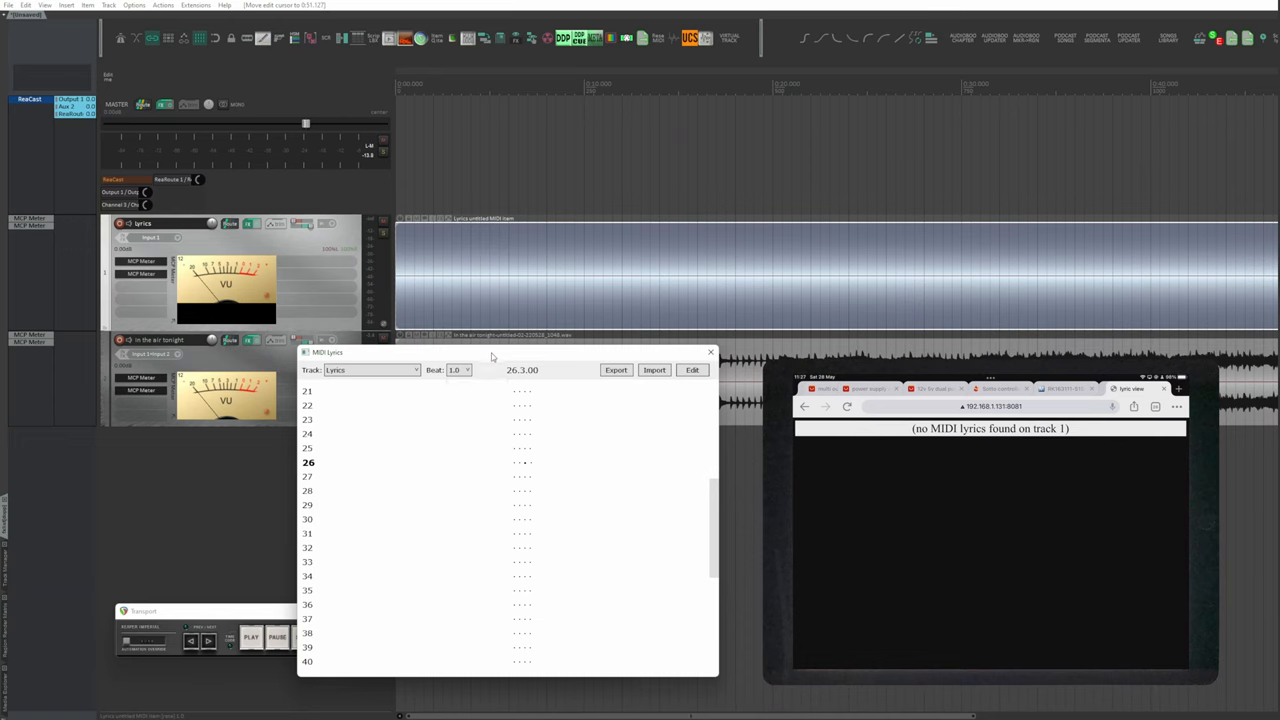
pyautogui.moveTo(518, 470)
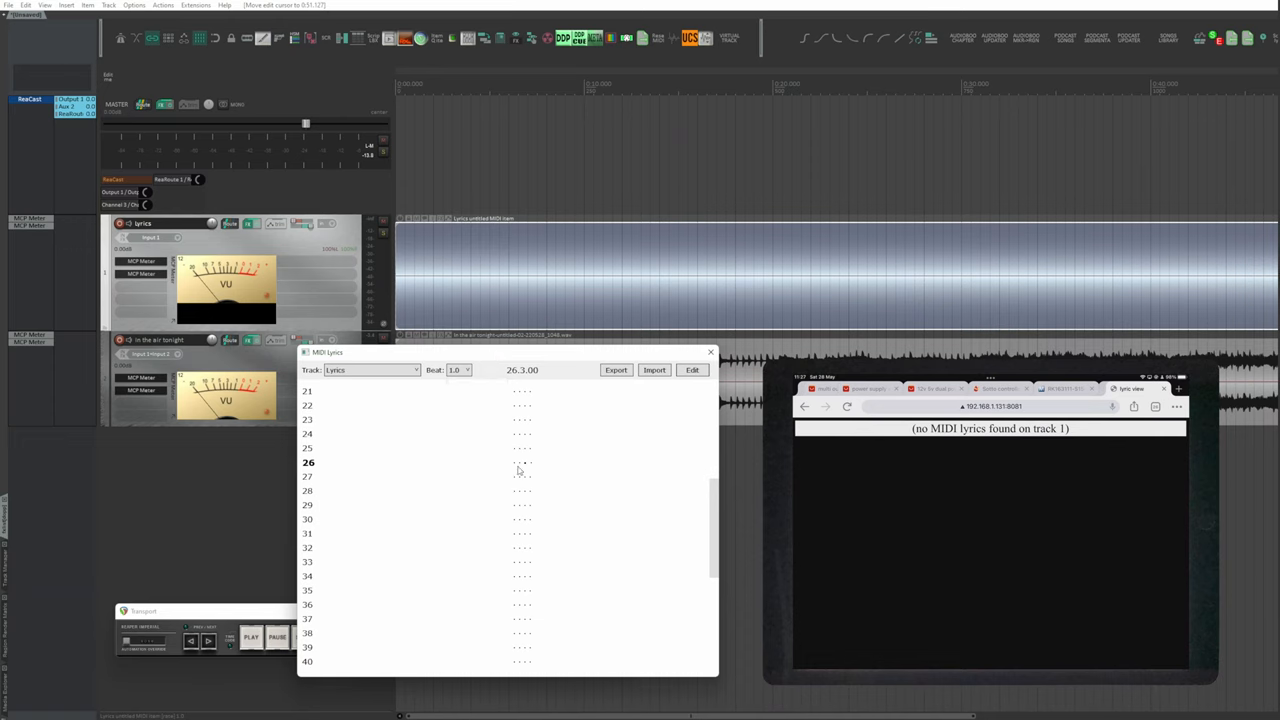
pyautogui.click(692, 370)
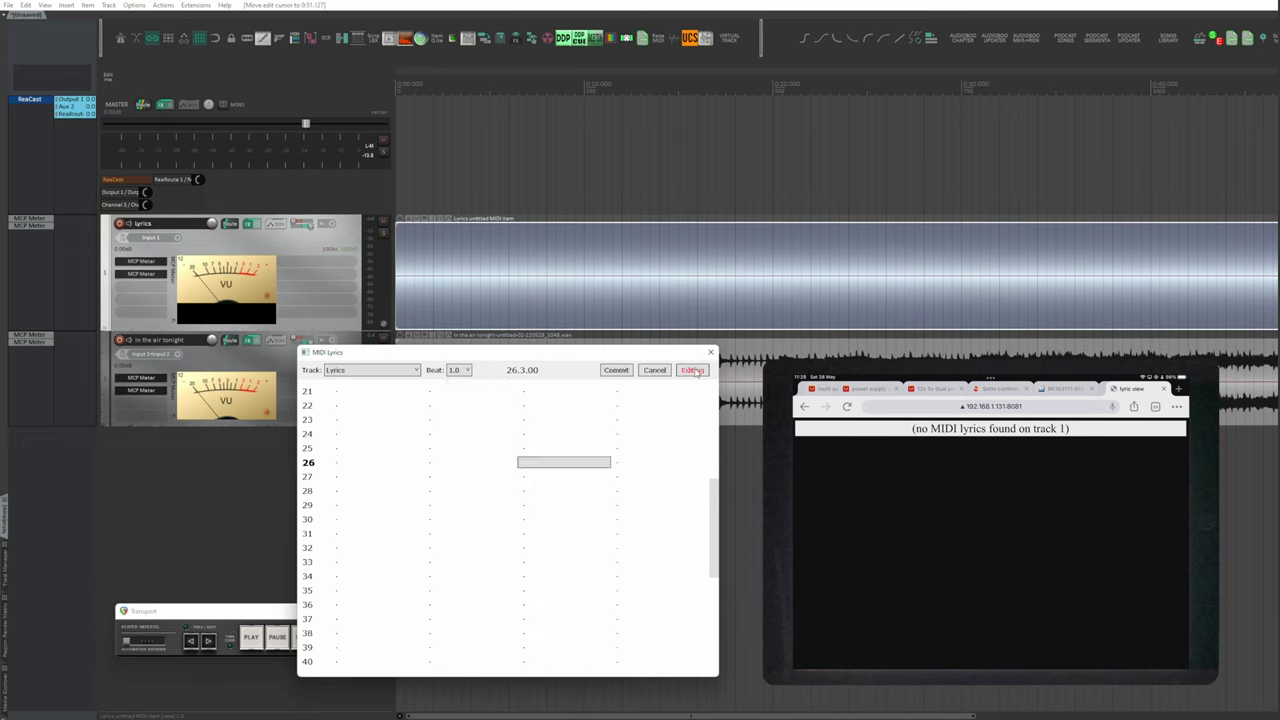
pyautogui.write('I can feel it')
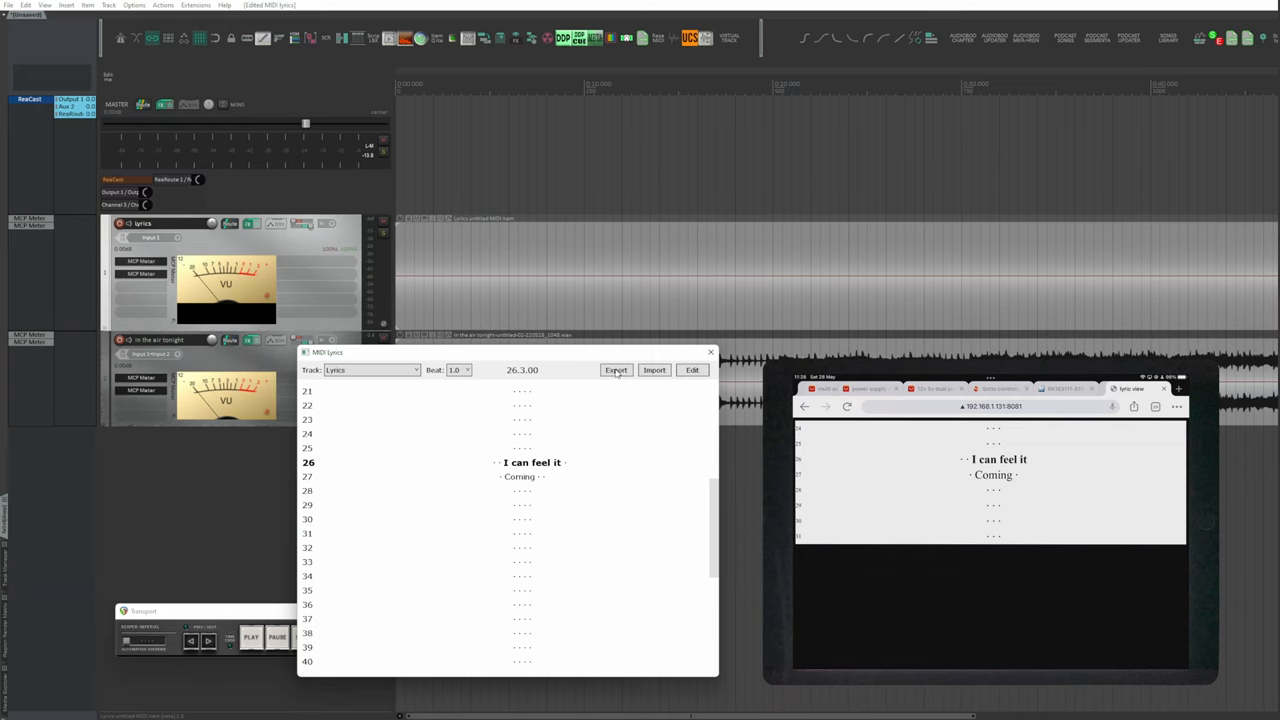
# Import the lyrics text file with a line-division option, then close the lyrics editor.
pyautogui.click(616, 370)
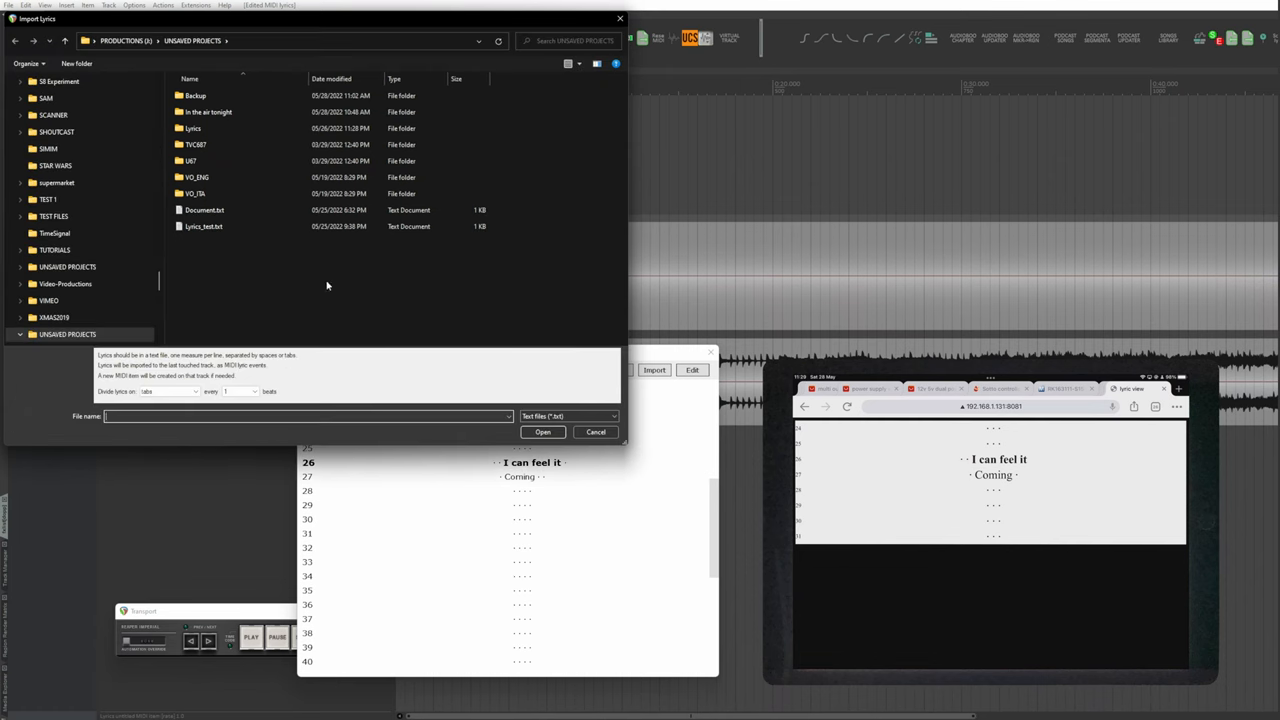
pyautogui.click(168, 391)
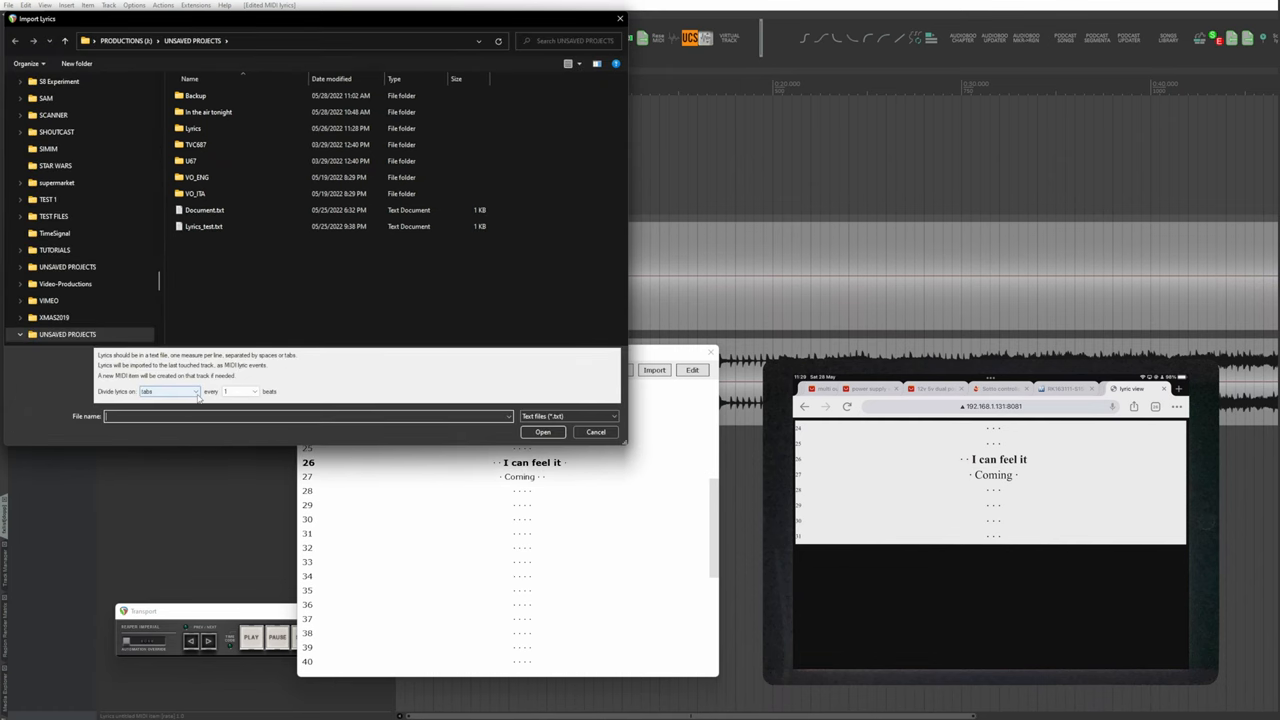
pyautogui.click(542, 431)
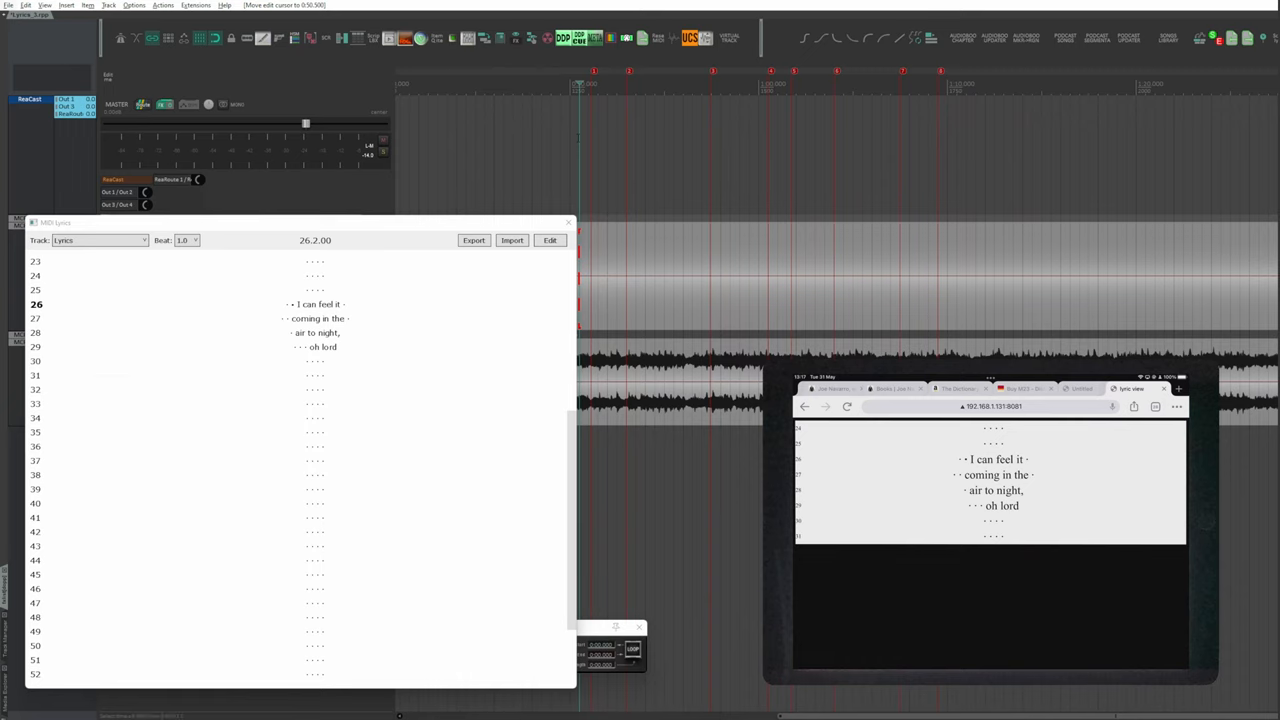
pyautogui.click(8, 5)
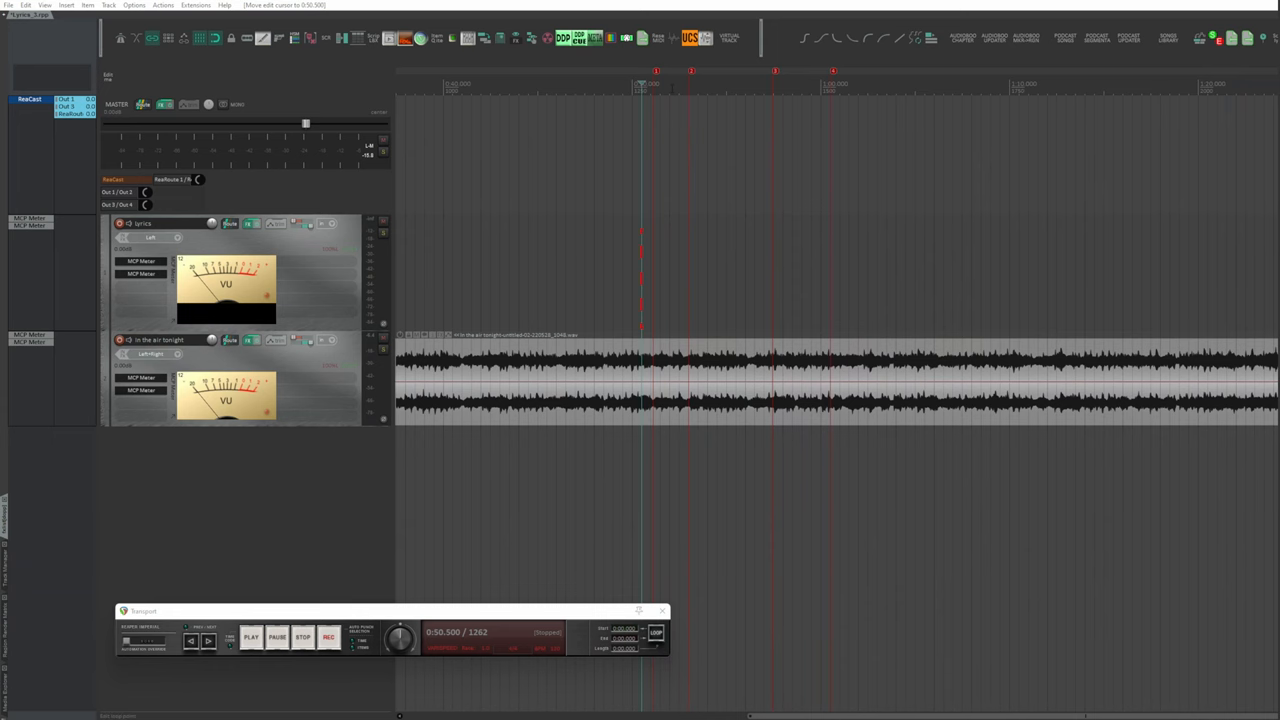
pyautogui.moveTo(669, 84)
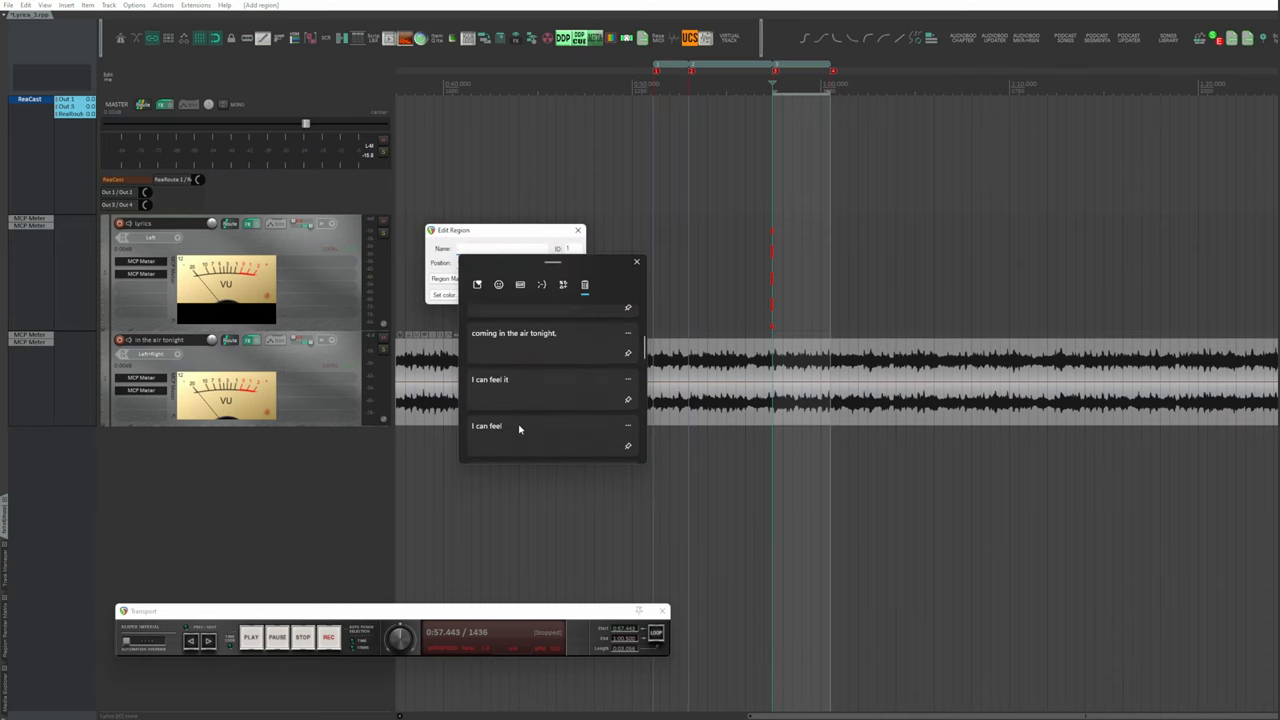
# Name the regions 'I can feel it', 'coming in the air tonight', and the next lyric line.
pyautogui.click(636, 261)
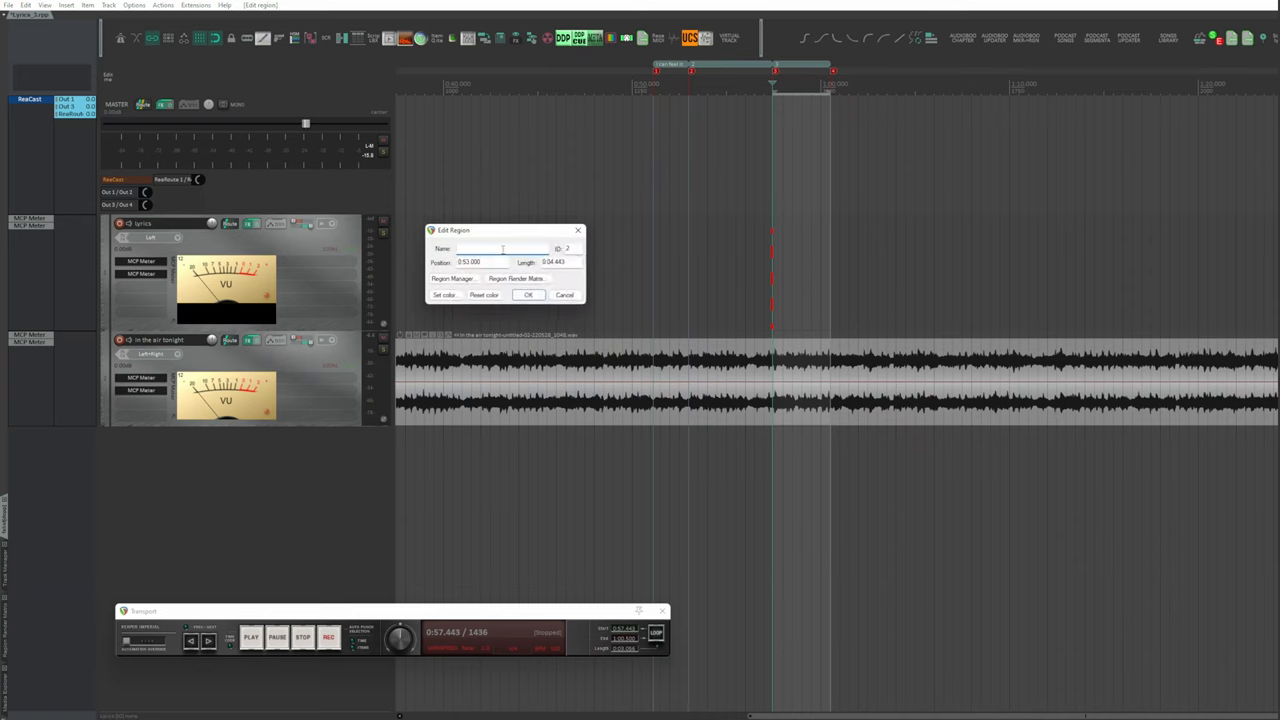
pyautogui.write('coming in the air tonight')
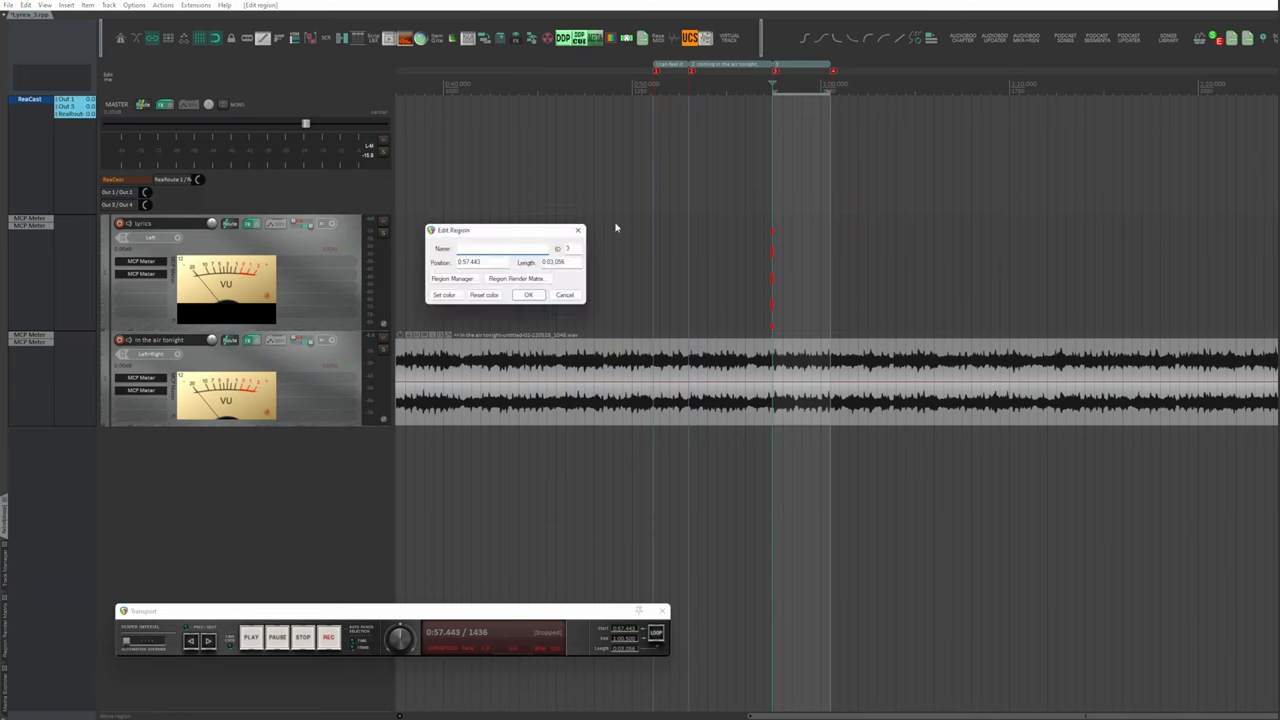
pyautogui.click(528, 294)
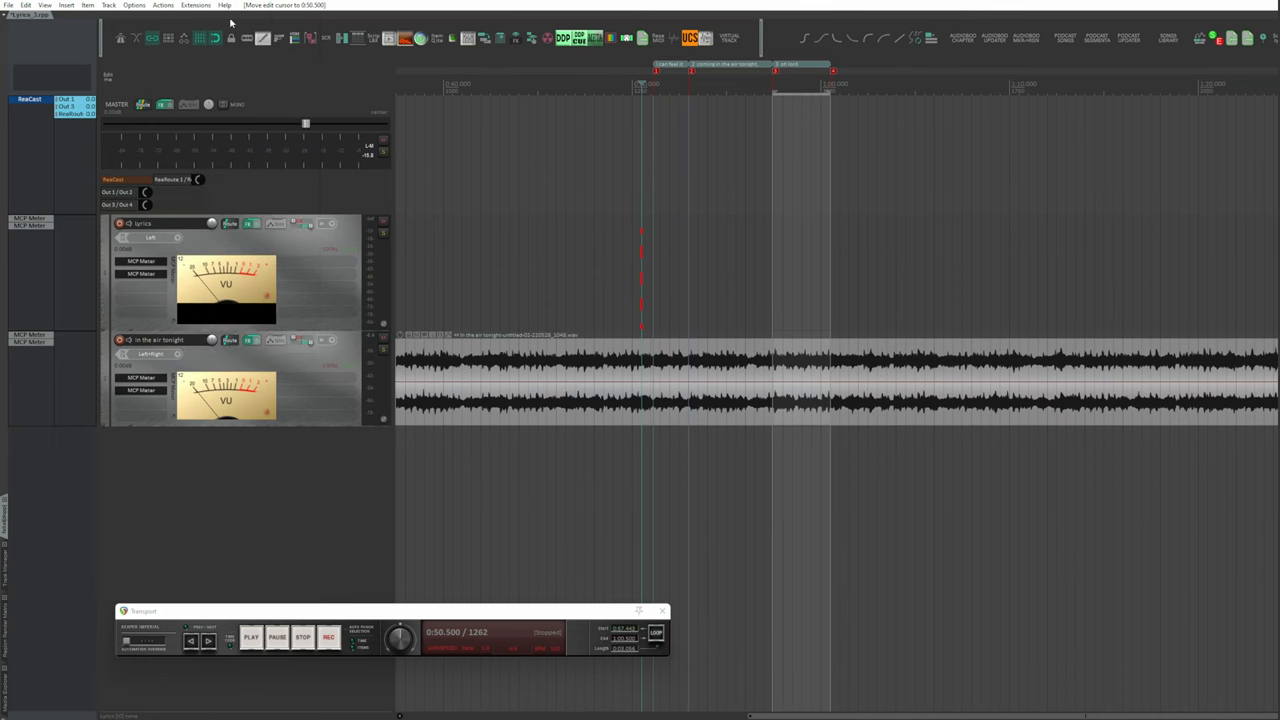
# Open Extensions > Notes, lock it, and set its source to Region names.
pyautogui.click(196, 5)
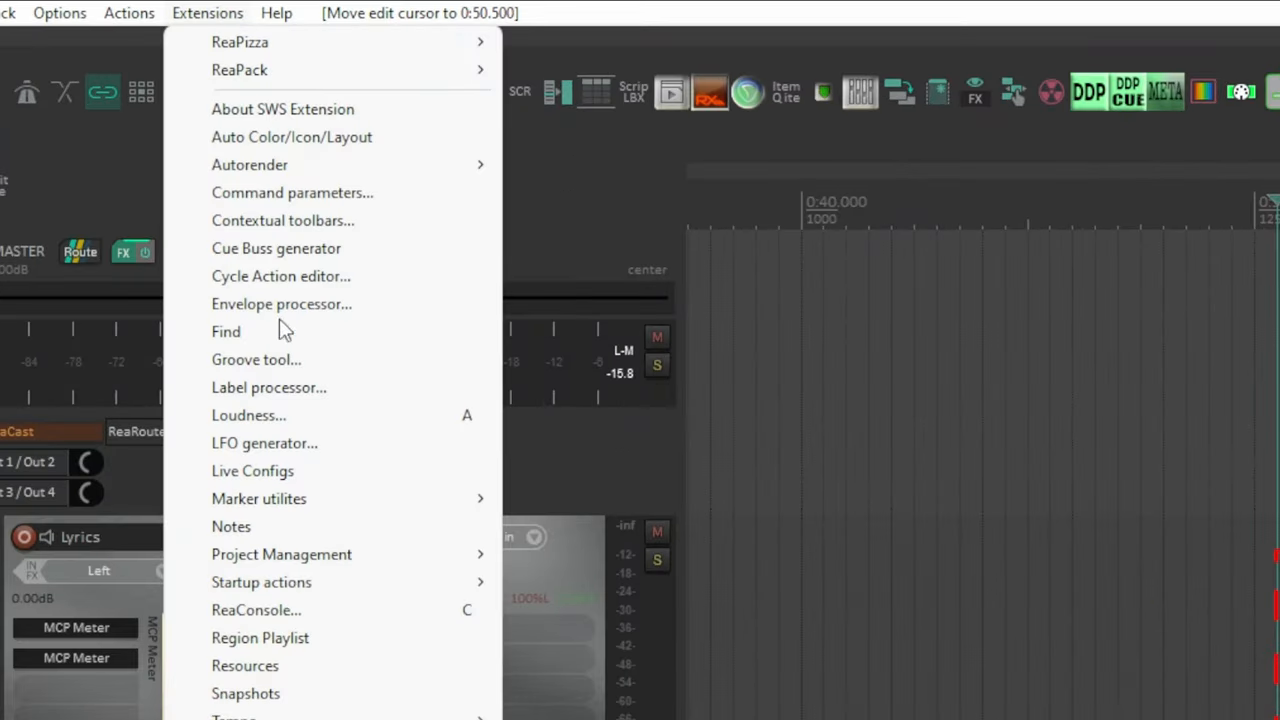
pyautogui.click(231, 526)
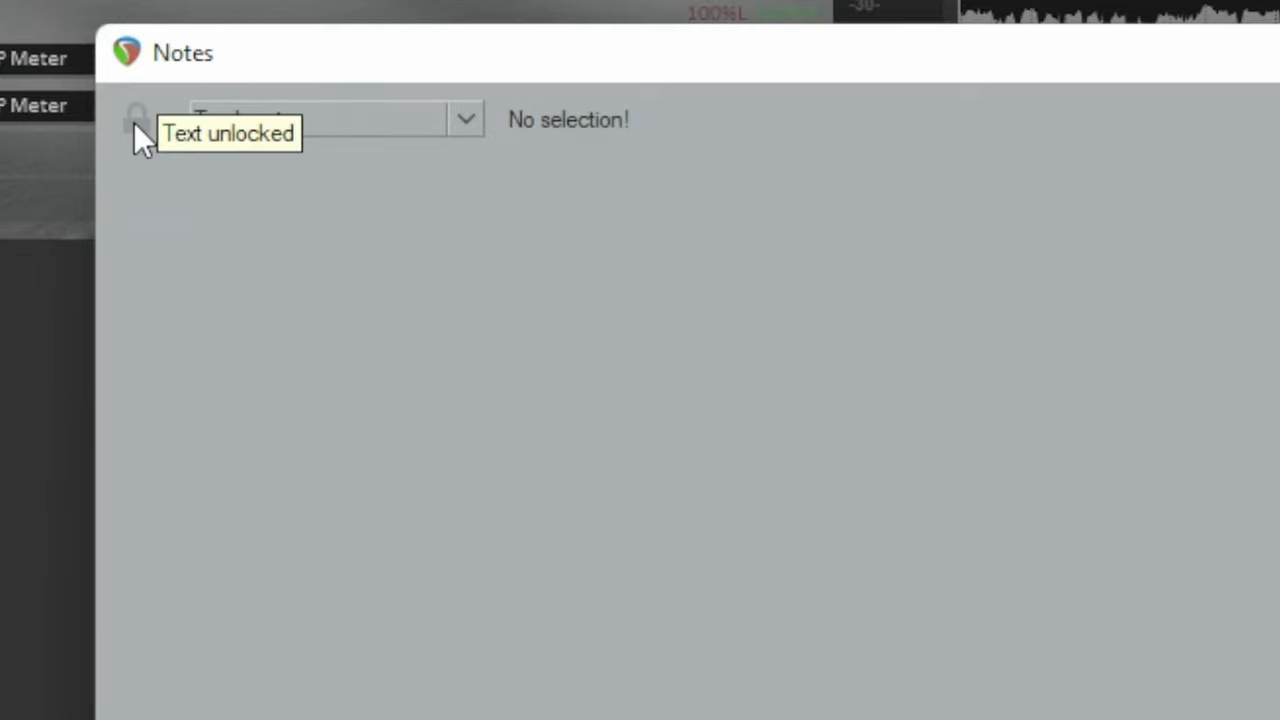
pyautogui.click(137, 118)
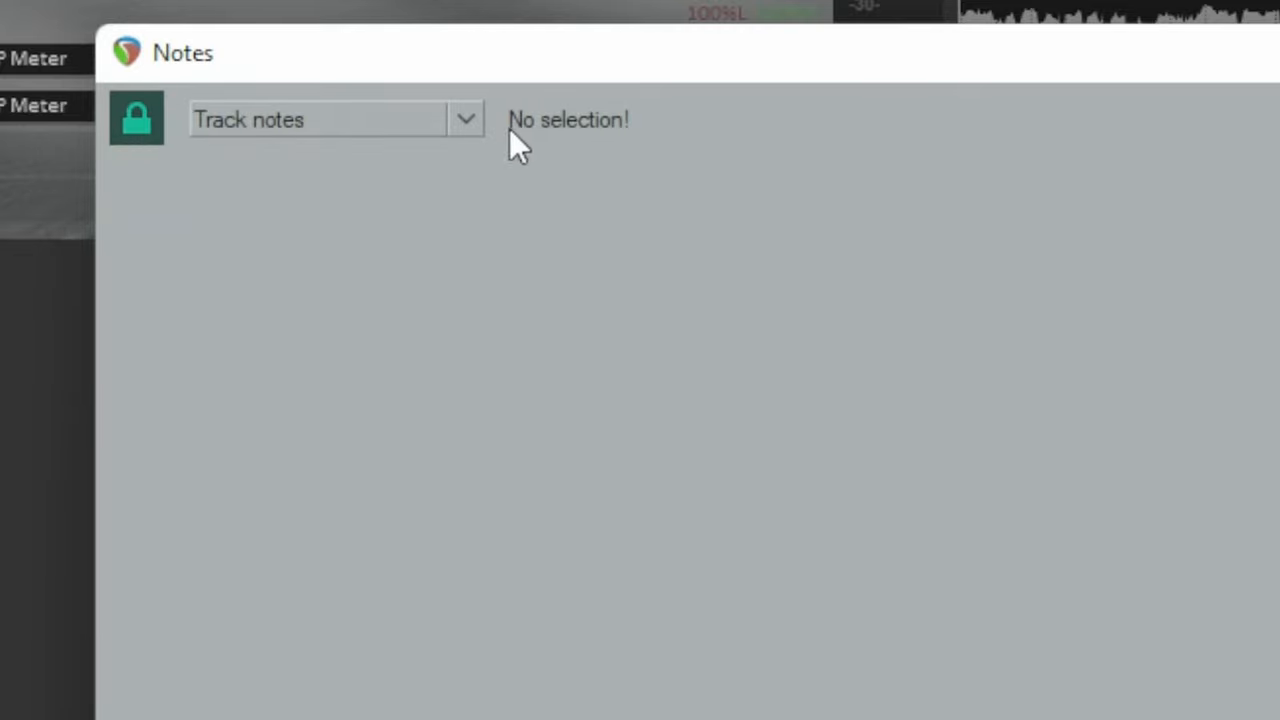
pyautogui.click(463, 119)
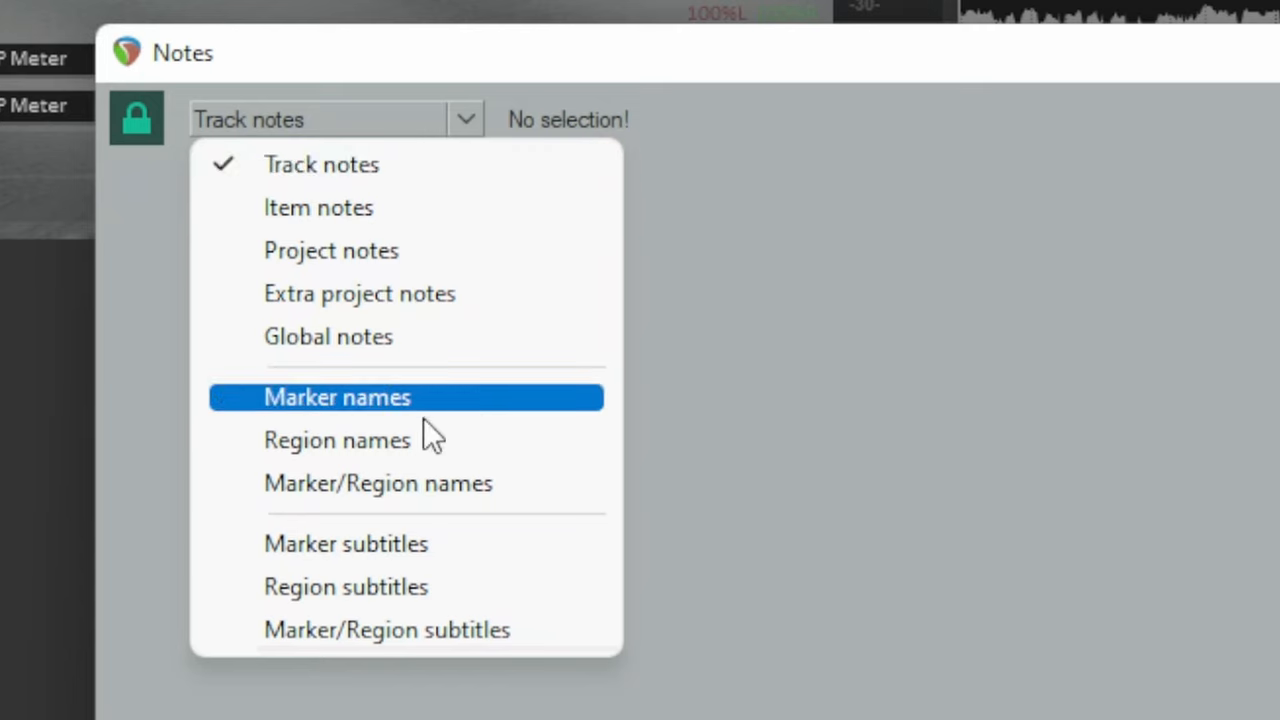
pyautogui.click(337, 440)
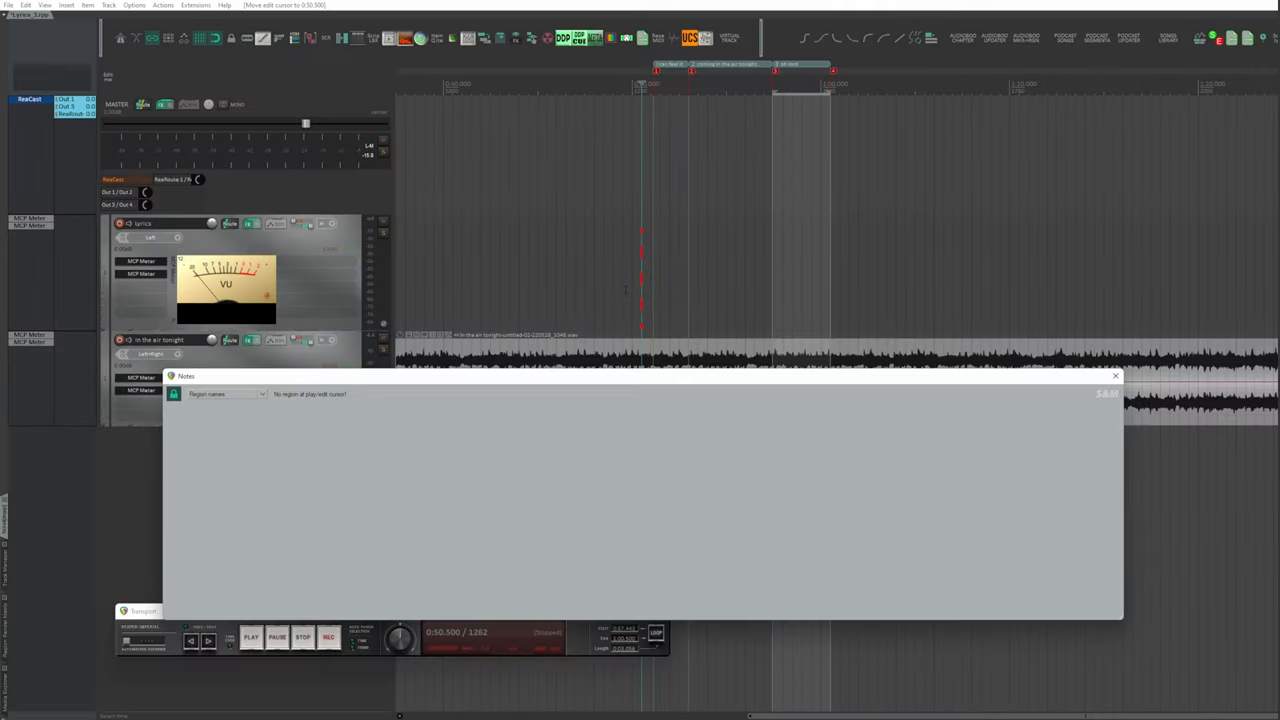
pyautogui.click(251, 637)
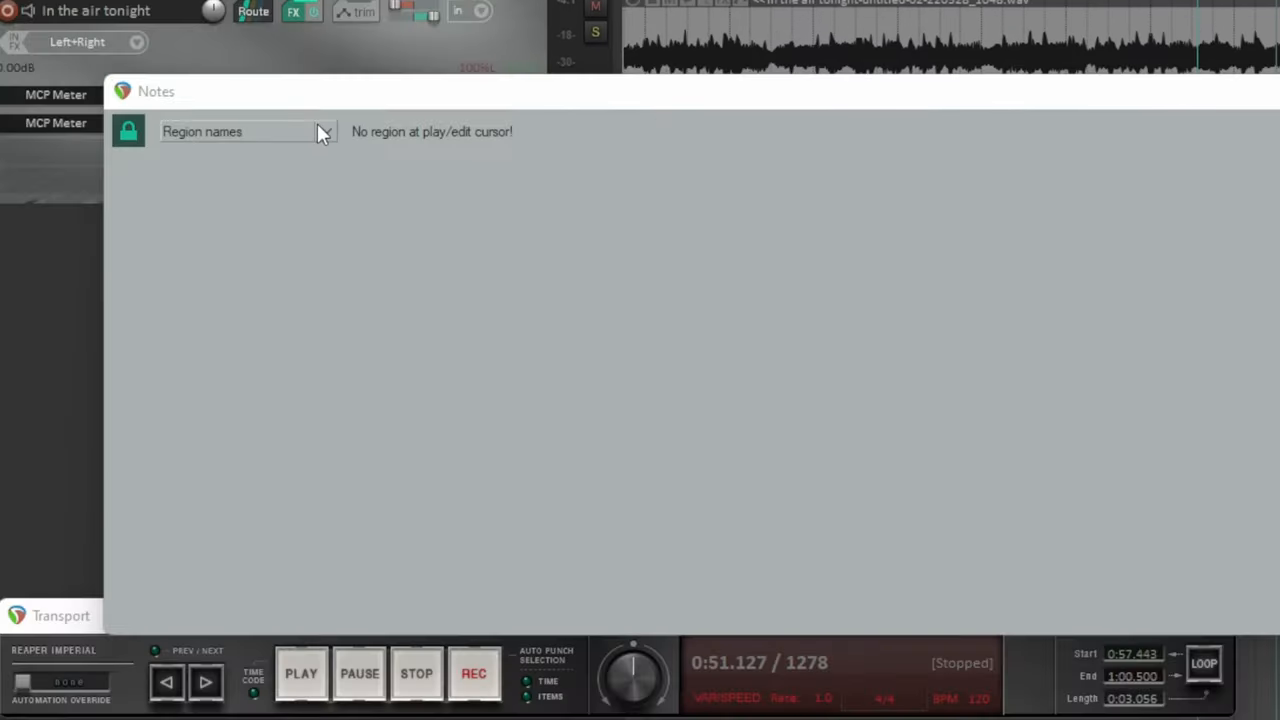
# Test Marker names as the Notes source during playback, then switch to Marker/Region names.
pyautogui.click(324, 131)
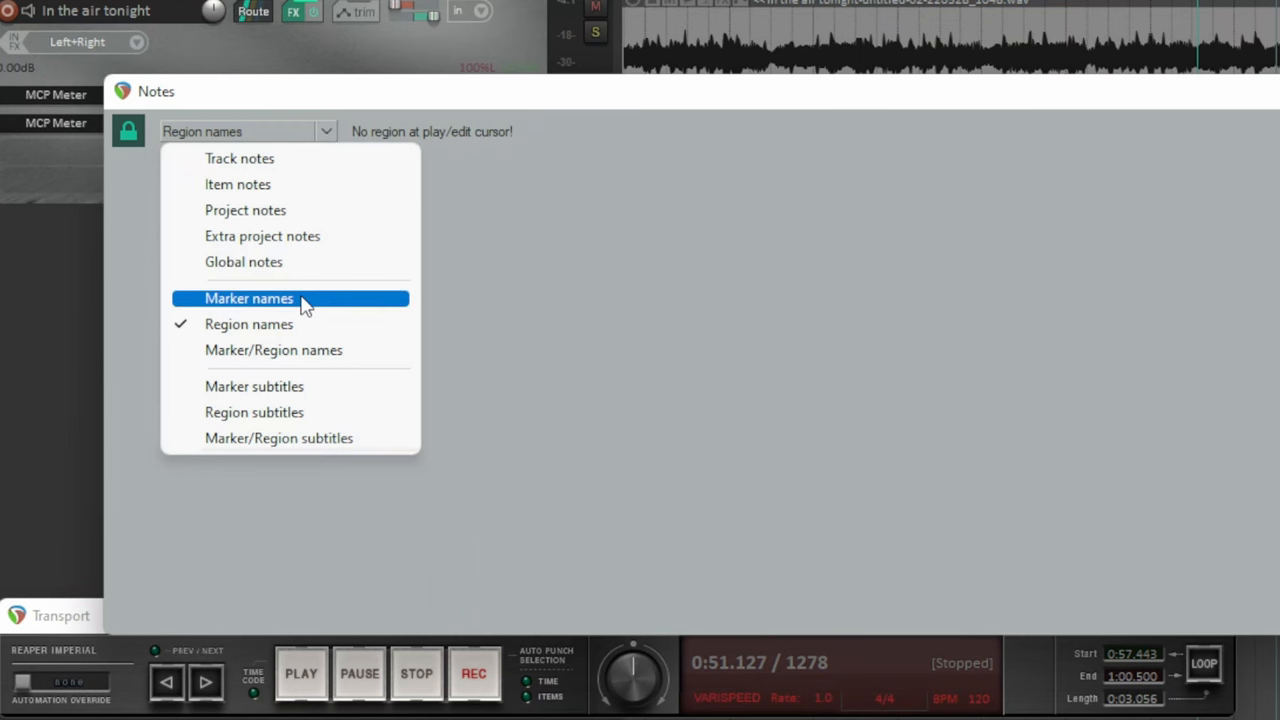
pyautogui.click(249, 298)
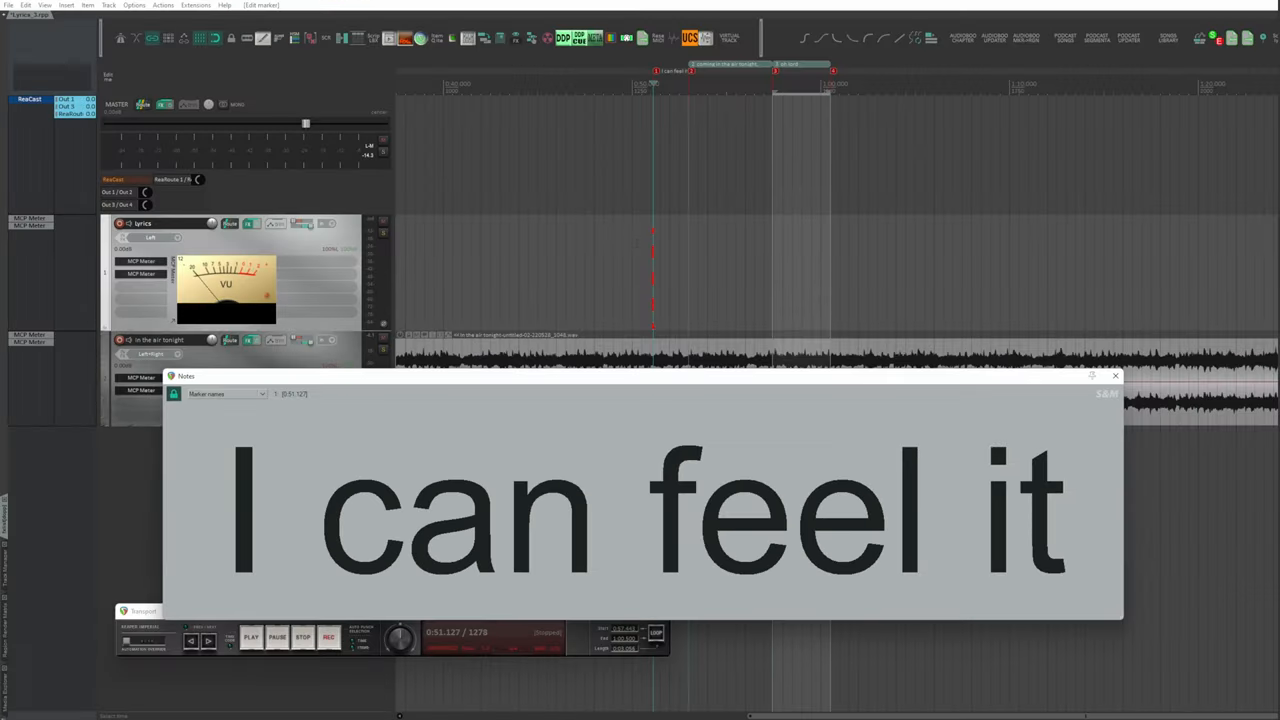
pyautogui.click(251, 637)
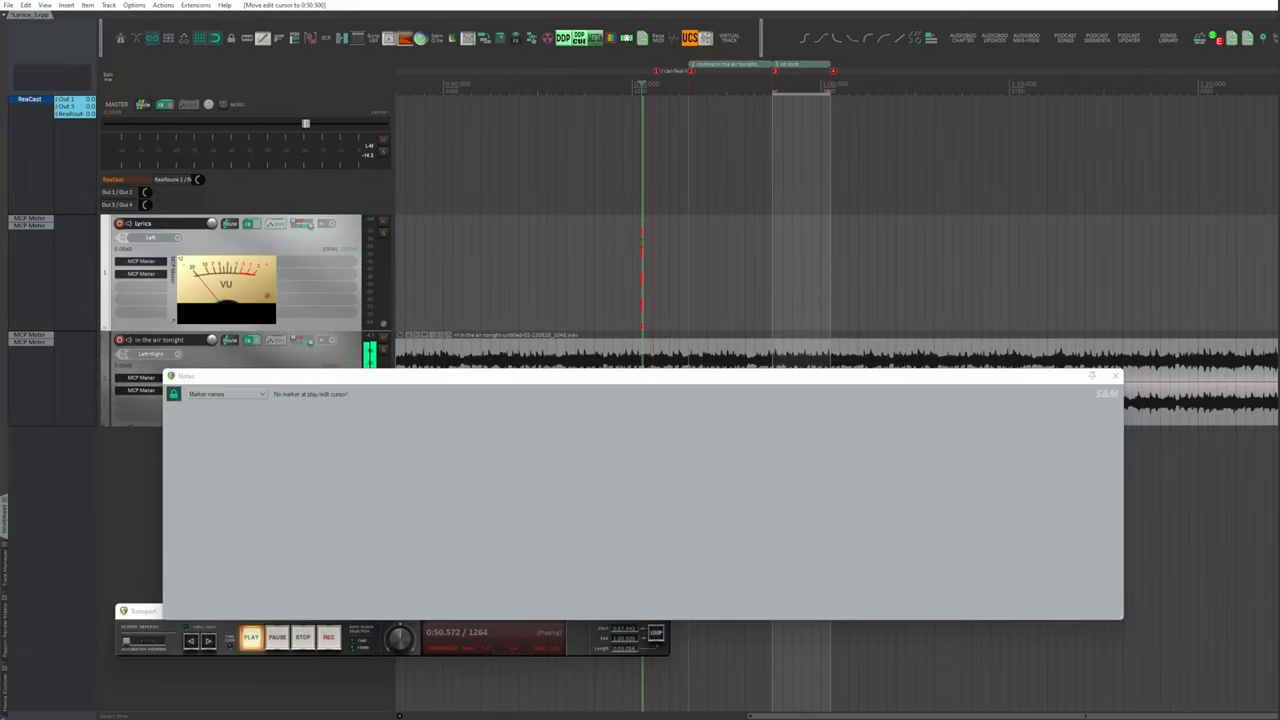
pyautogui.click(251, 637)
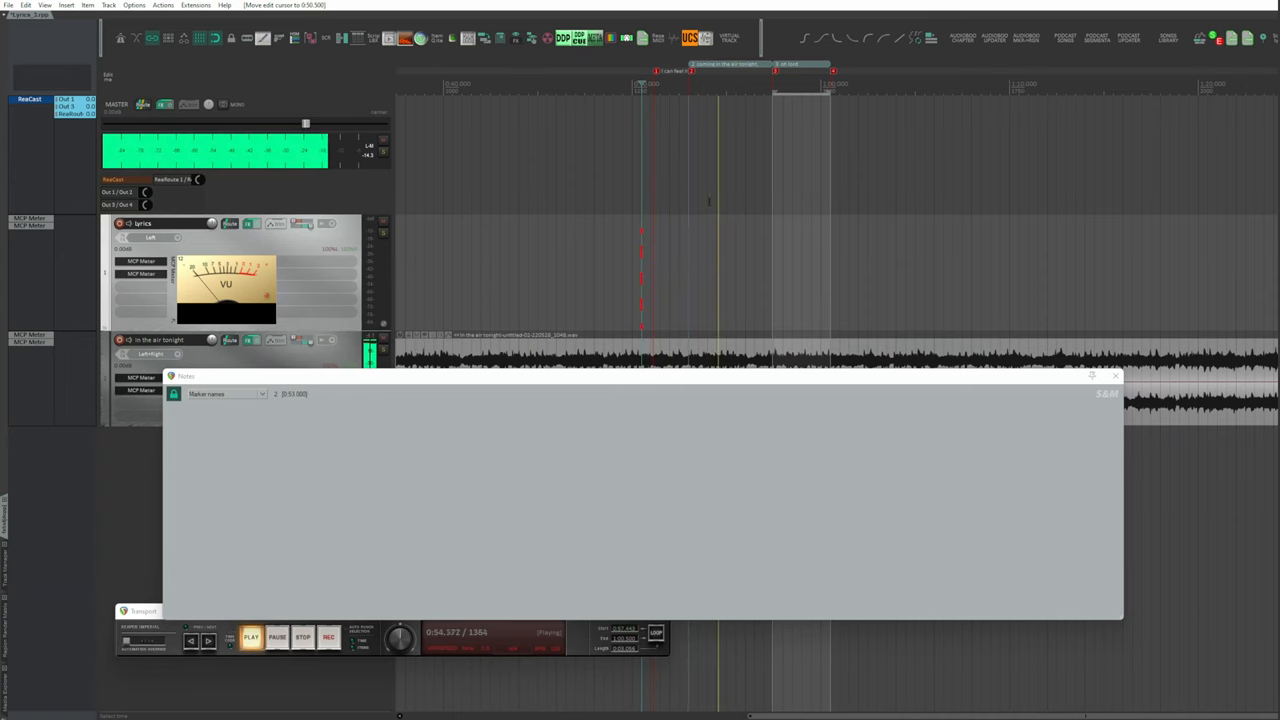
pyautogui.click(225, 393)
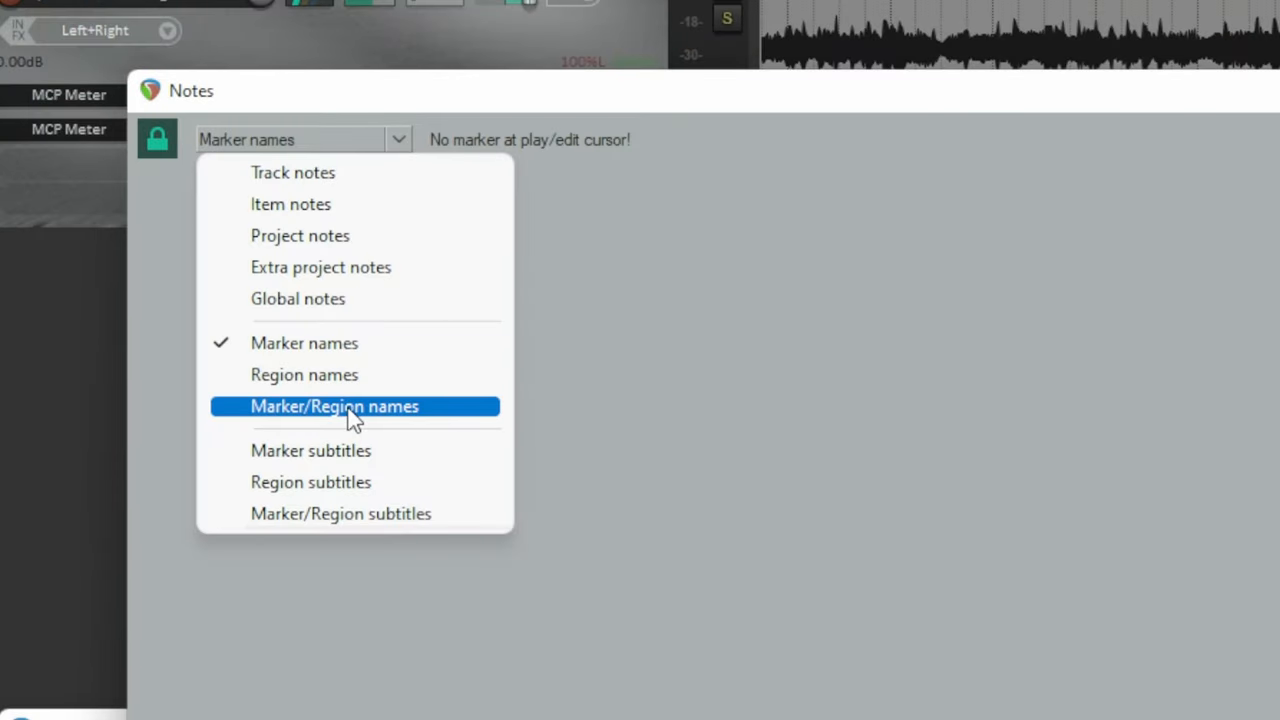
pyautogui.click(334, 406)
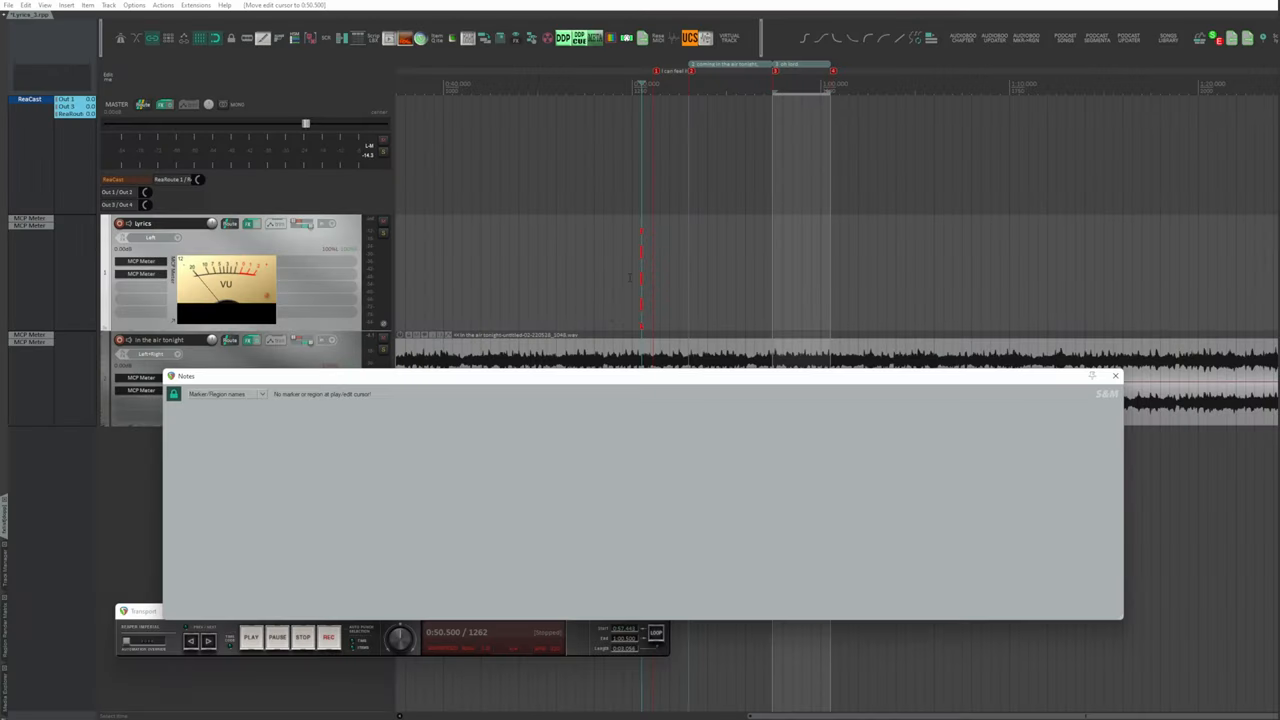
pyautogui.click(251, 637)
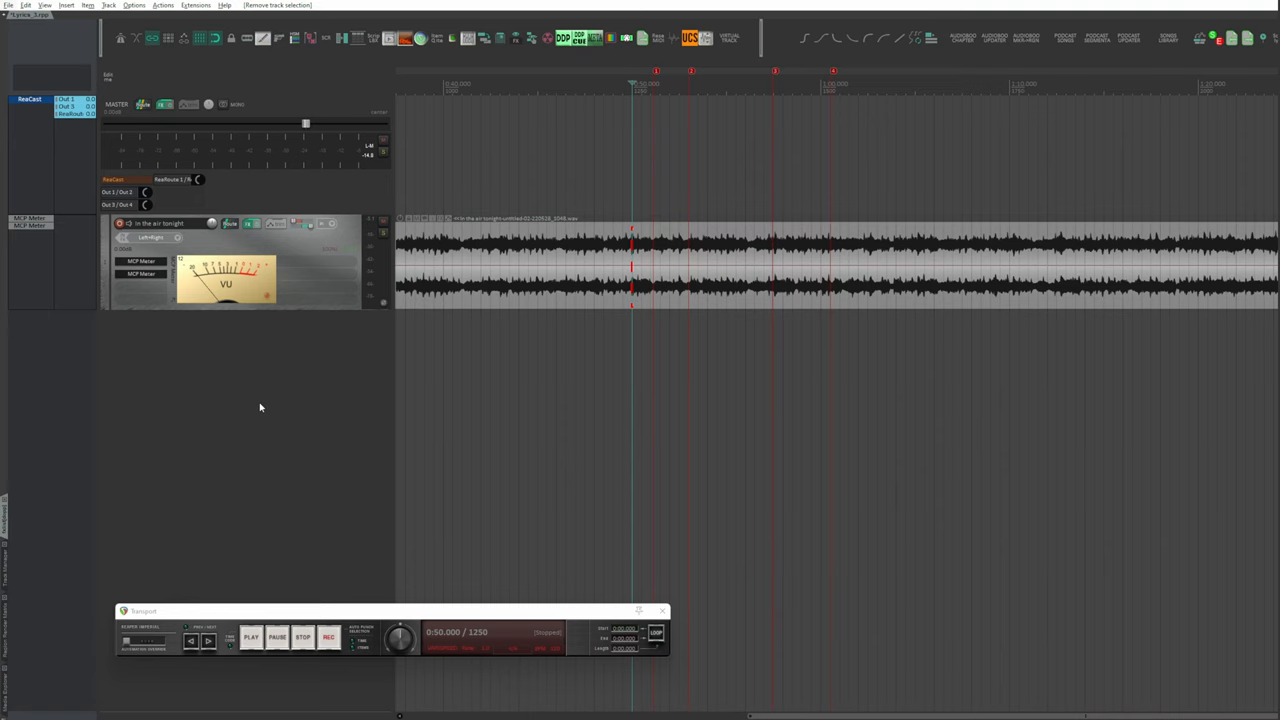
pyautogui.moveTo(181, 79)
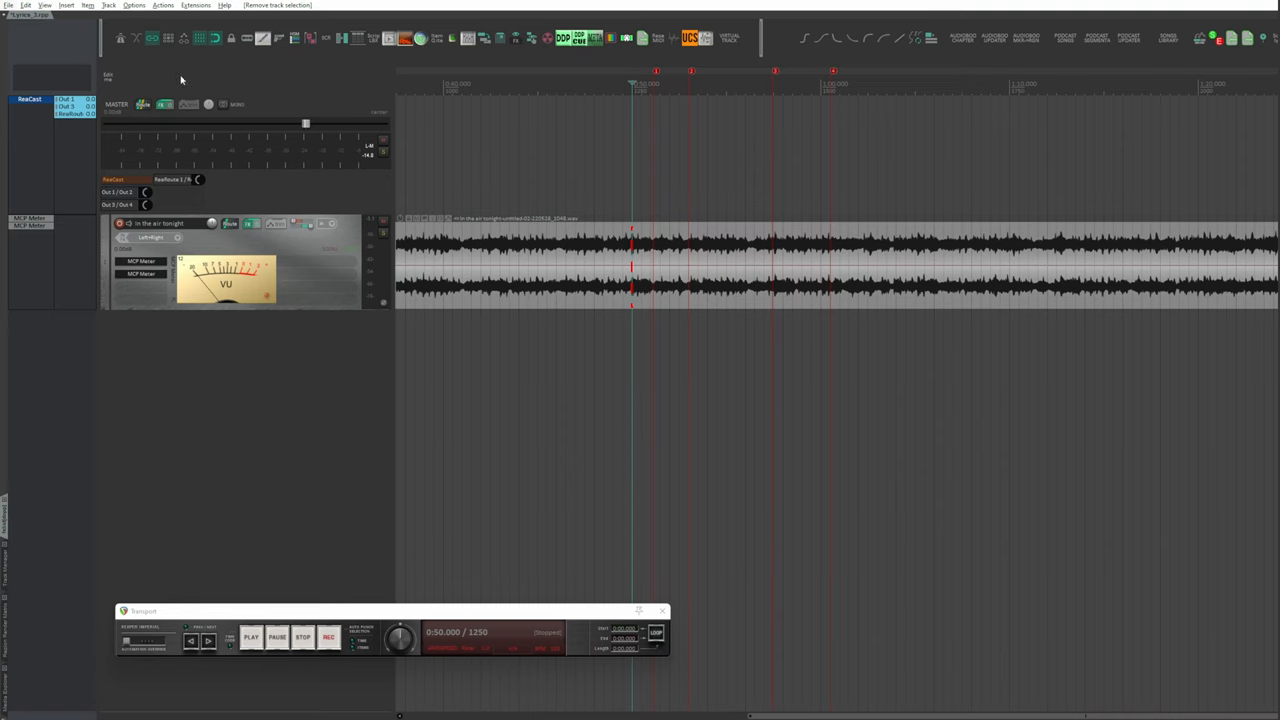
# Install X-Raym's lyrics item notes and region names web interface conversion scripts via ReaPack.
pyautogui.click(196, 5)
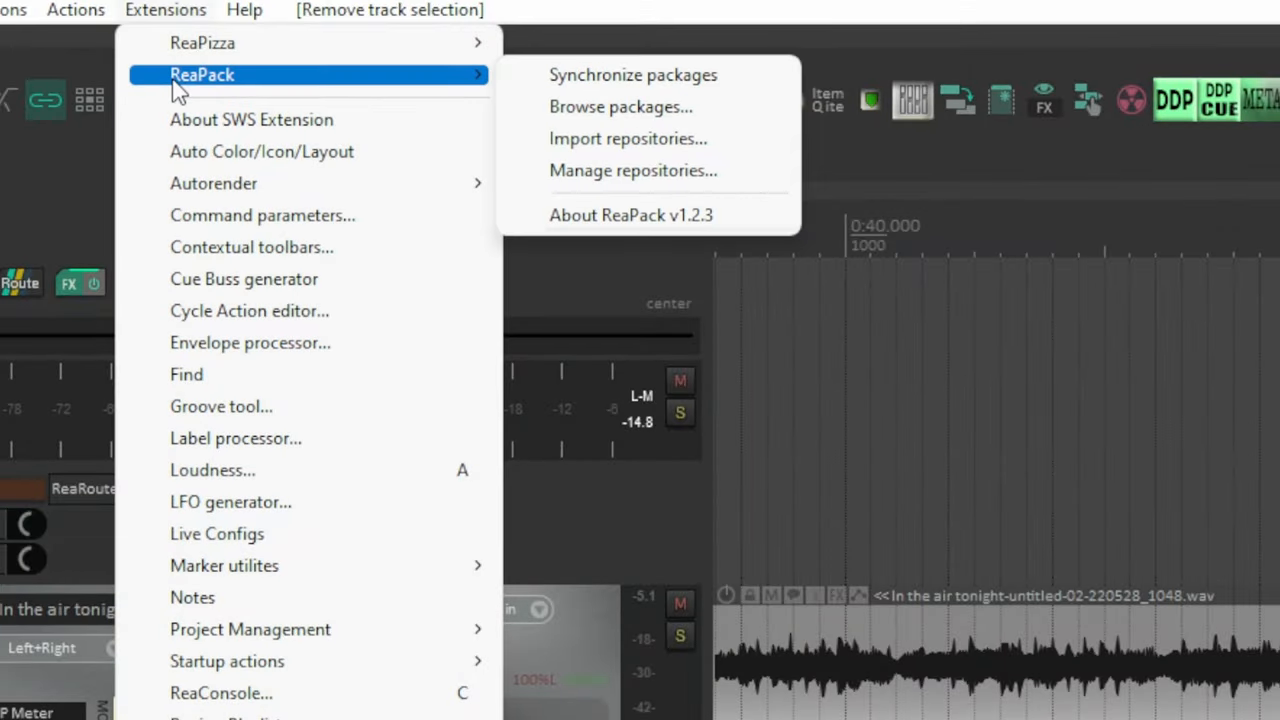
pyautogui.click(620, 106)
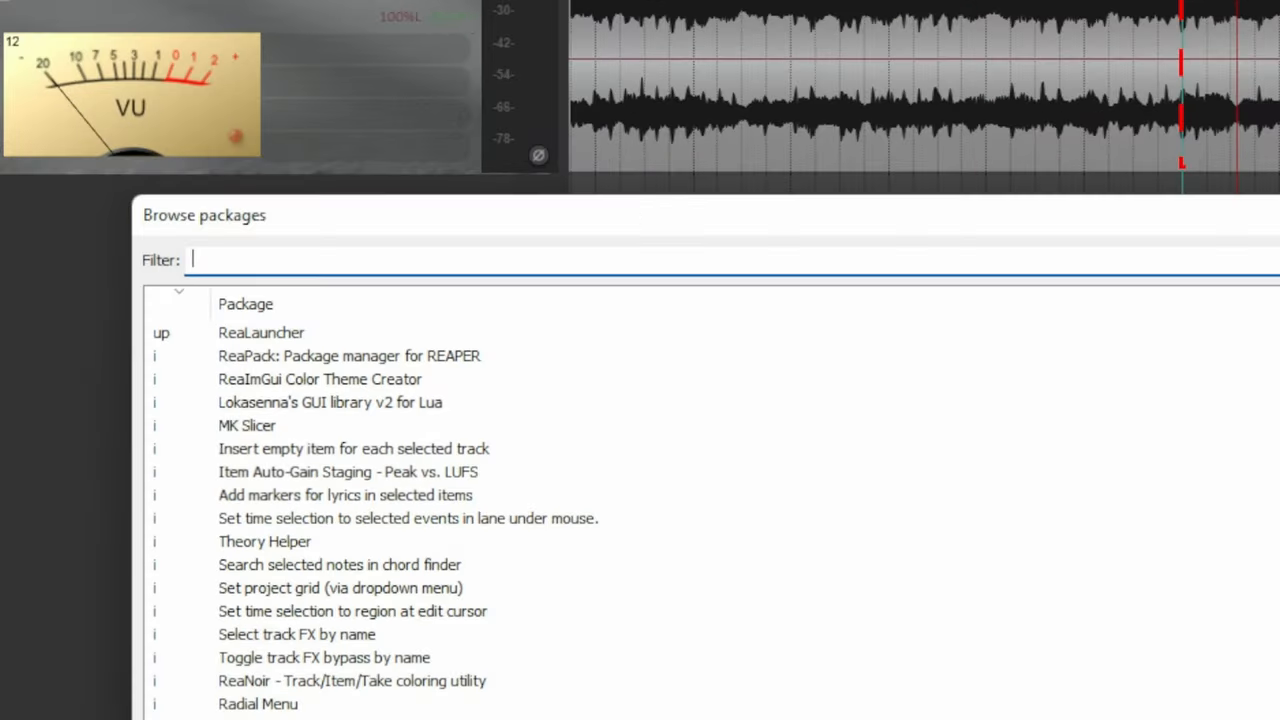
pyautogui.write('X-RAYM')
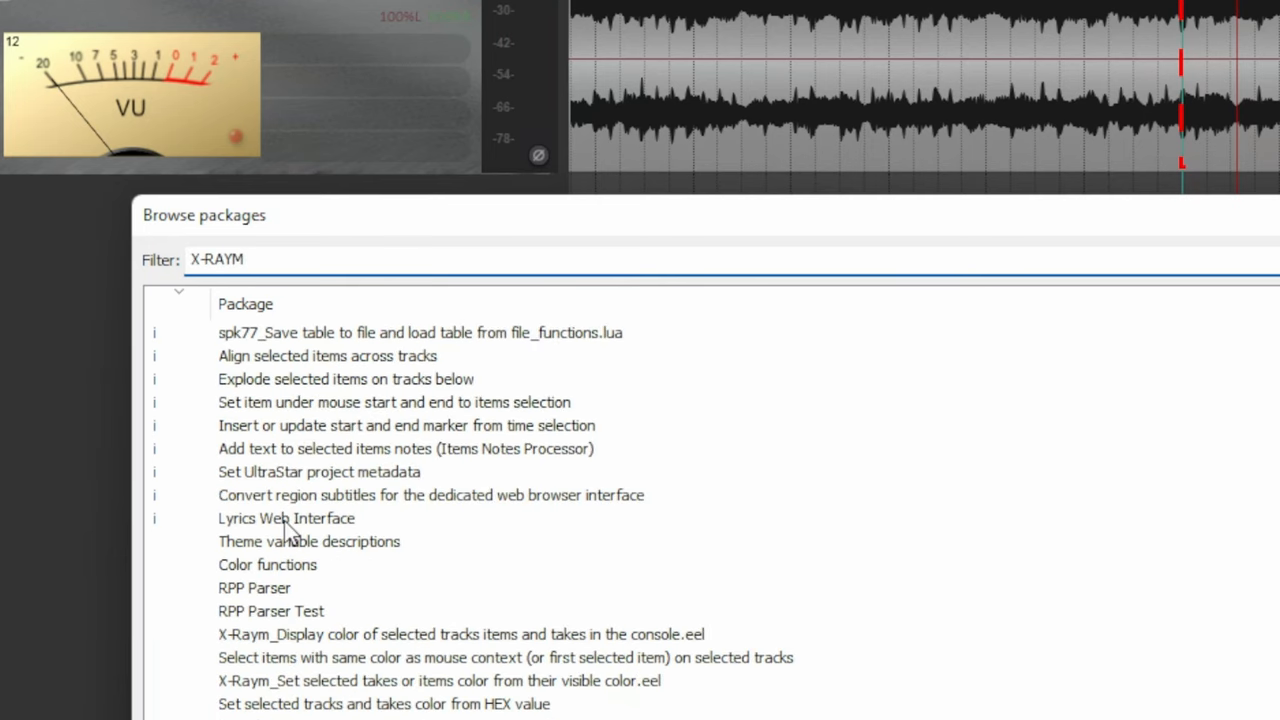
pyautogui.click(286, 518)
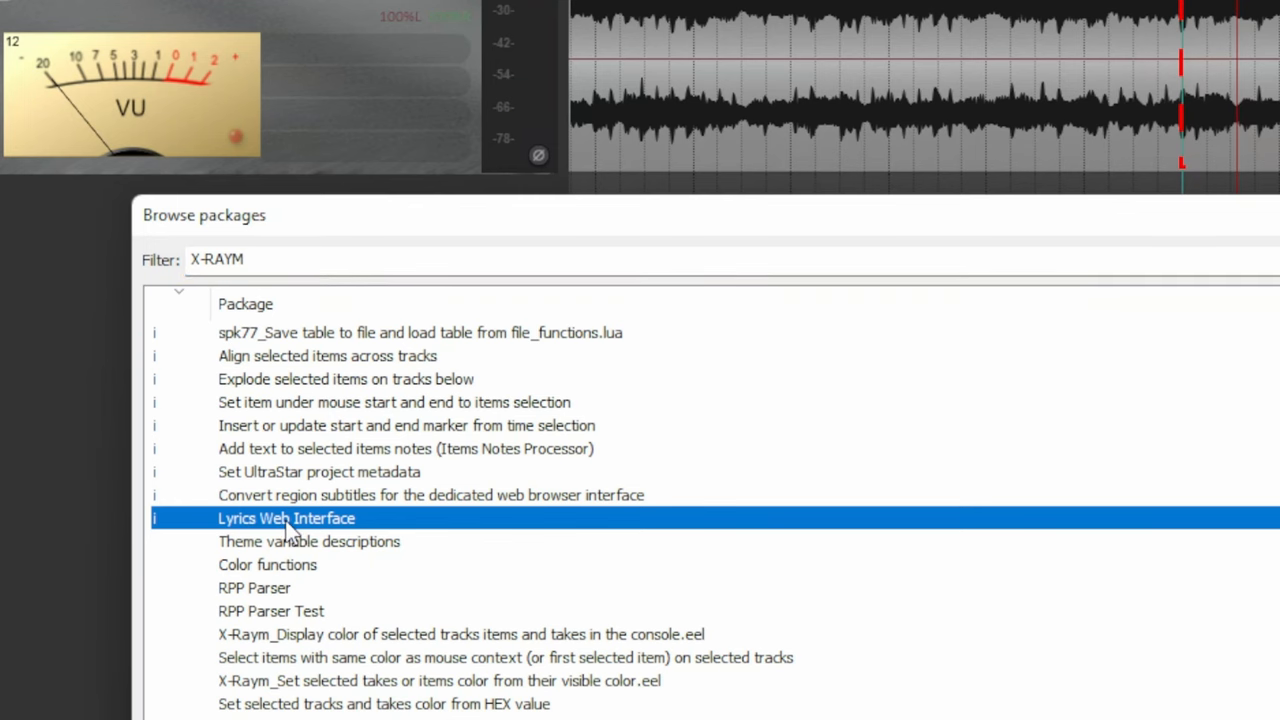
pyautogui.write('convert')
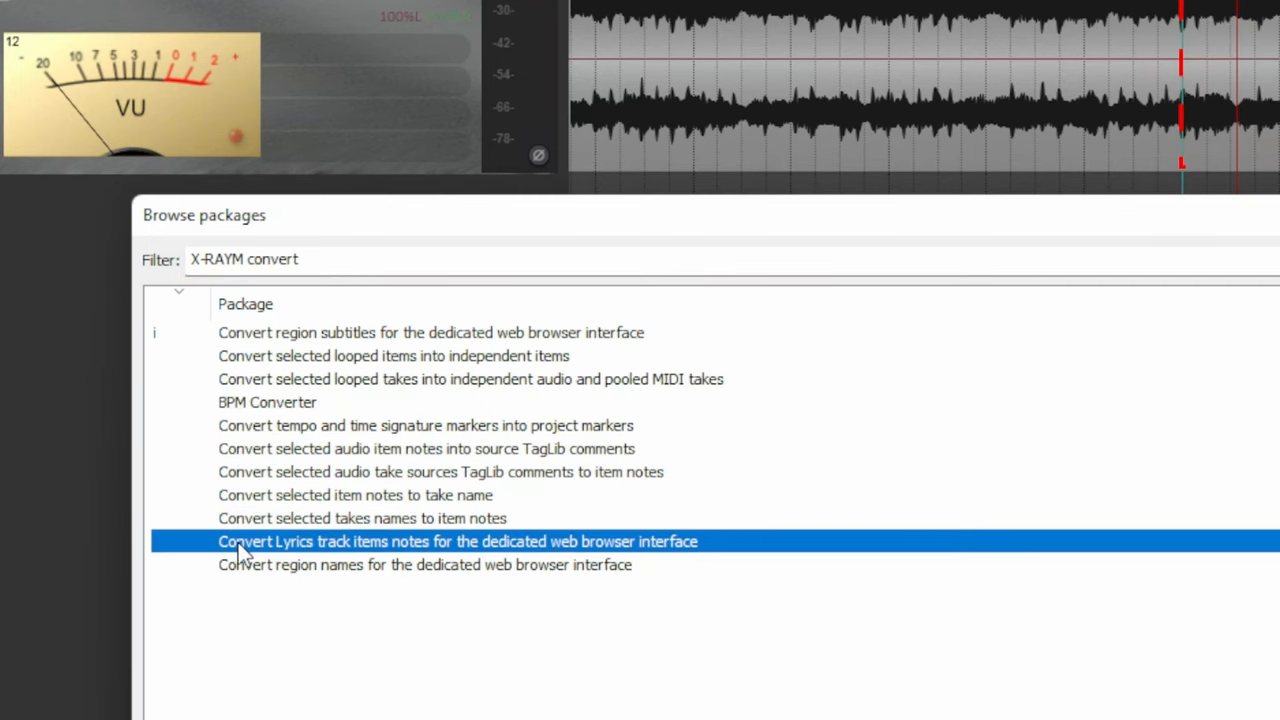
pyautogui.rightClick(245, 541)
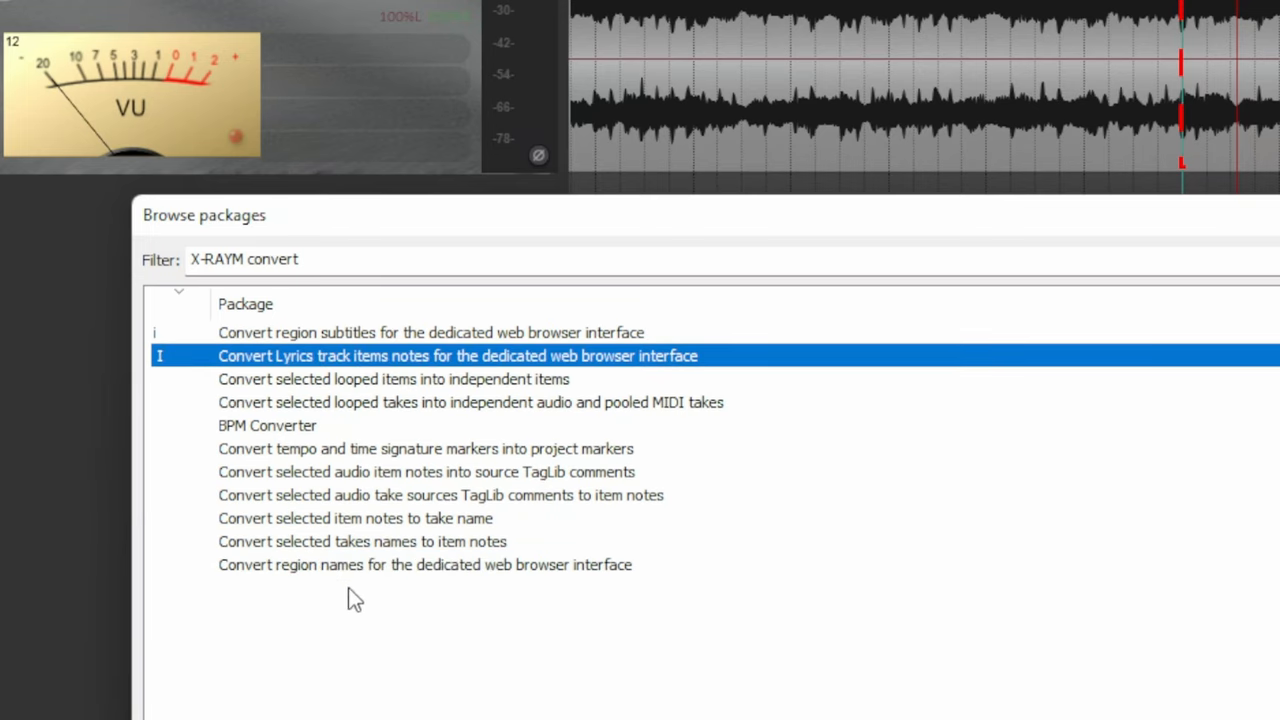
pyautogui.click(424, 564)
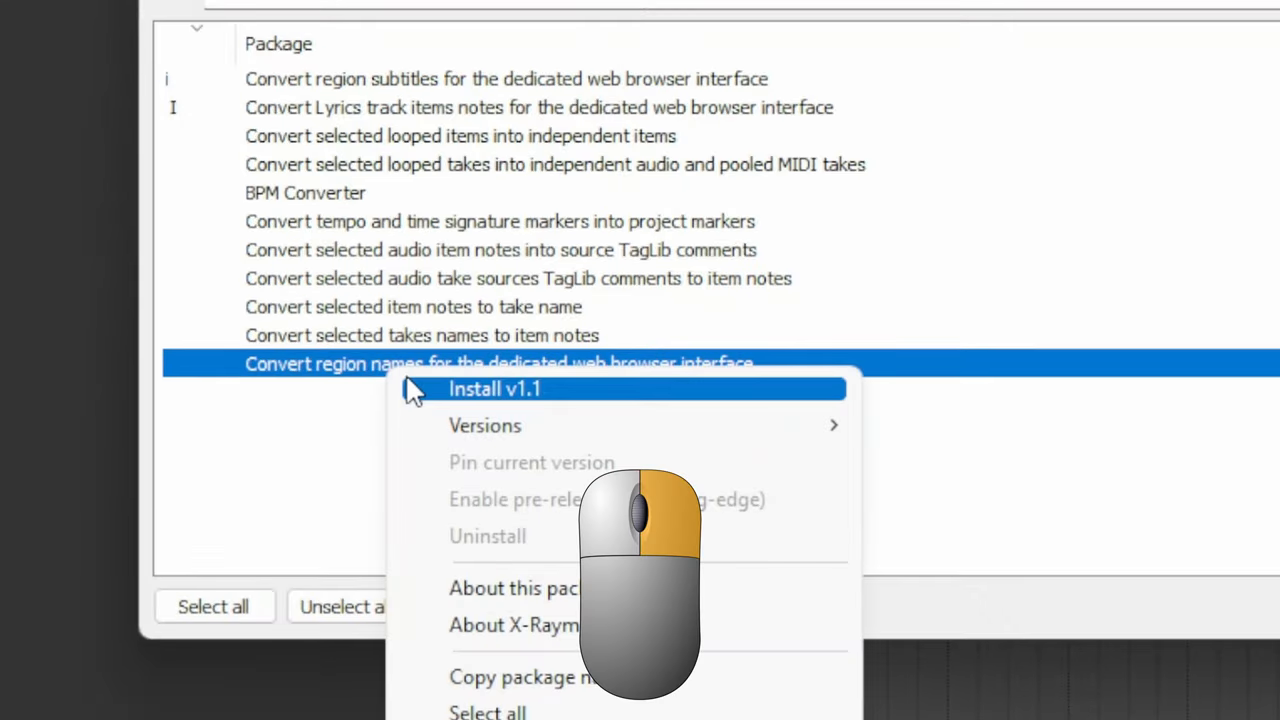
pyautogui.click(494, 389)
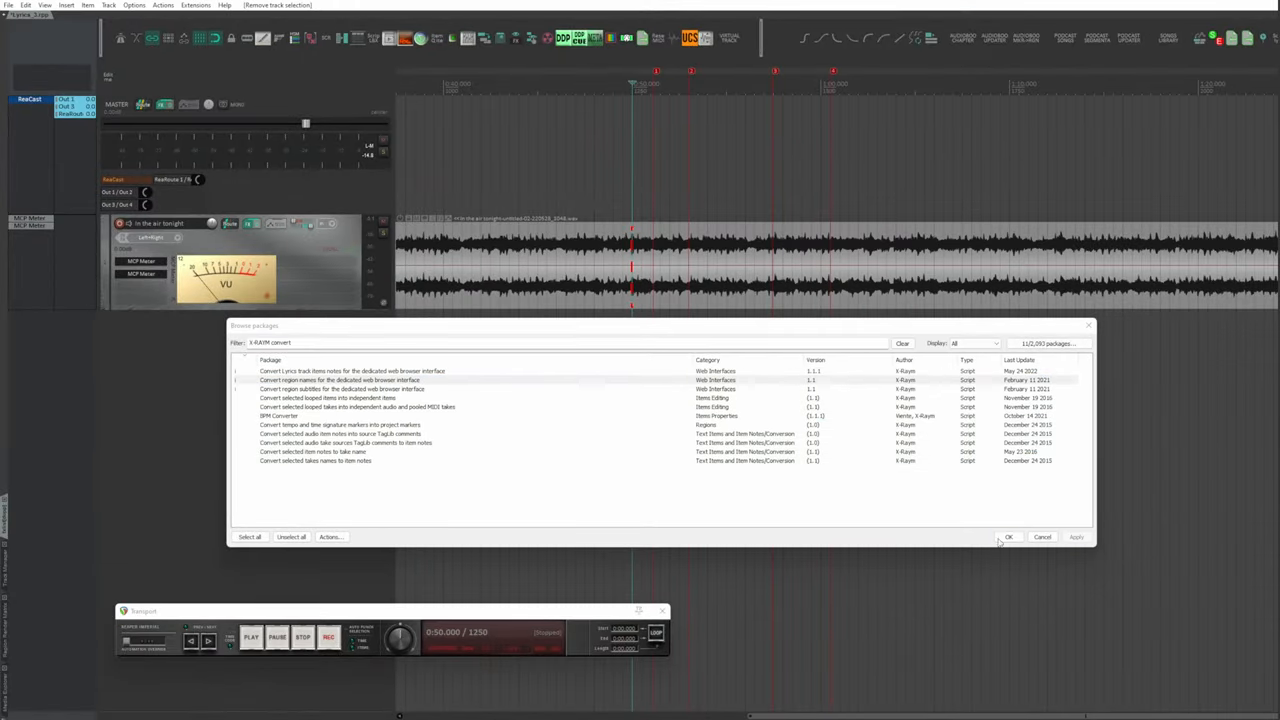
pyautogui.click(1042, 537)
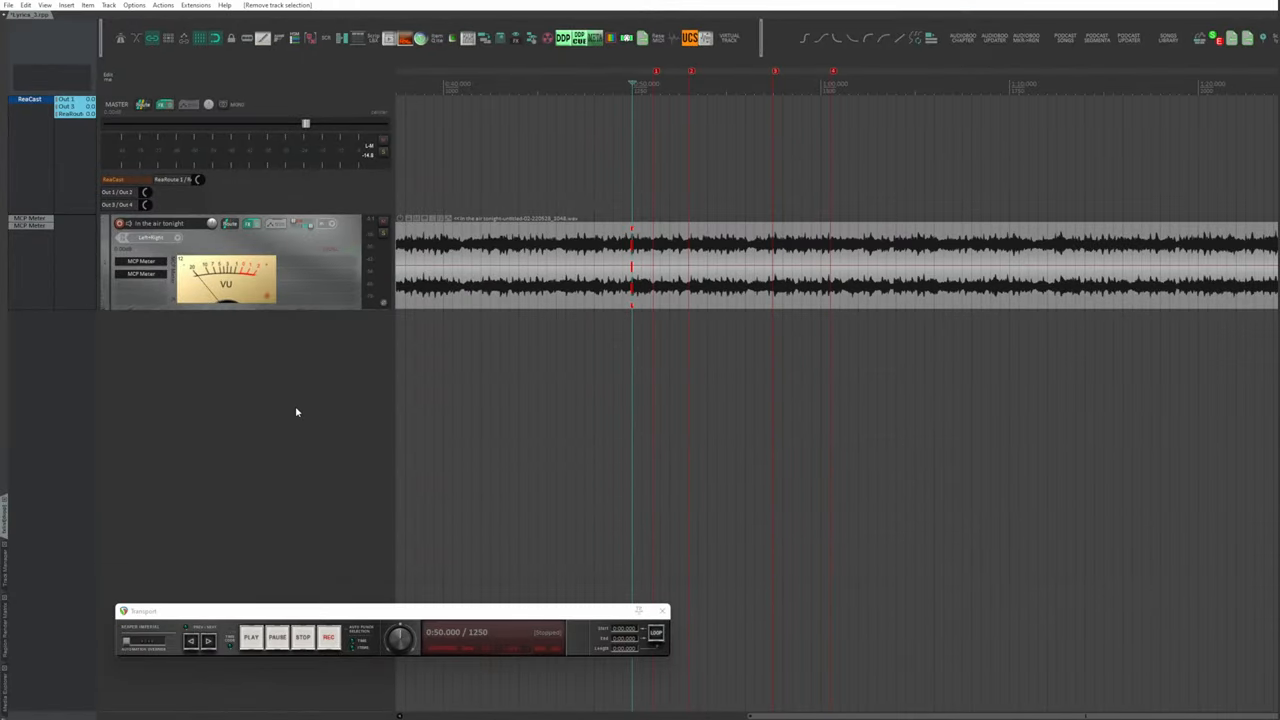
pyautogui.click(133, 5)
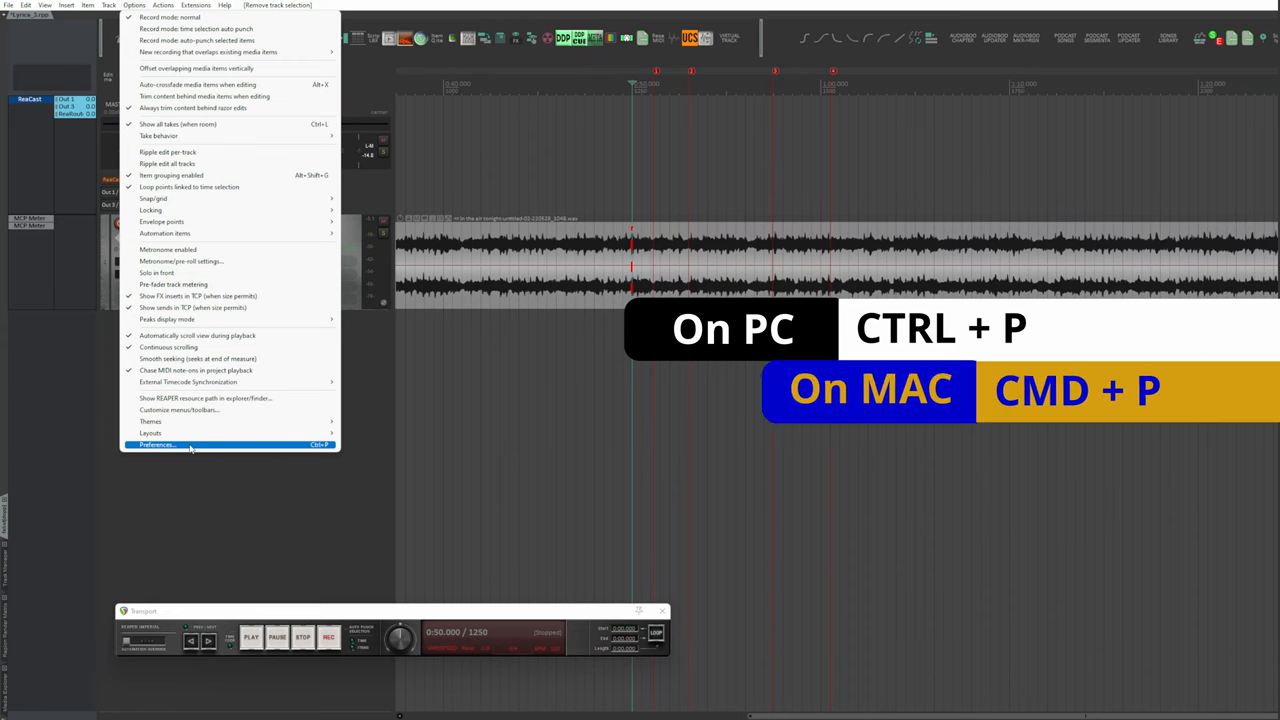
pyautogui.click(156, 445)
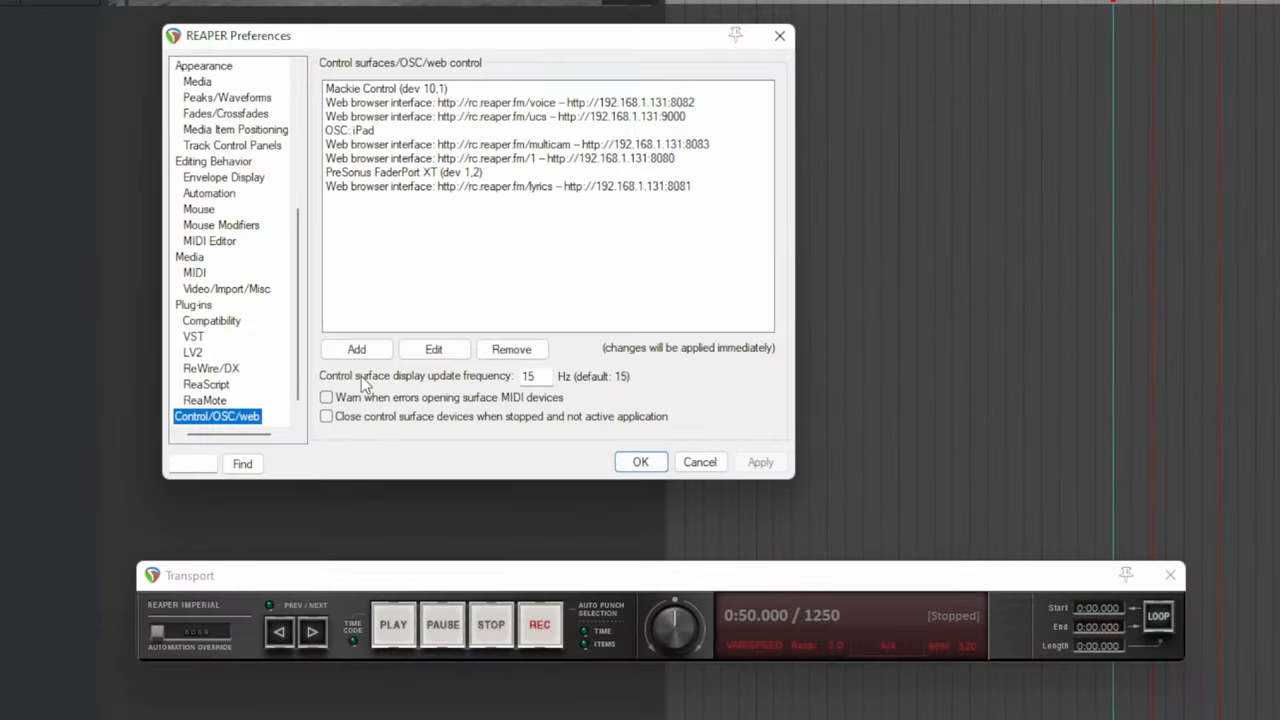
pyautogui.click(356, 349)
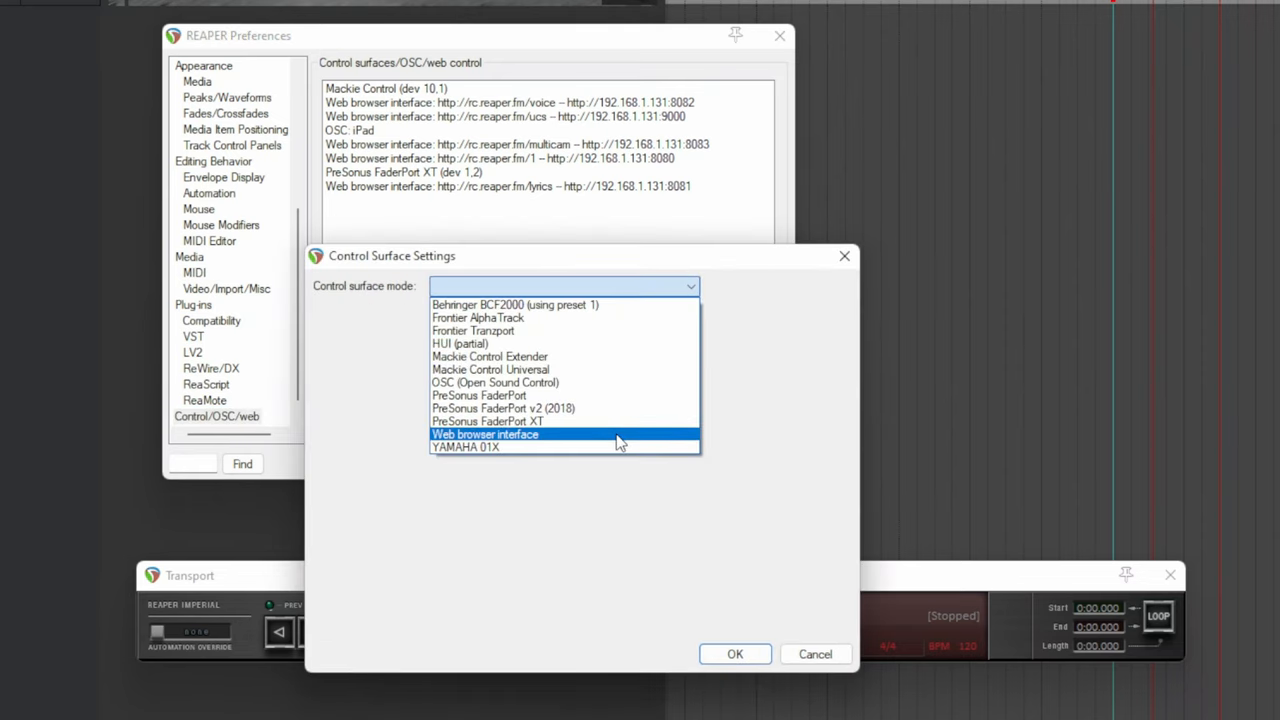
pyautogui.click(485, 434)
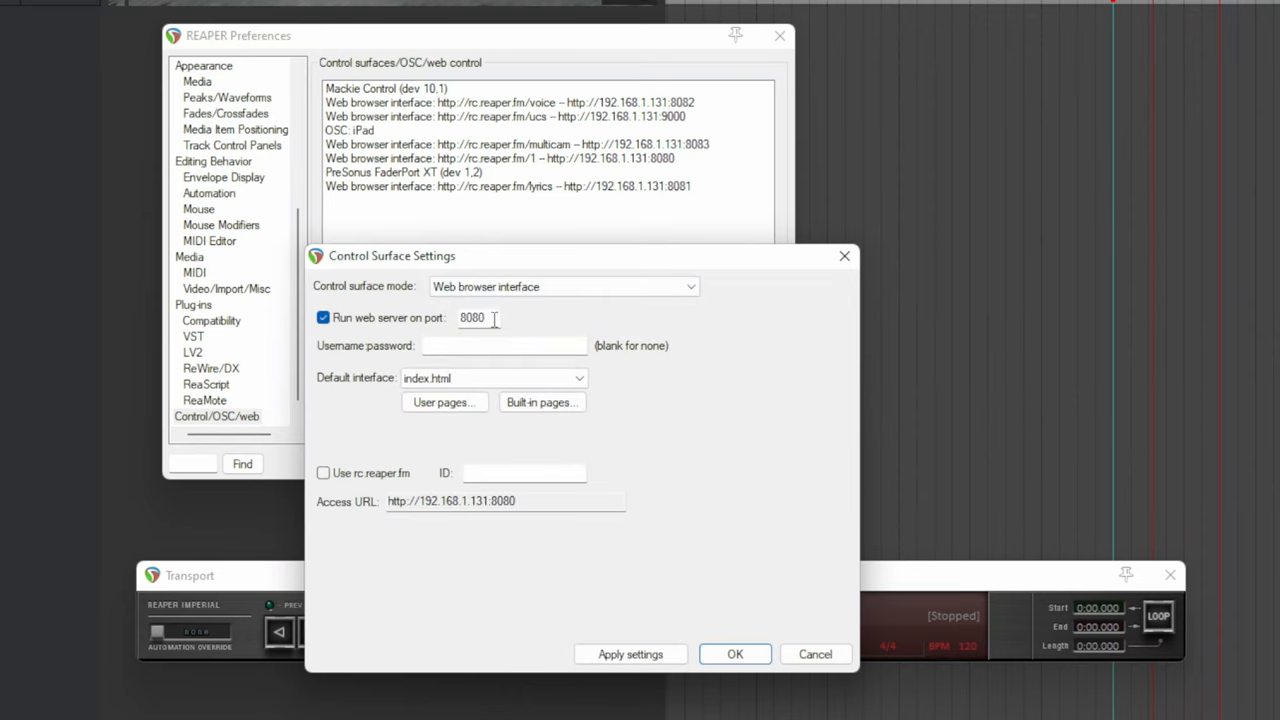
pyautogui.press('Backspace')
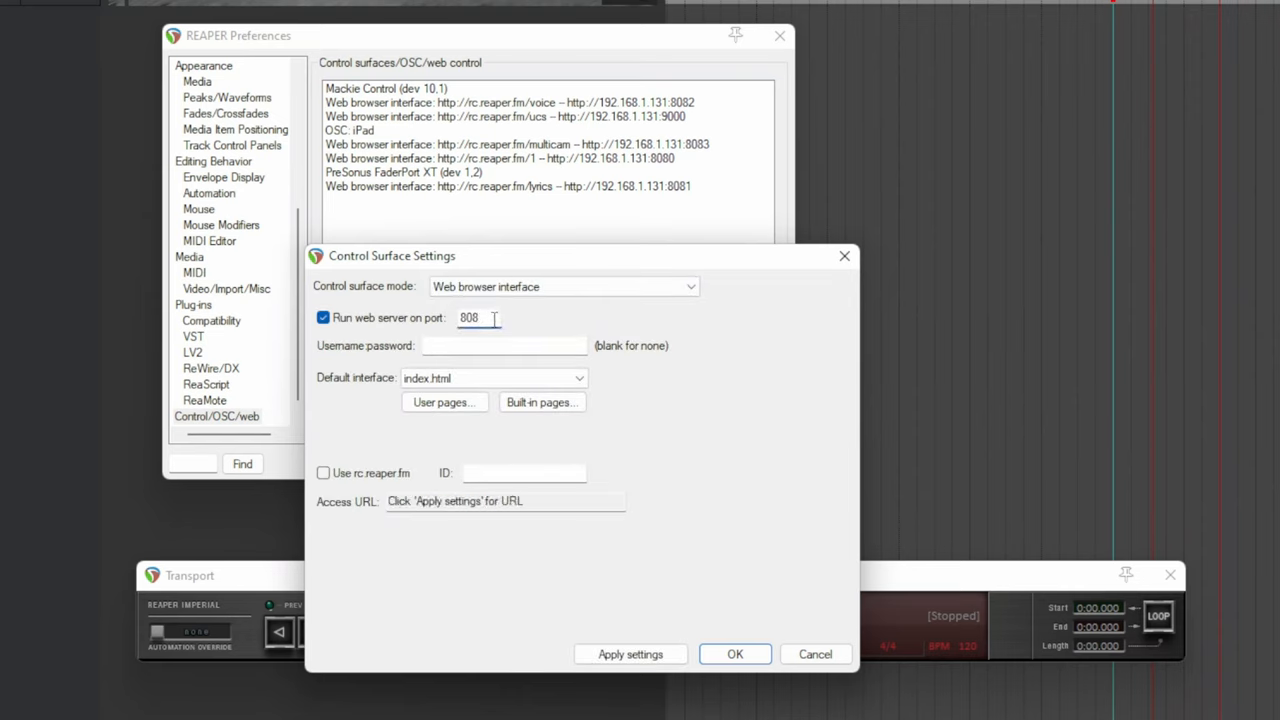
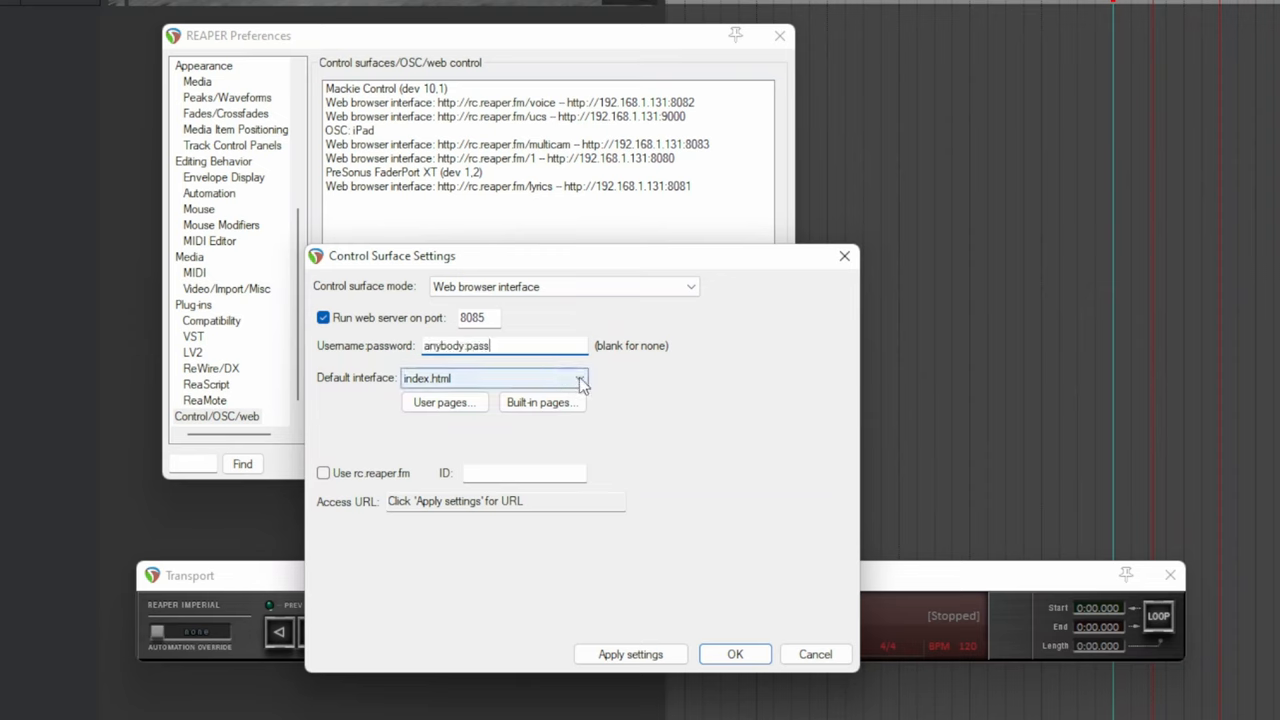
# Set X-Raym_Lyrics.html as default page, enable rc.reaper.fm ID 'region', apply, and copy the URL.
pyautogui.click(580, 378)
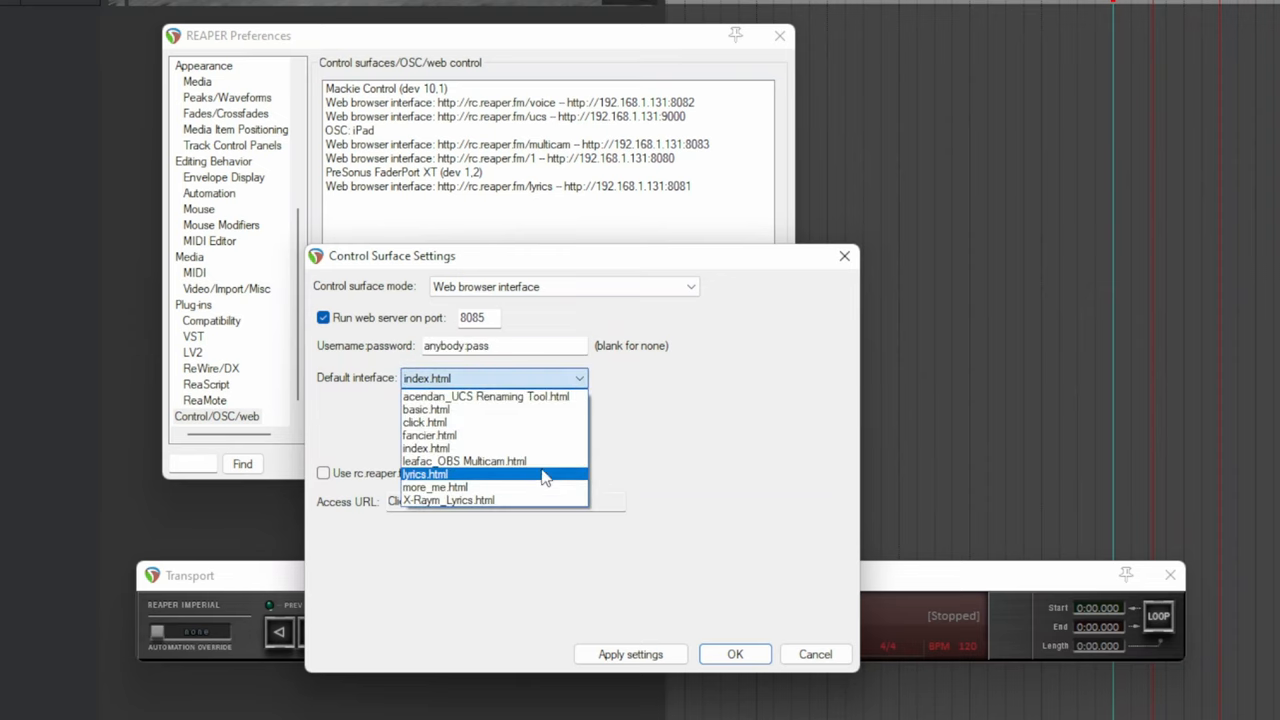
pyautogui.moveTo(540, 500)
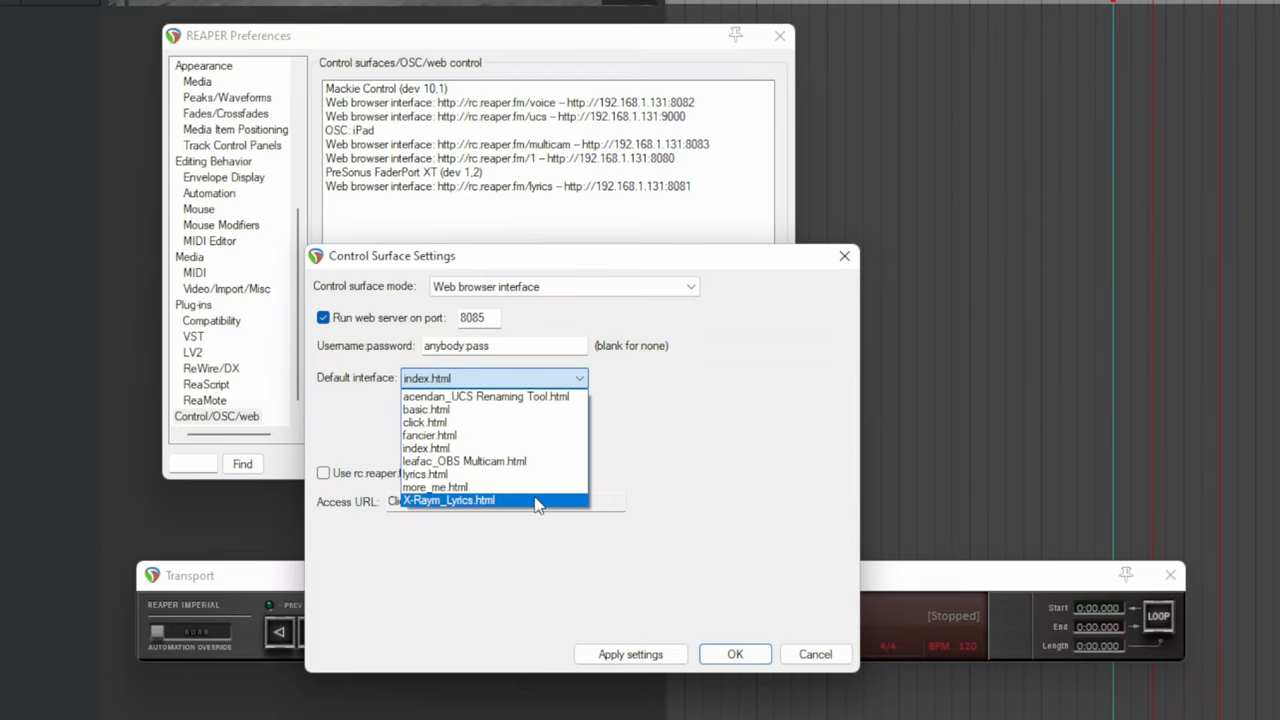
pyautogui.click(448, 500)
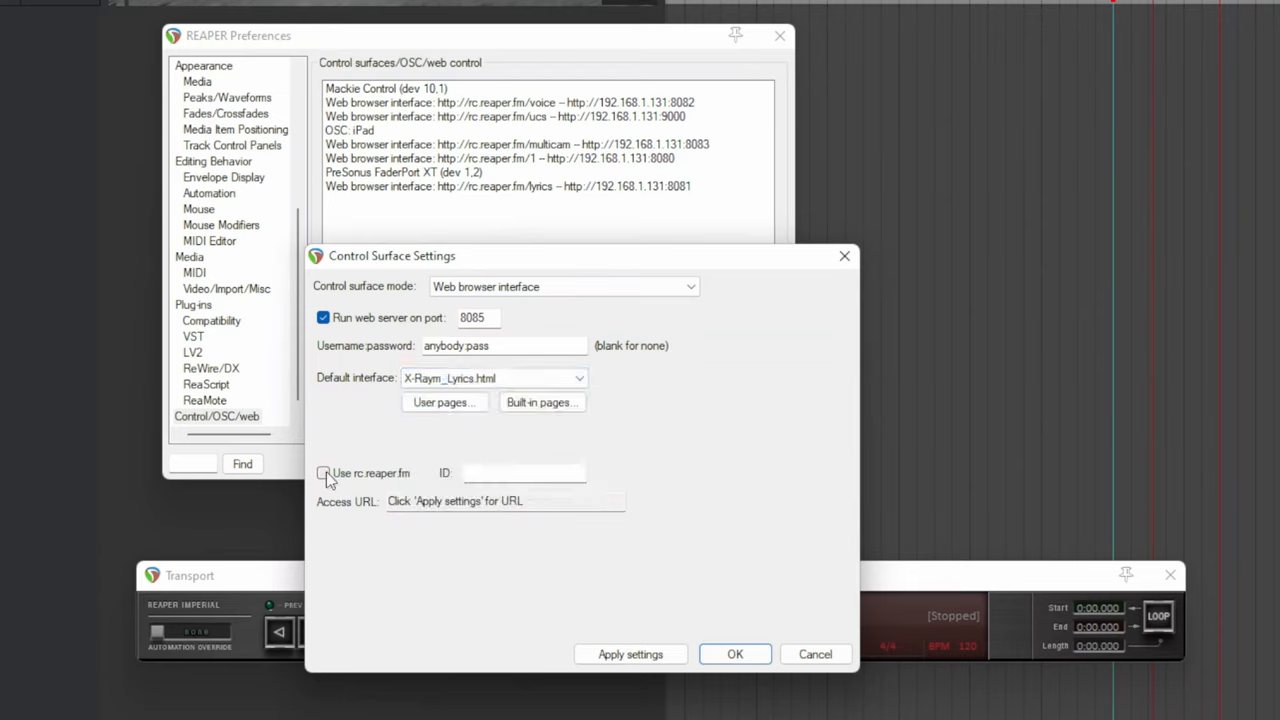
pyautogui.click(323, 473)
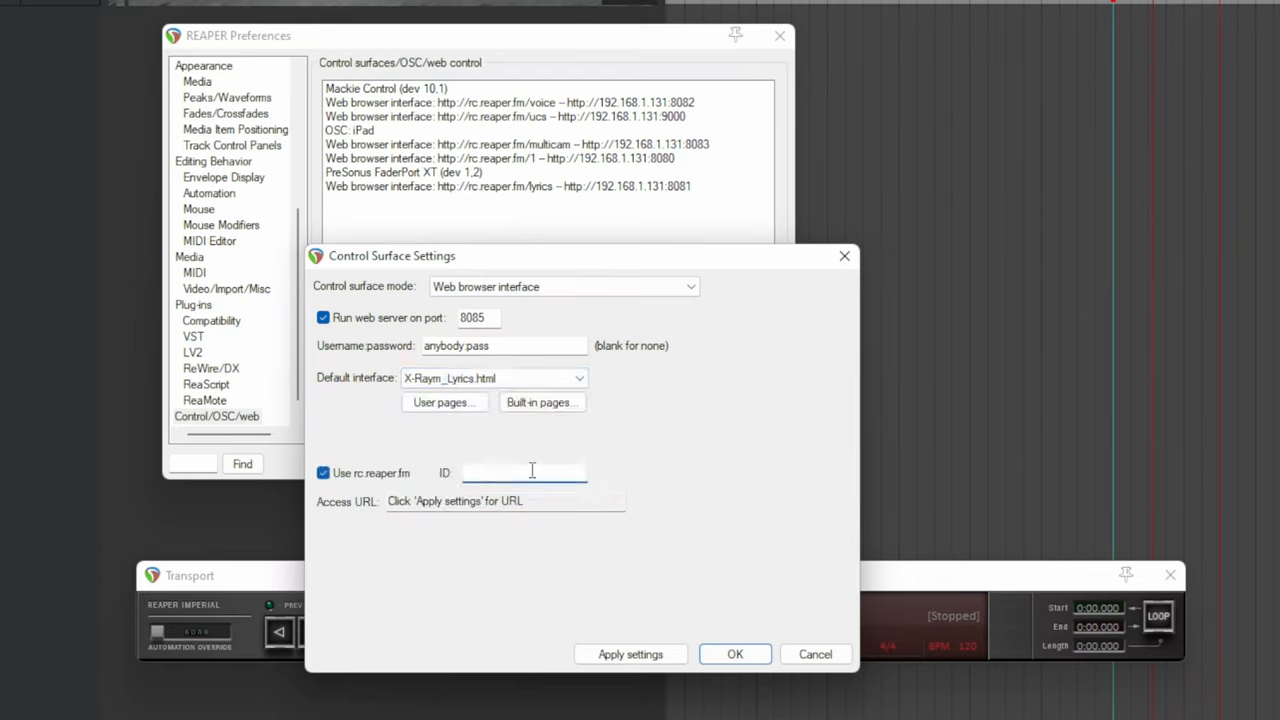
pyautogui.write('regions')
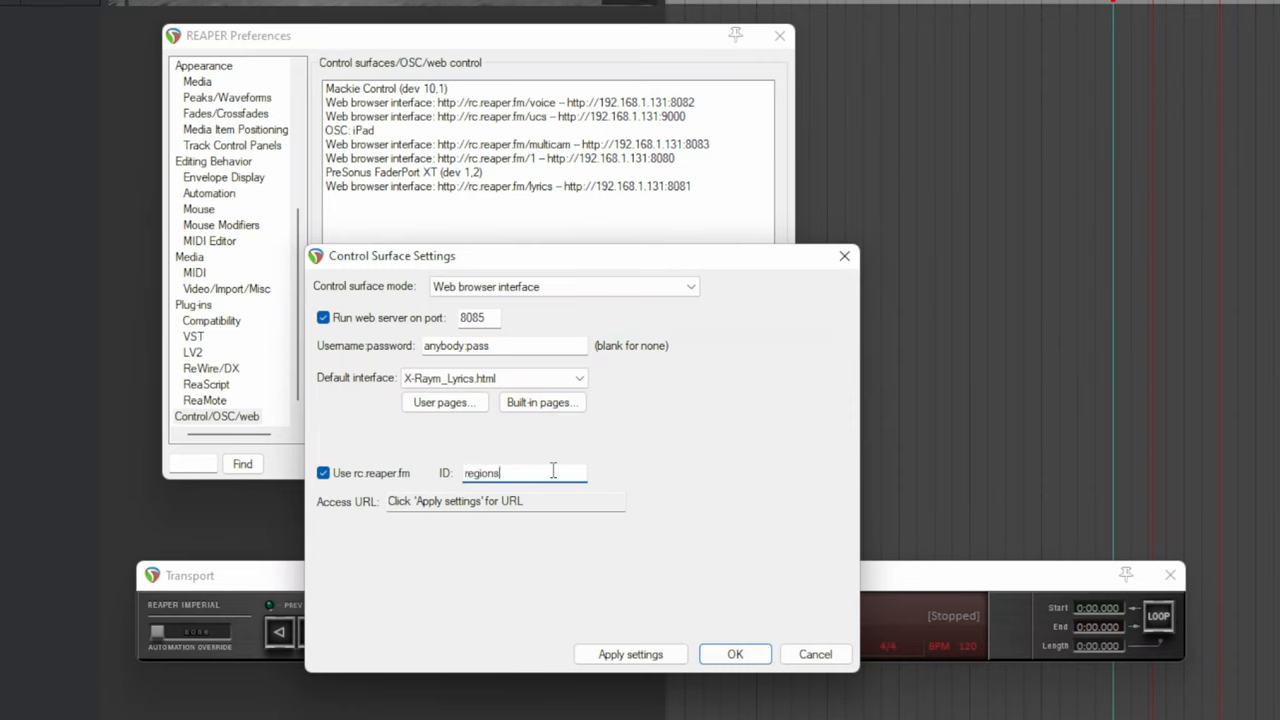
pyautogui.click(630, 654)
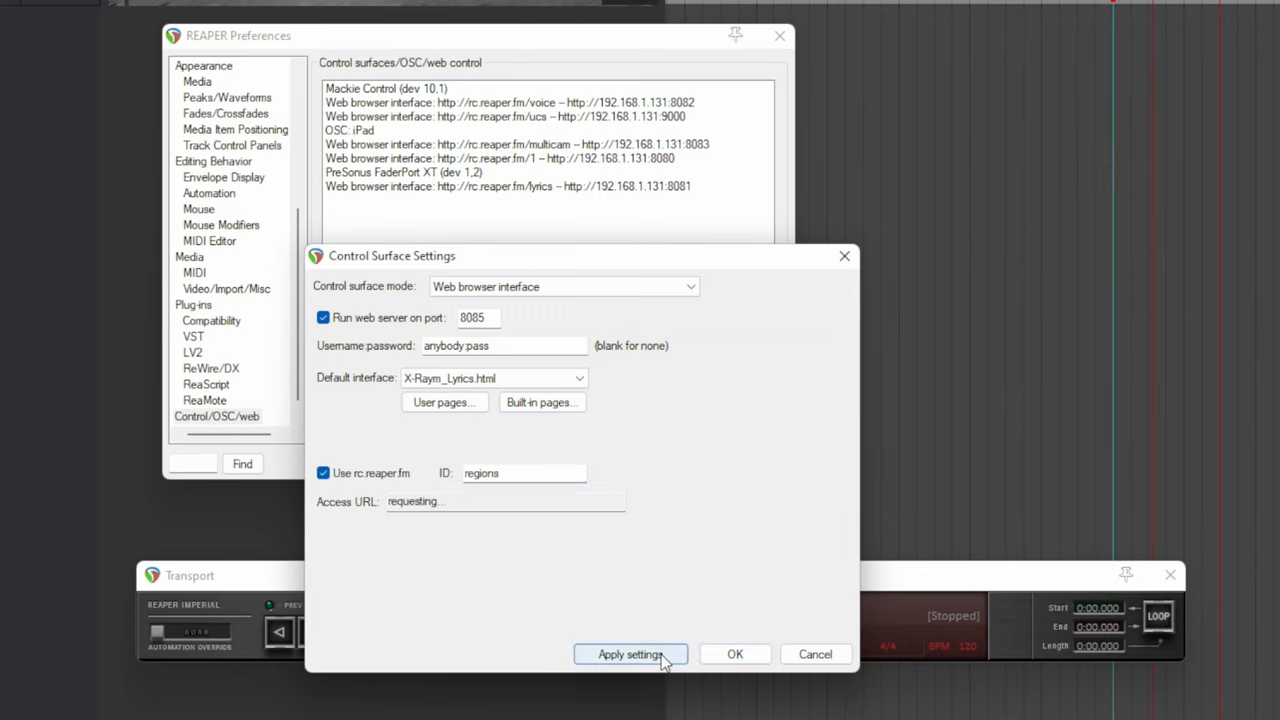
pyautogui.click(629, 654)
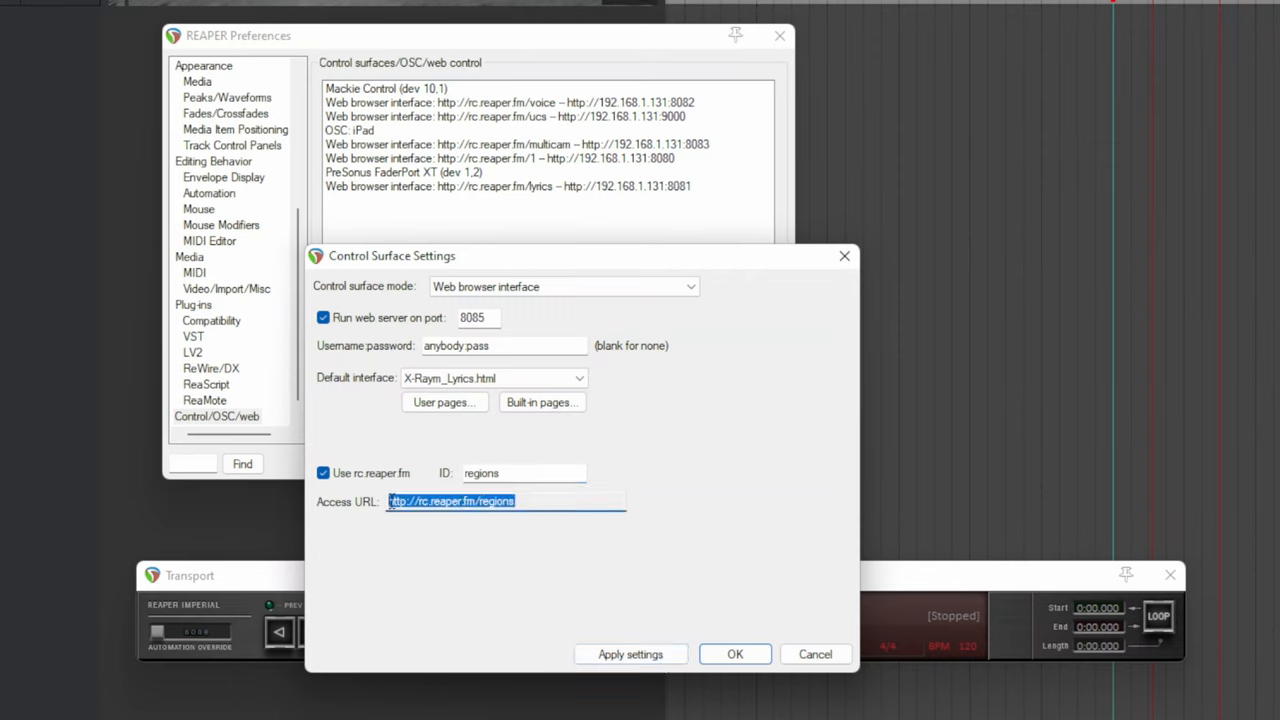
pyautogui.rightClick(450, 501)
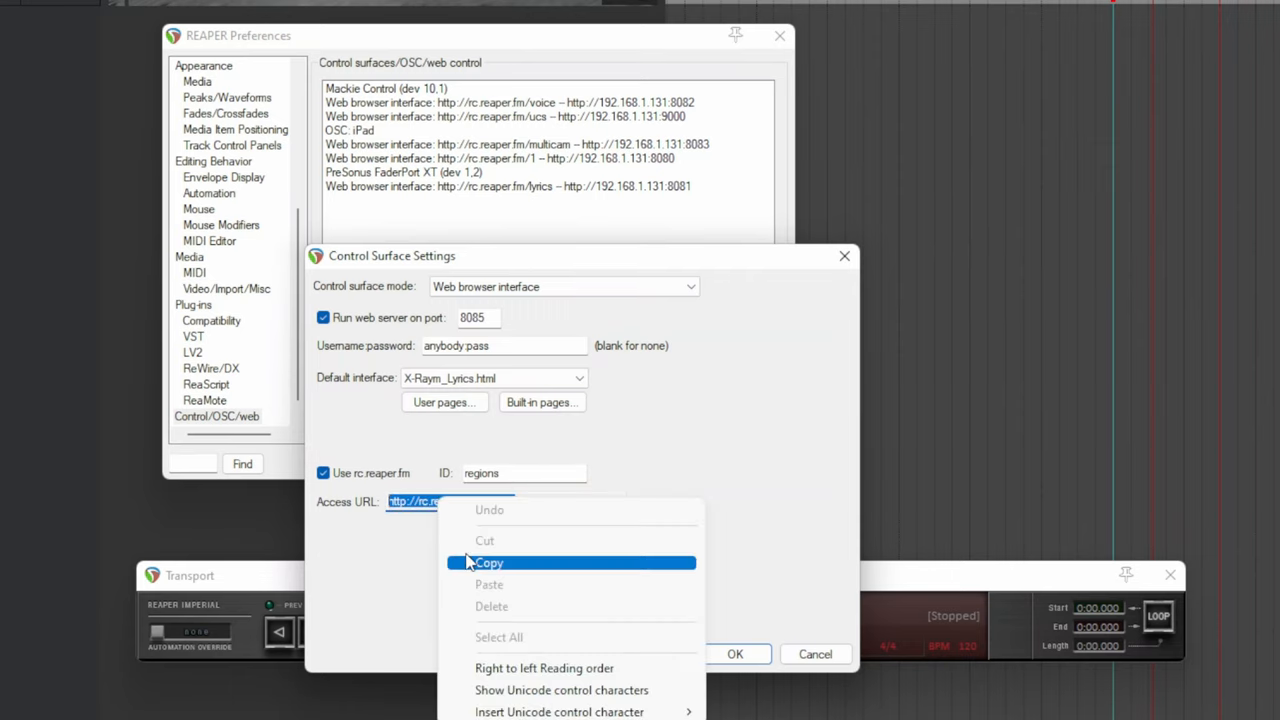
pyautogui.click(488, 562)
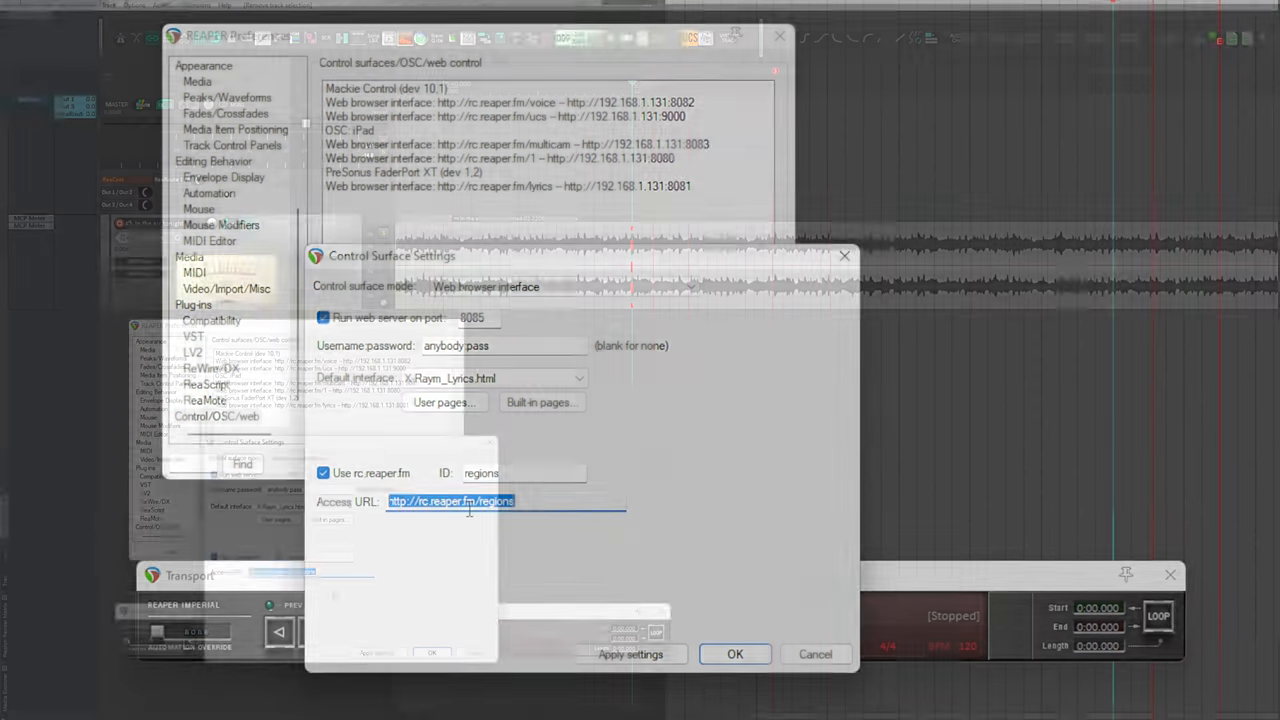
pyautogui.click(735, 654)
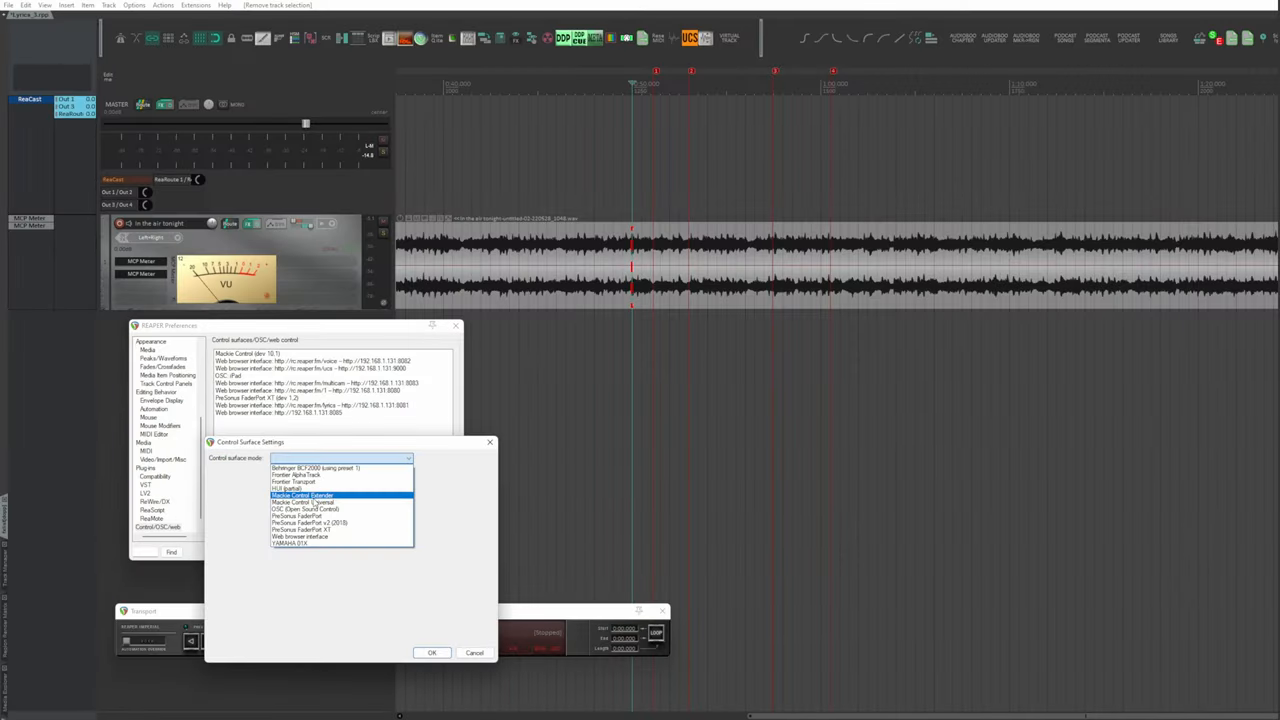
pyautogui.click(299, 536)
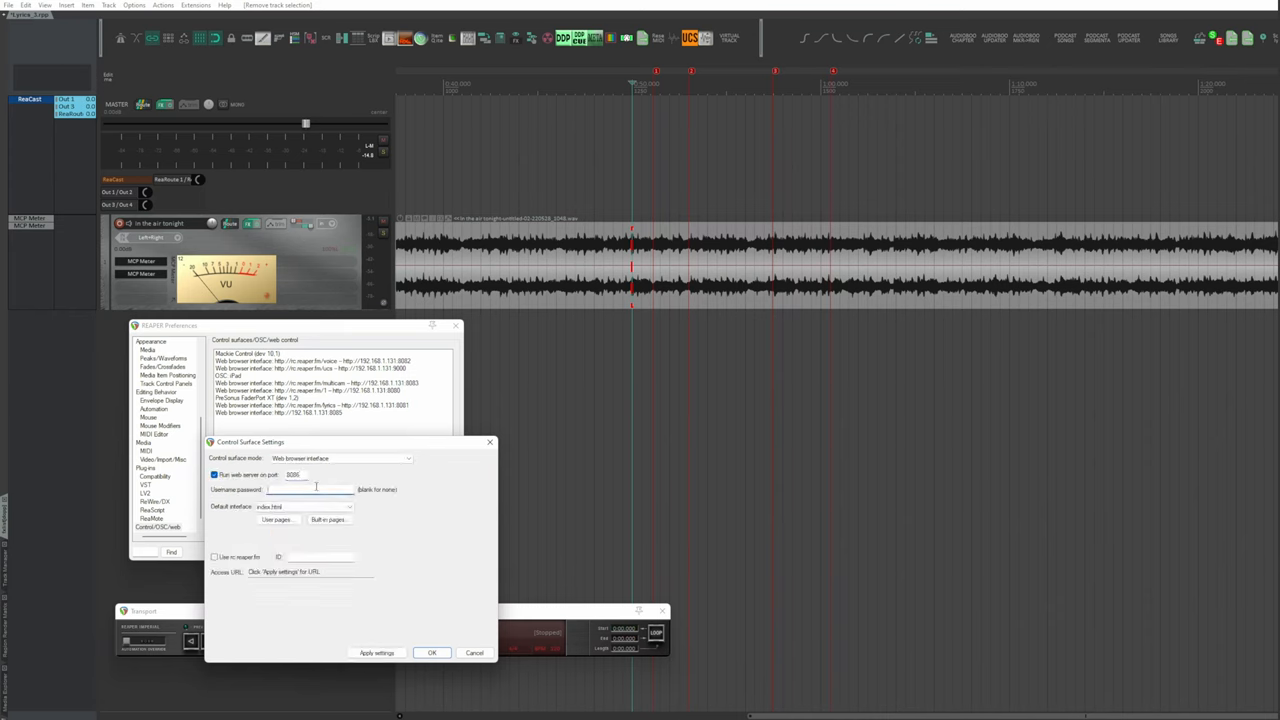
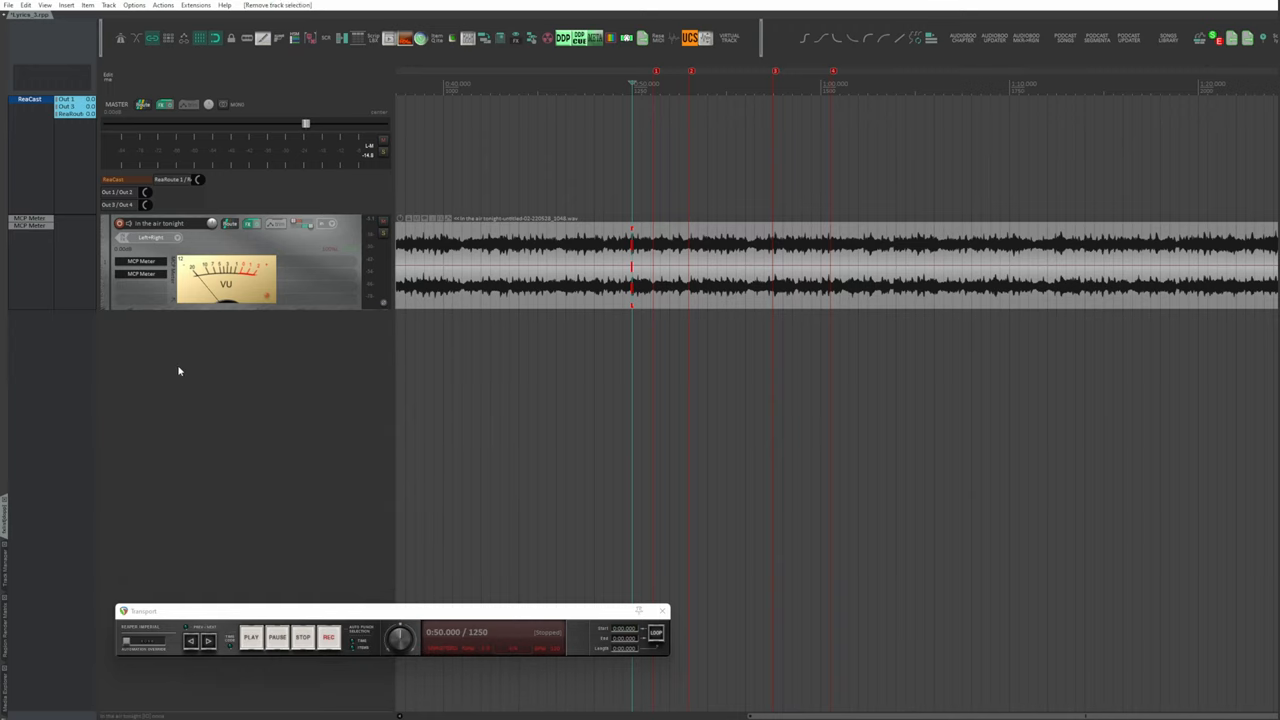
# Insert a new empty track from the track area menu and name it Lyrics.
pyautogui.rightClick(180, 371)
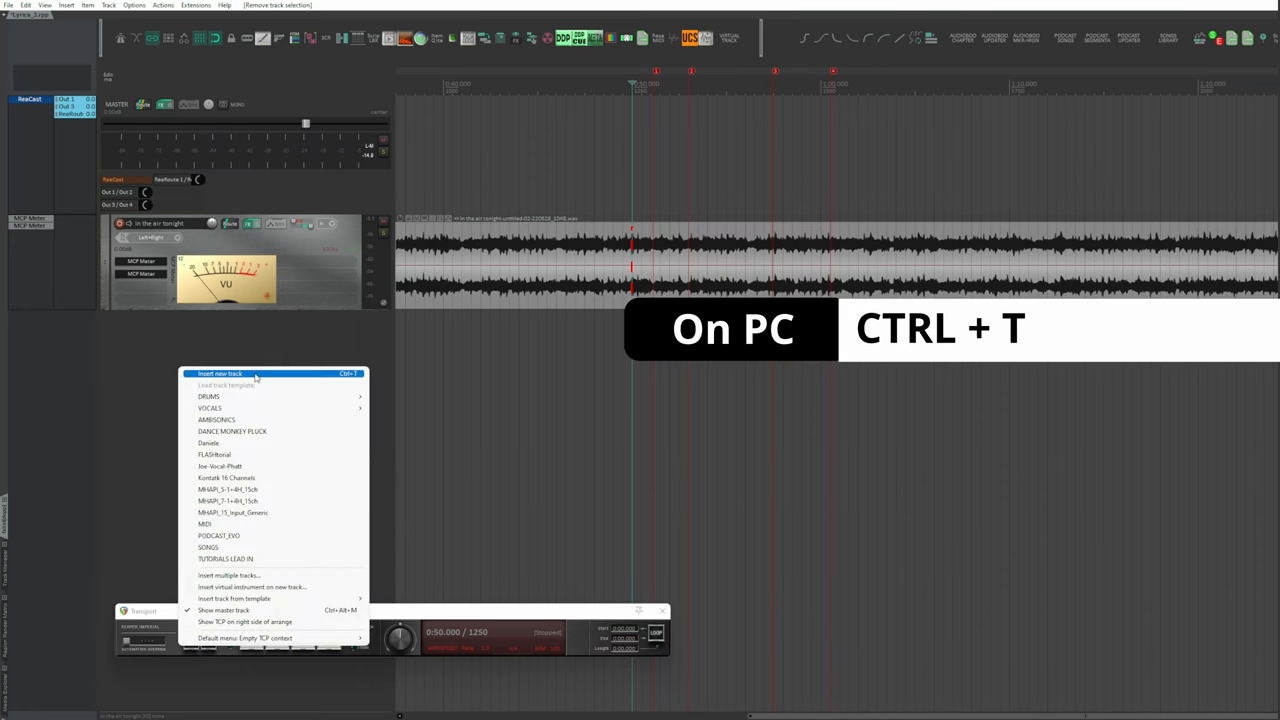
pyautogui.click(219, 373)
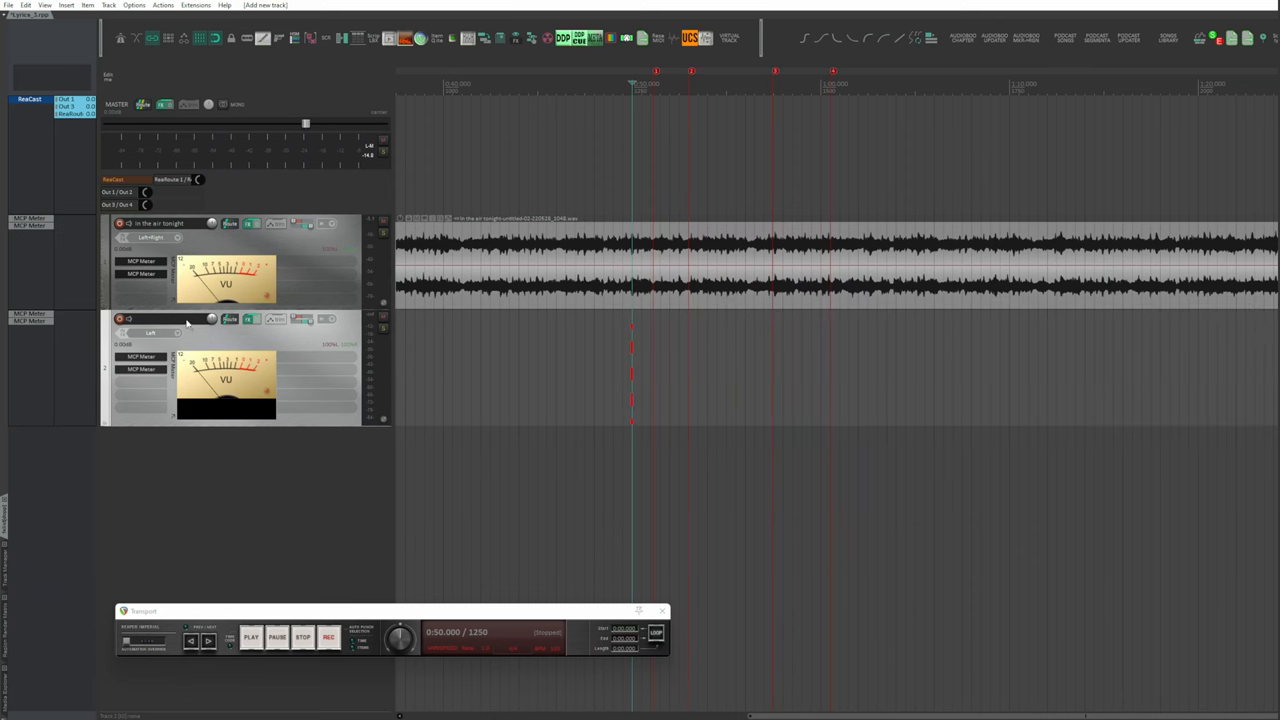
pyautogui.write('Lyrics')
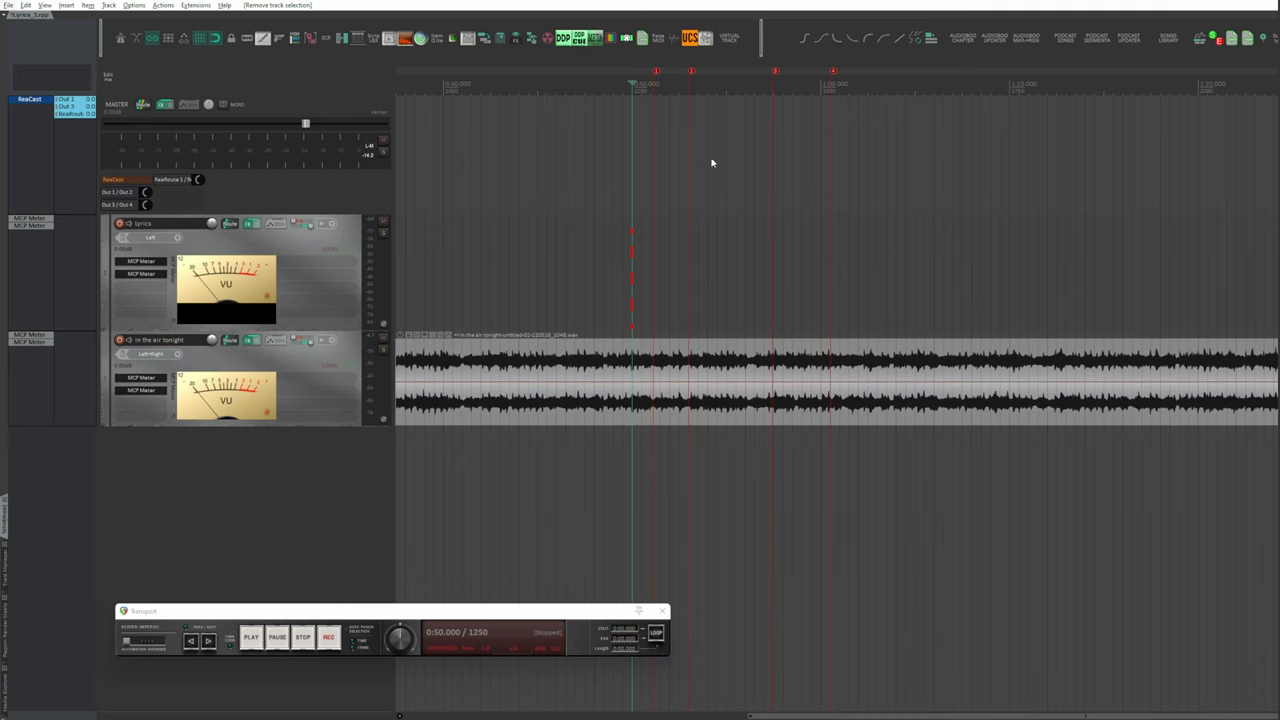
# Create a region over the first lyric line and name it 'I can feel it' with a <br> tag.
pyautogui.moveTo(655, 90); pyautogui.dragTo(688, 90)
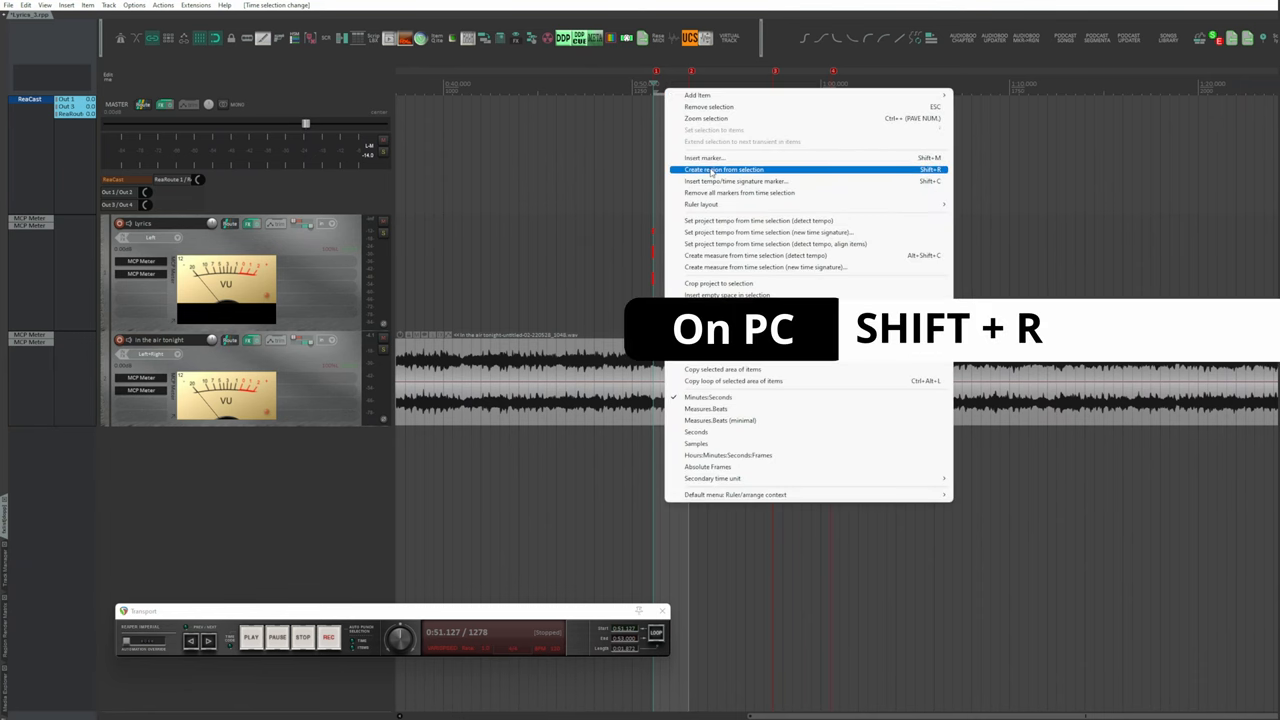
pyautogui.click(723, 169)
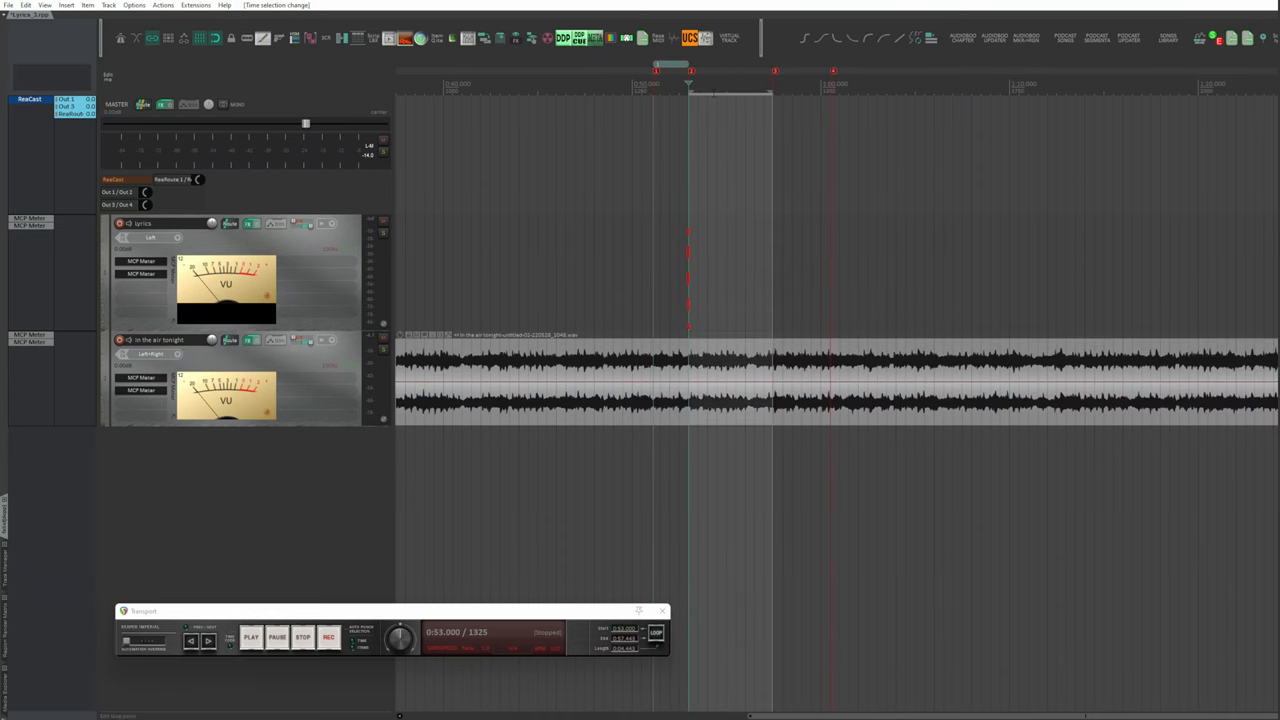
pyautogui.moveTo(655, 65); pyautogui.dragTo(830, 65)
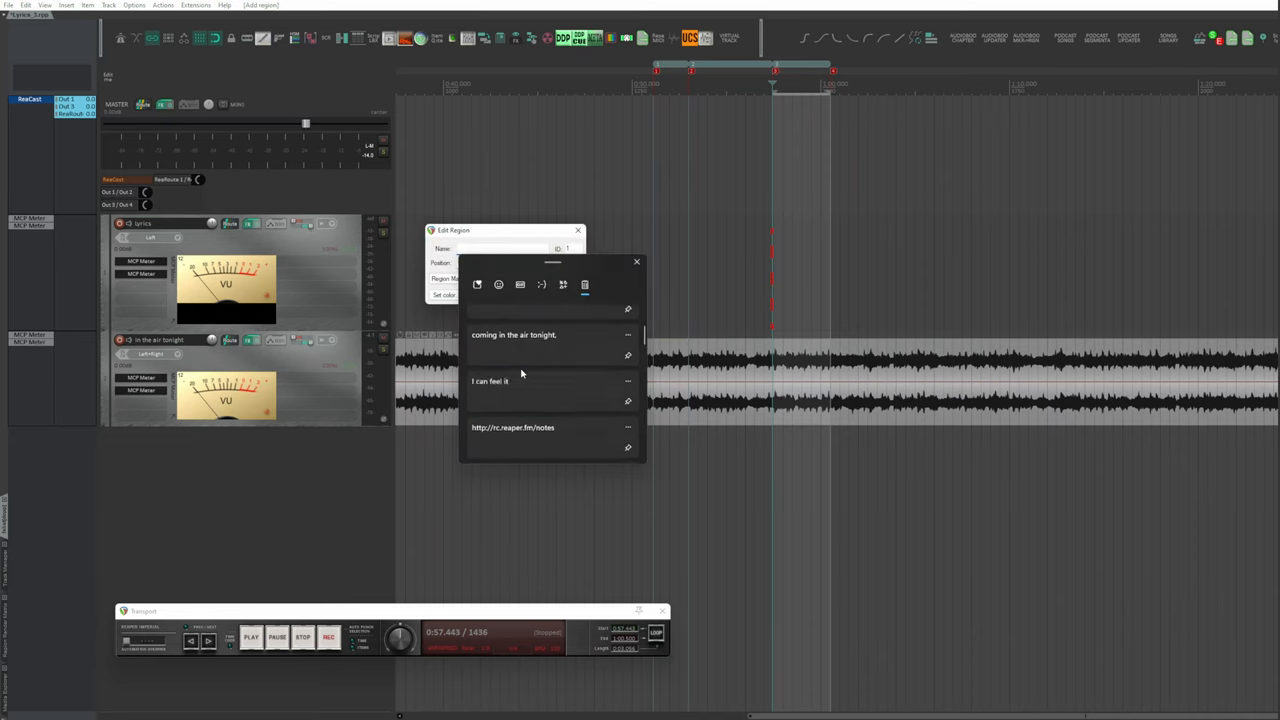
pyautogui.click(636, 261)
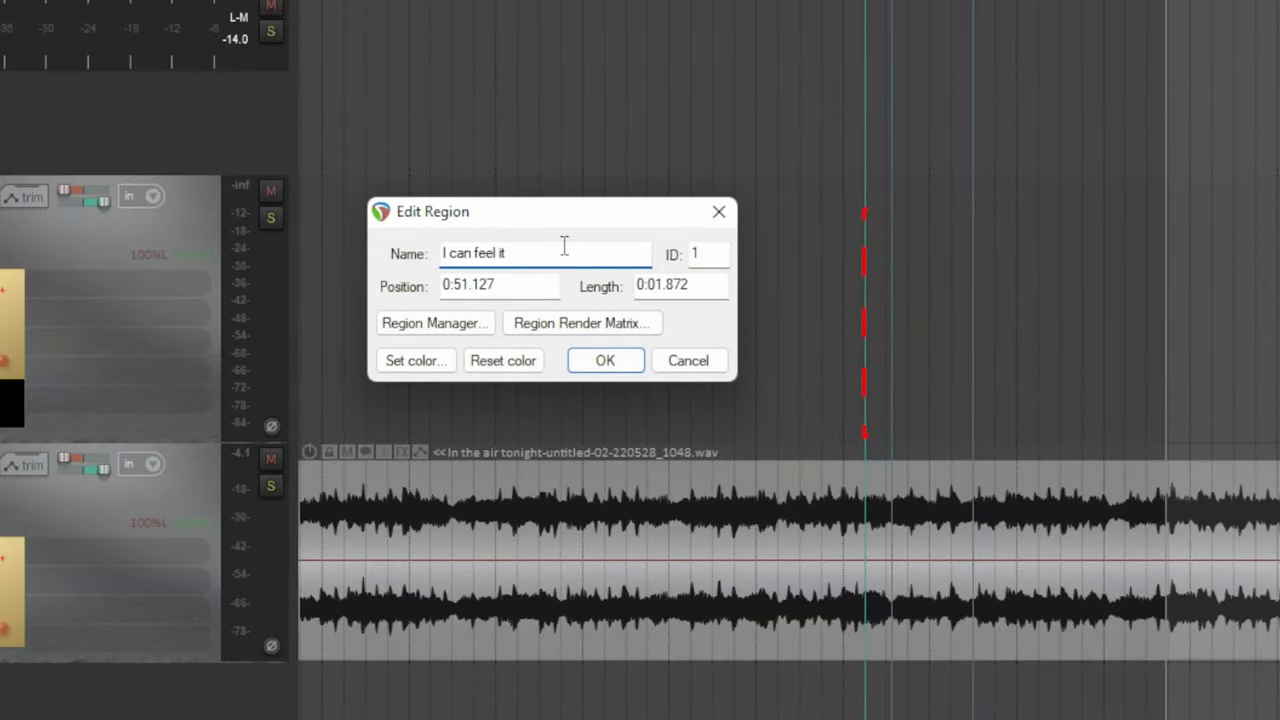
pyautogui.write('<br>coming in the ai')
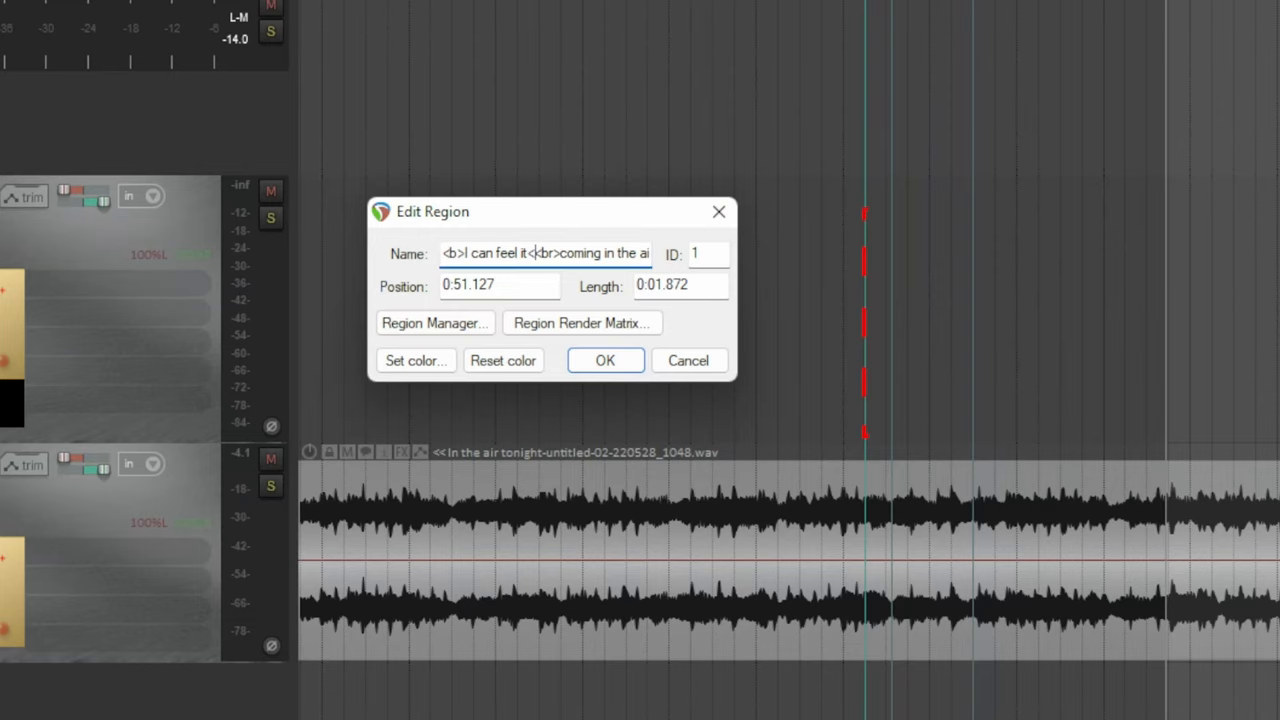
pyautogui.click(605, 360)
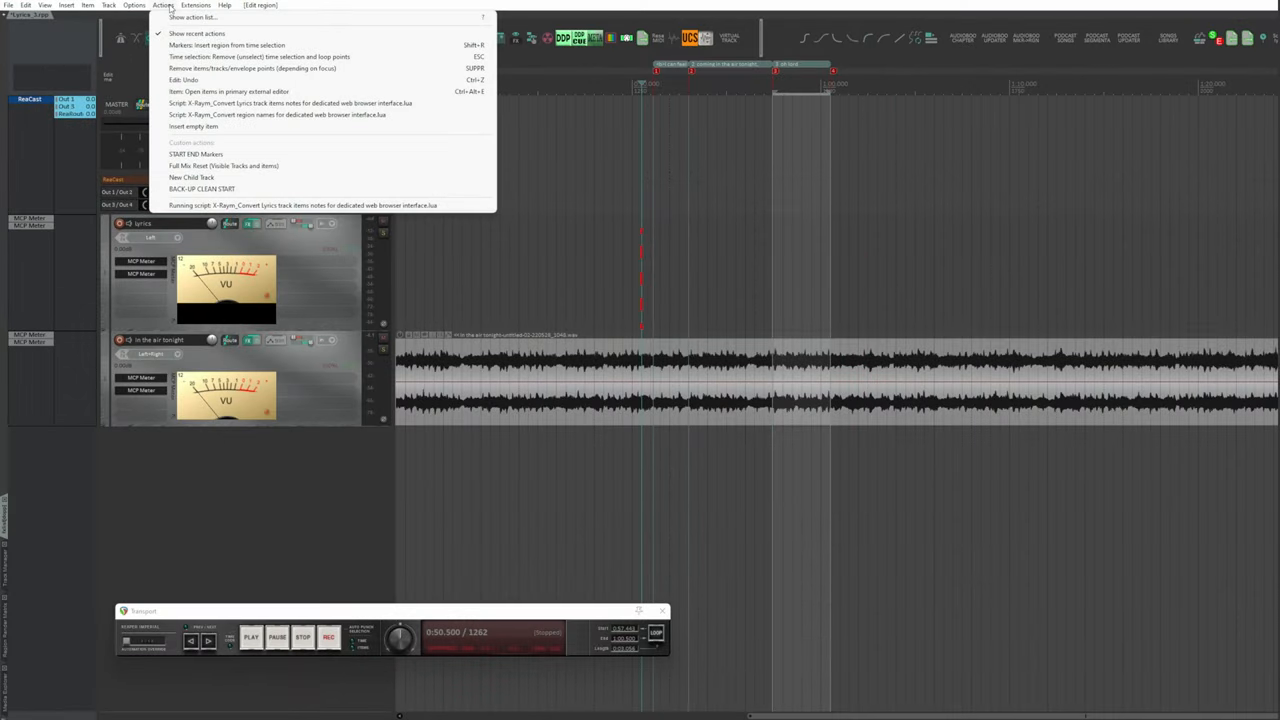
pyautogui.moveTo(195, 17)
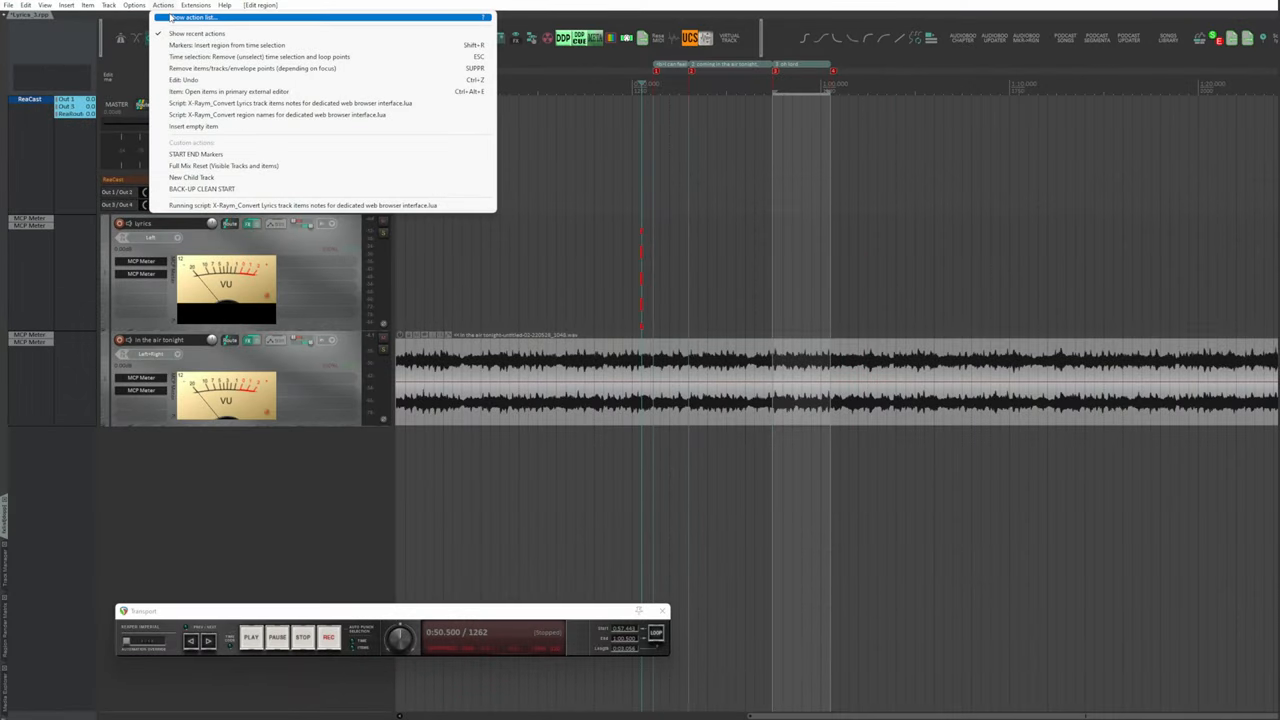
# Run X-Raym's 'Convert region names for dedicated web browser interface' from the action list.
pyautogui.click(193, 17)
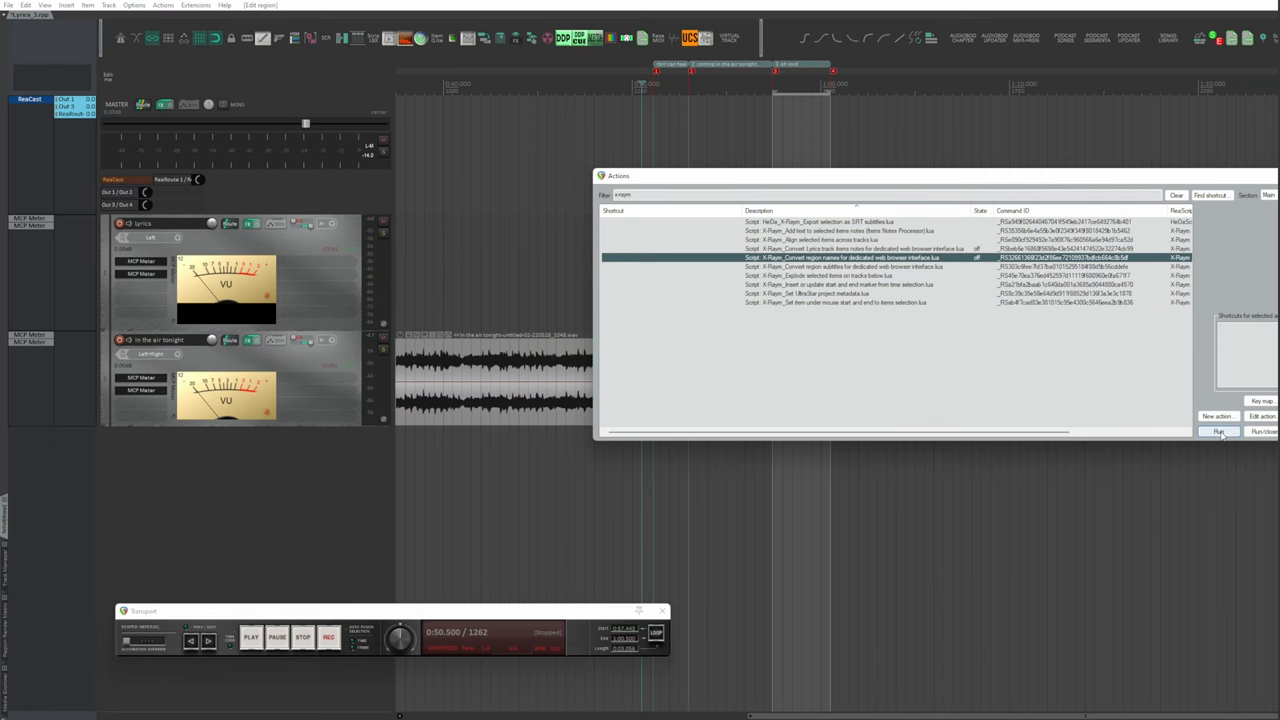
pyautogui.click(1218, 431)
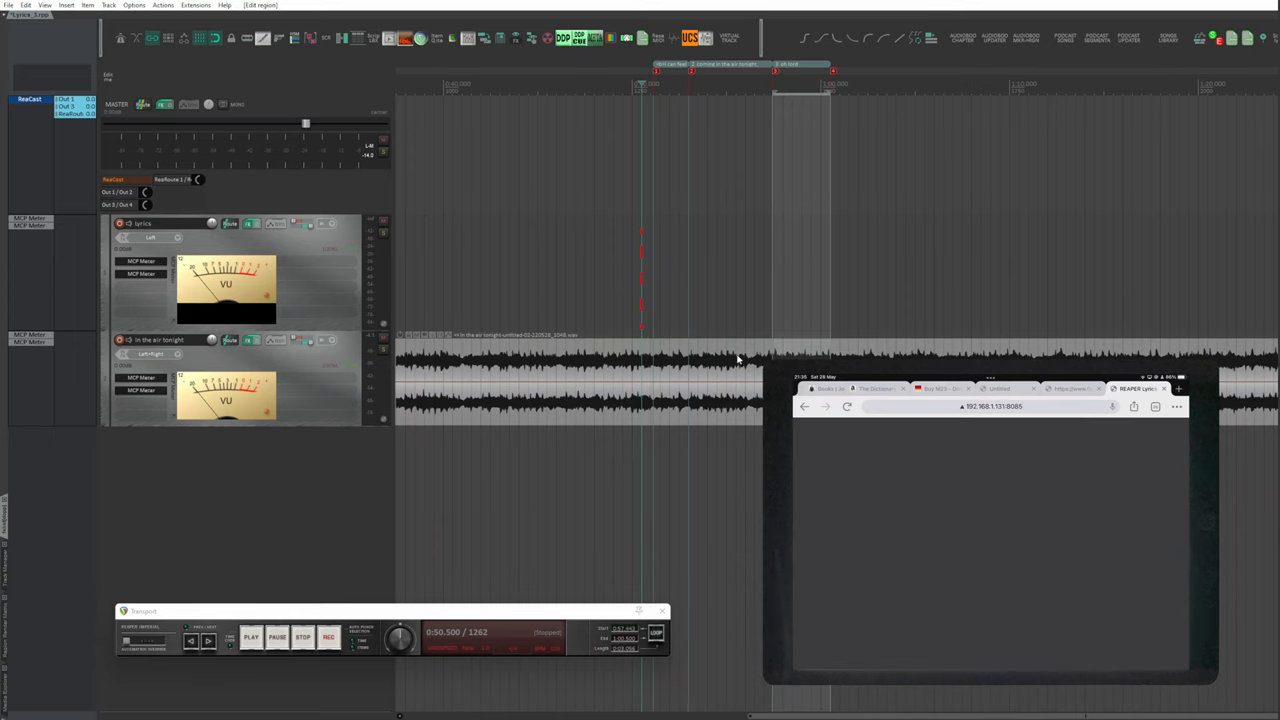
pyautogui.click(251, 637)
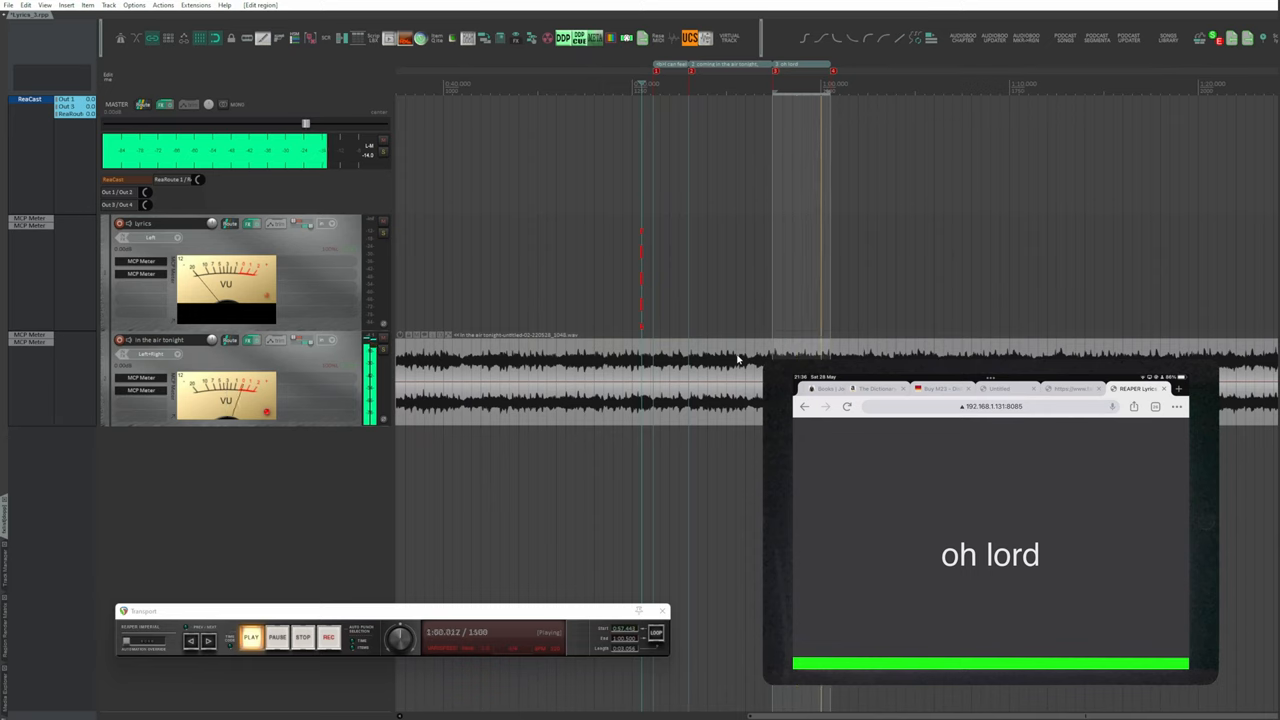
pyautogui.click(303, 637)
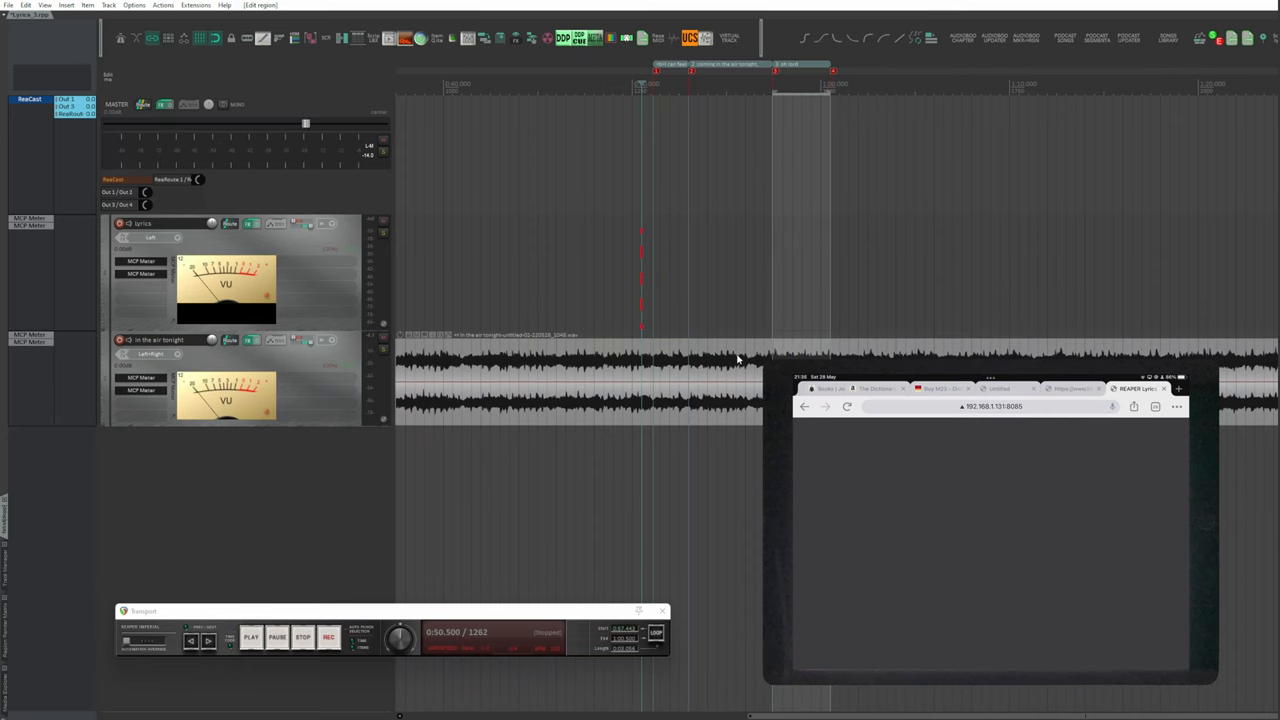
pyautogui.click(251, 637)
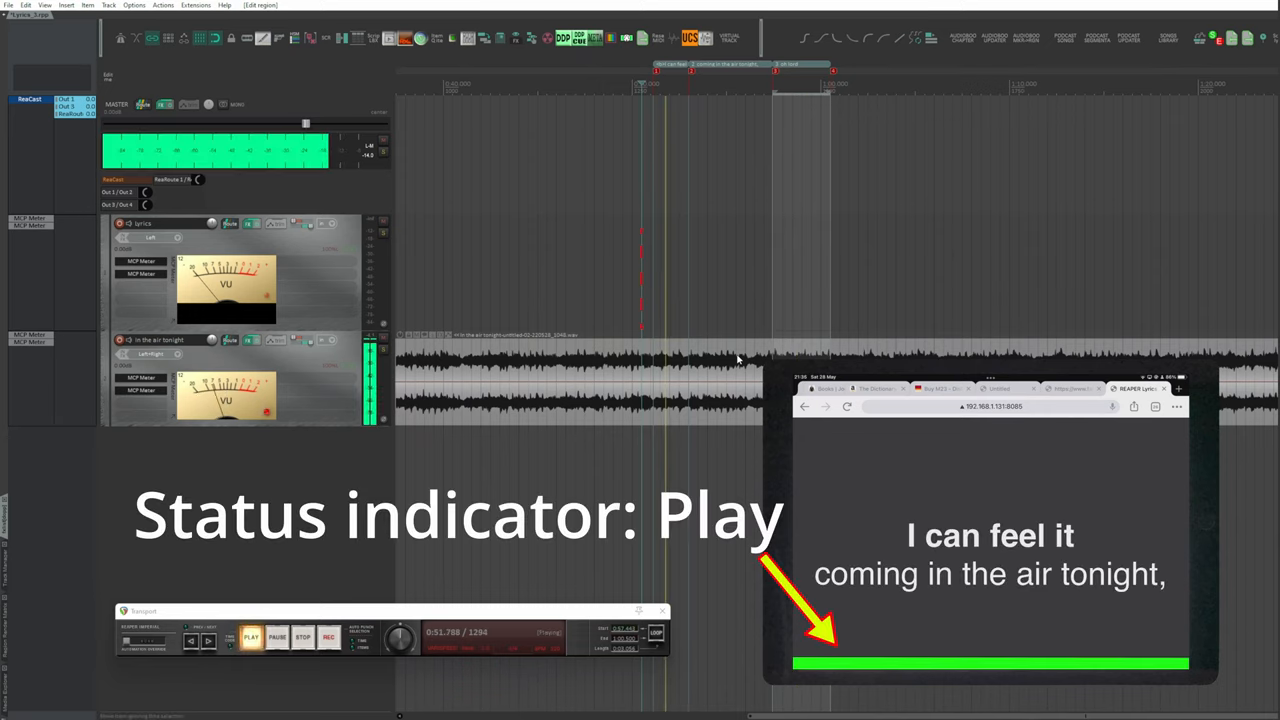
pyautogui.click(329, 637)
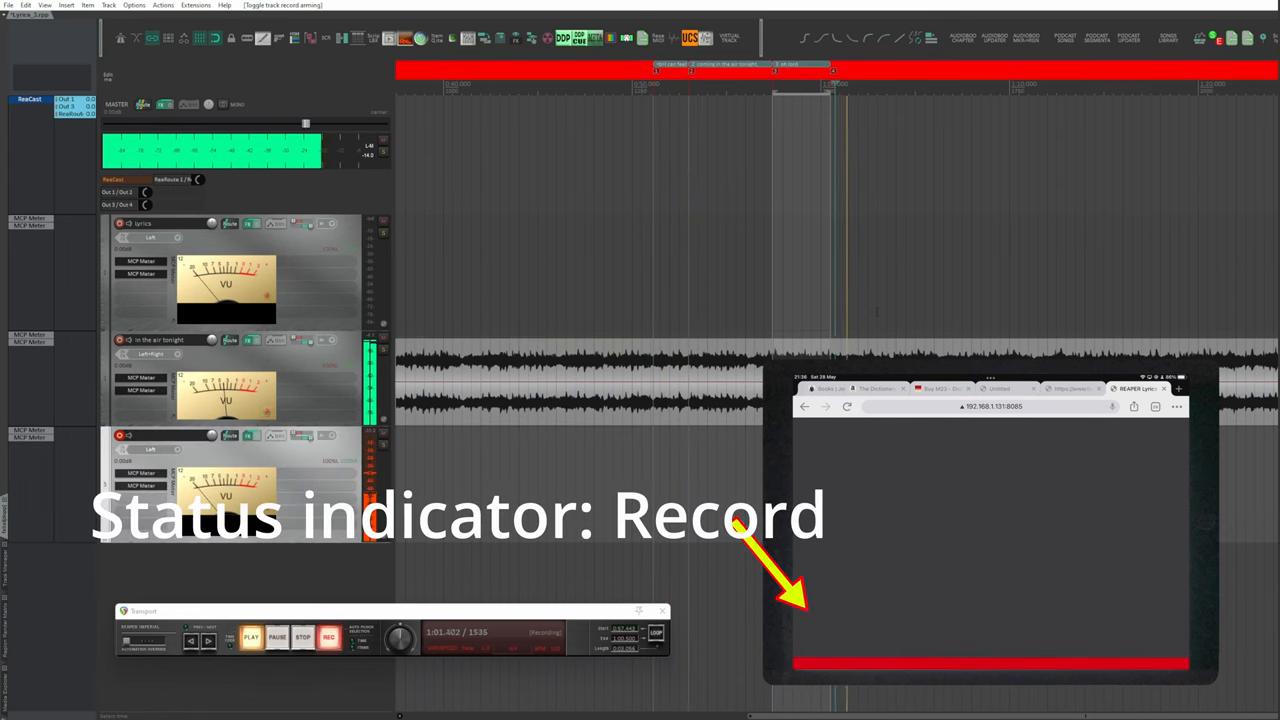
pyautogui.click(277, 637)
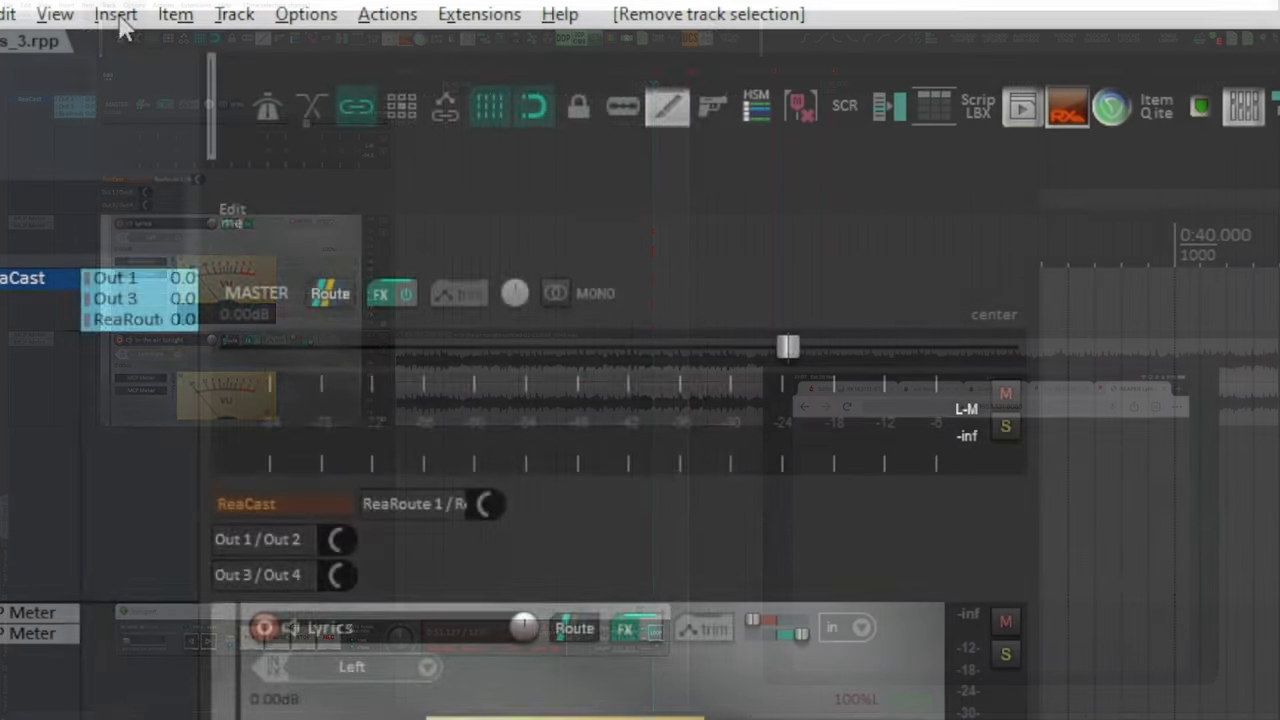
# Insert an empty item in the time selection on the Lyrics track and bring up its options.
pyautogui.click(115, 14)
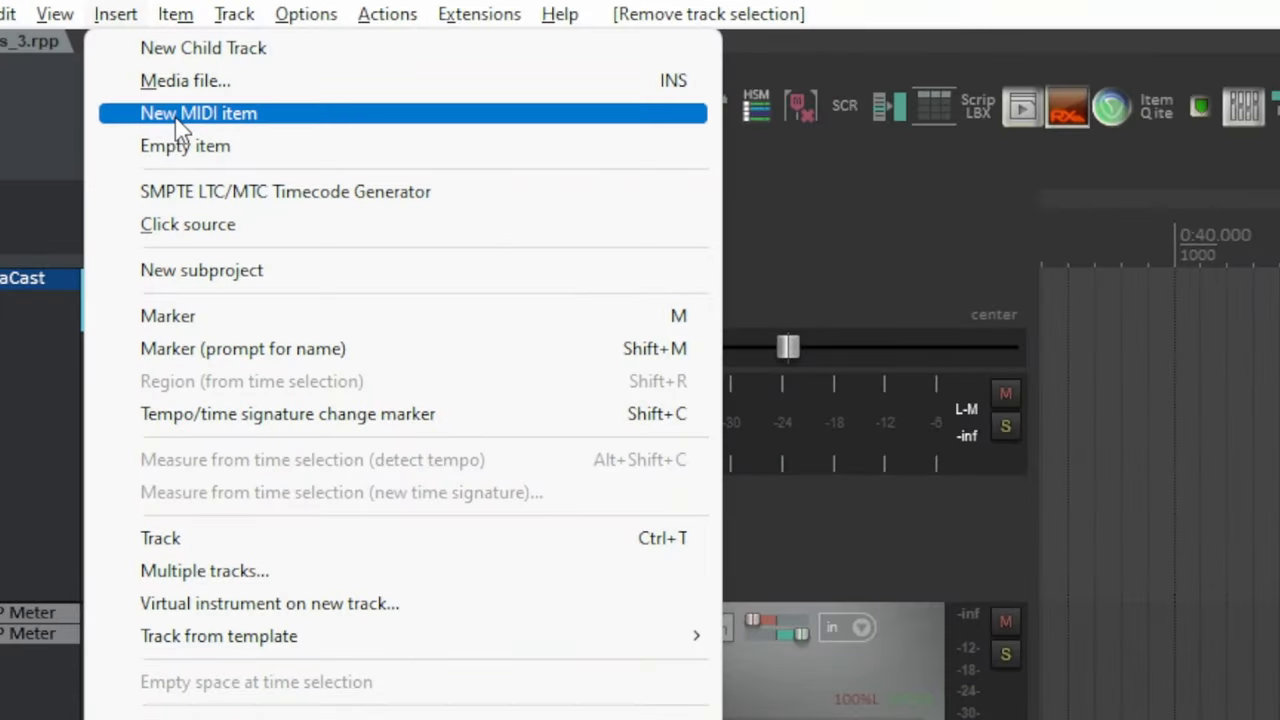
pyautogui.moveTo(185, 145)
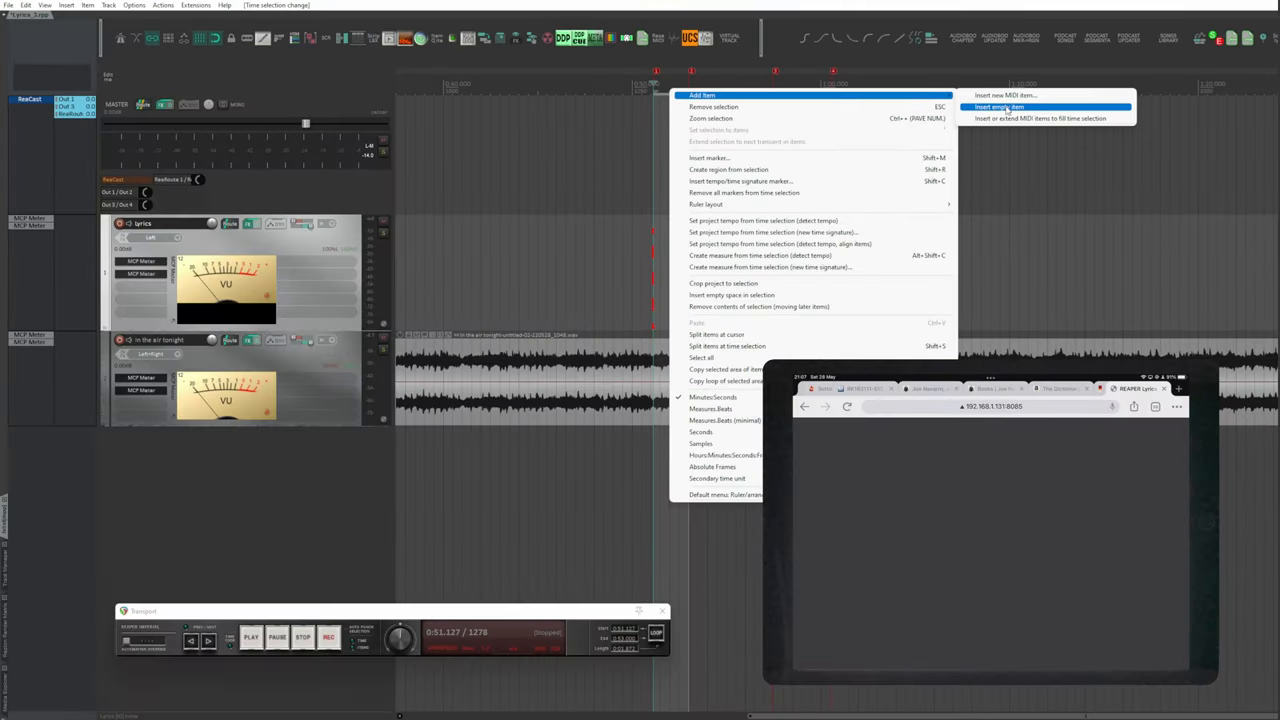
pyautogui.click(997, 107)
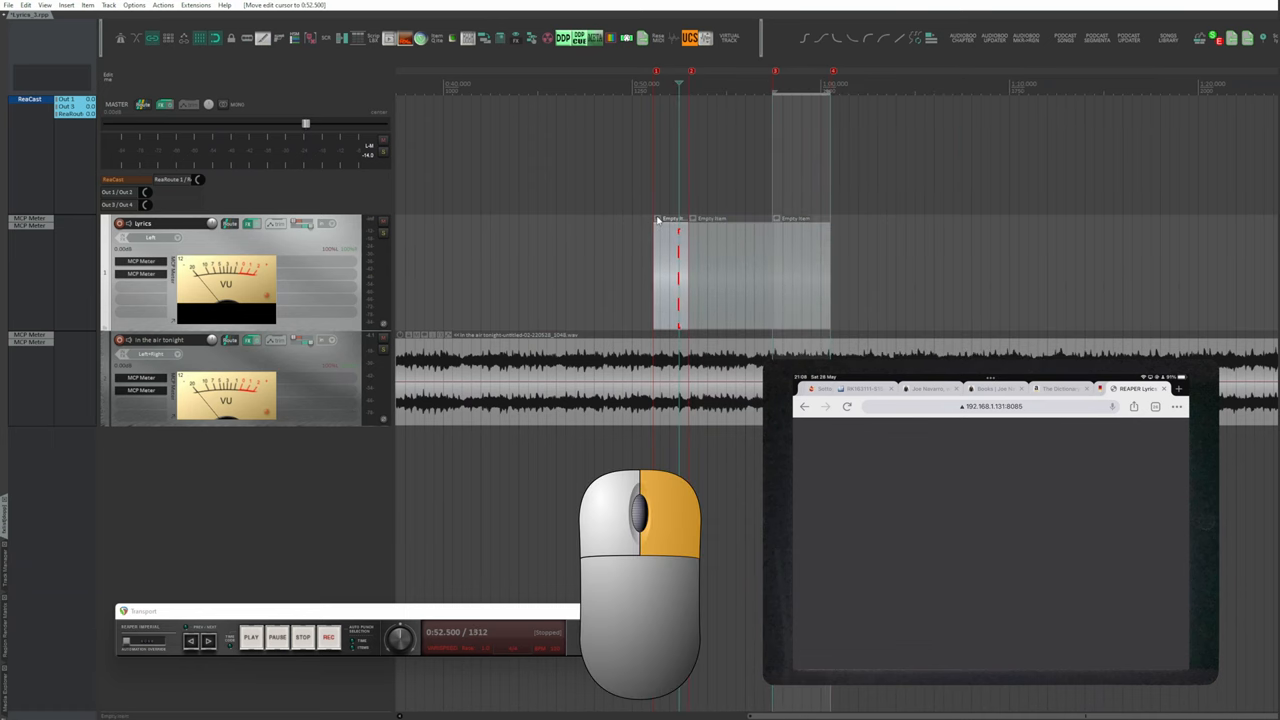
pyautogui.rightClick(678, 240)
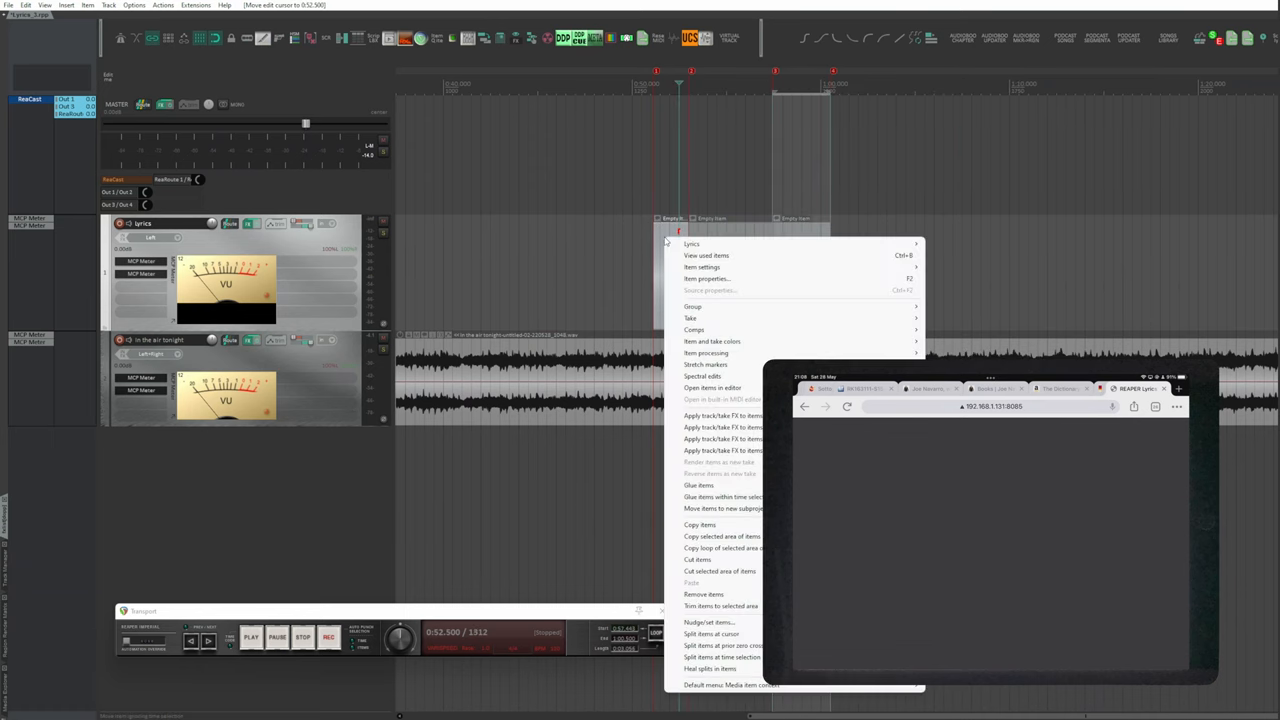
pyautogui.moveTo(705, 267)
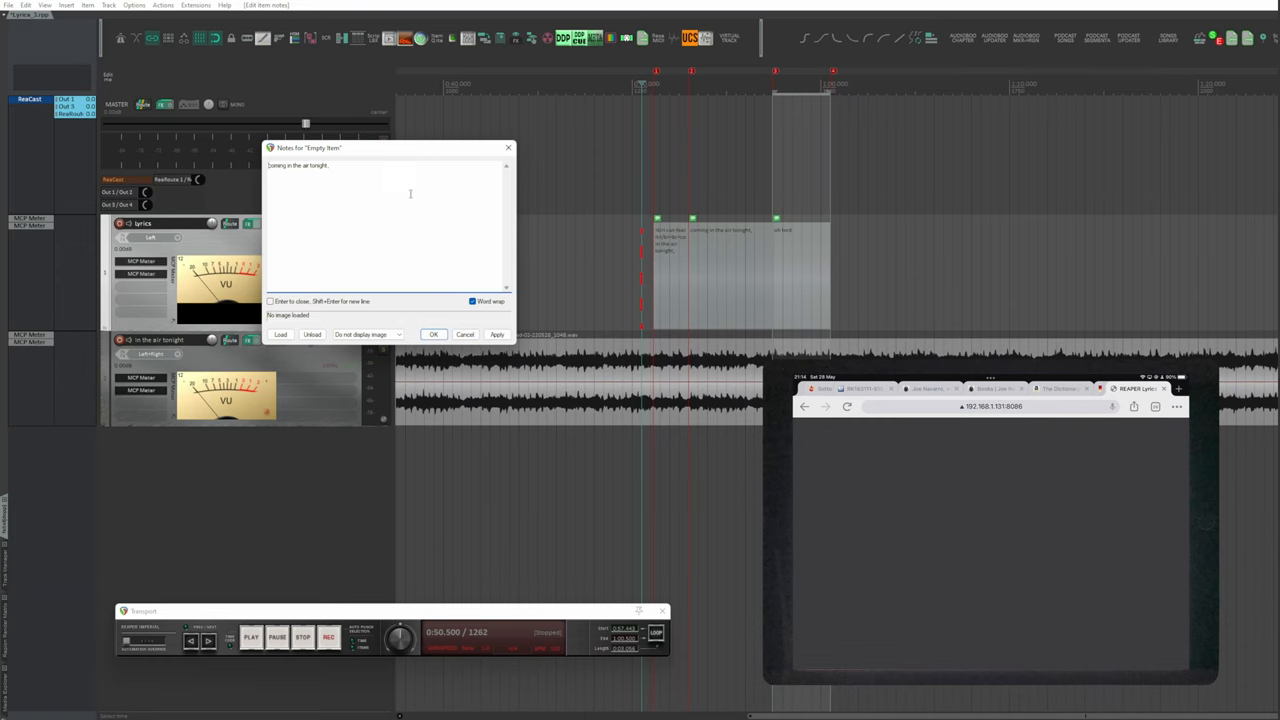
pyautogui.write('<b>coming in the air tonight</b>')
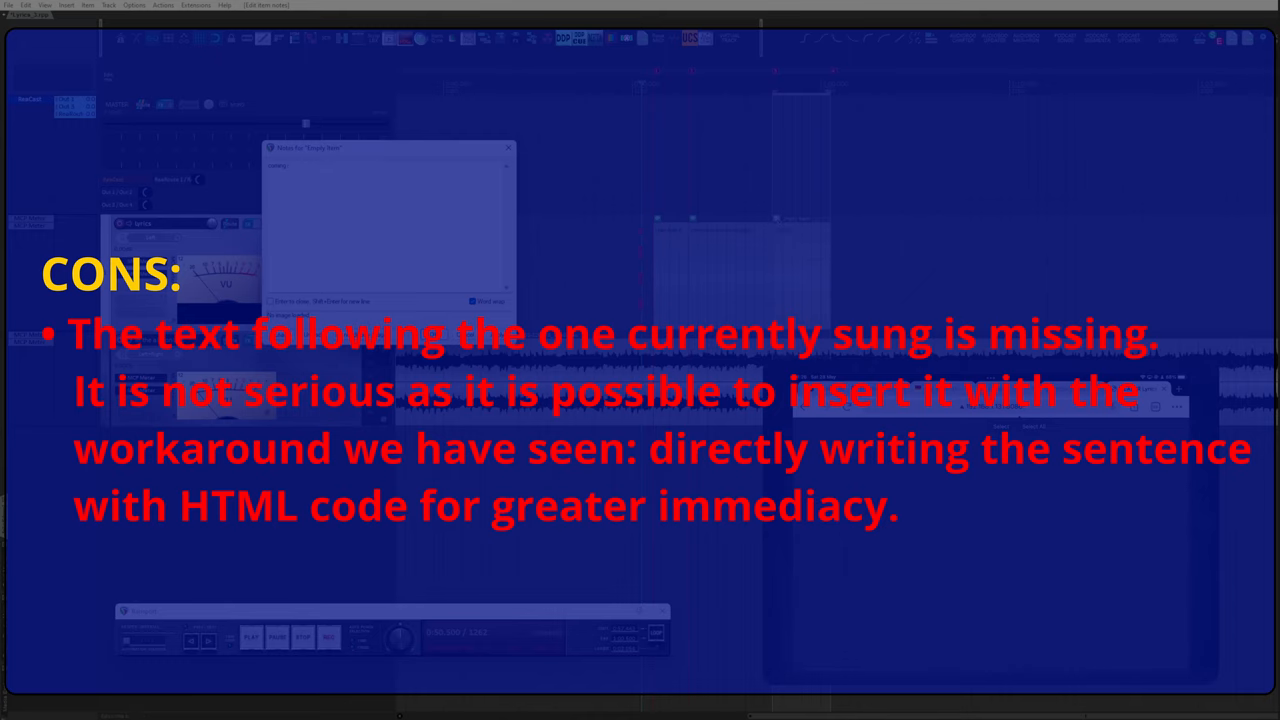
# Close the item notes window.
pyautogui.click(508, 147)
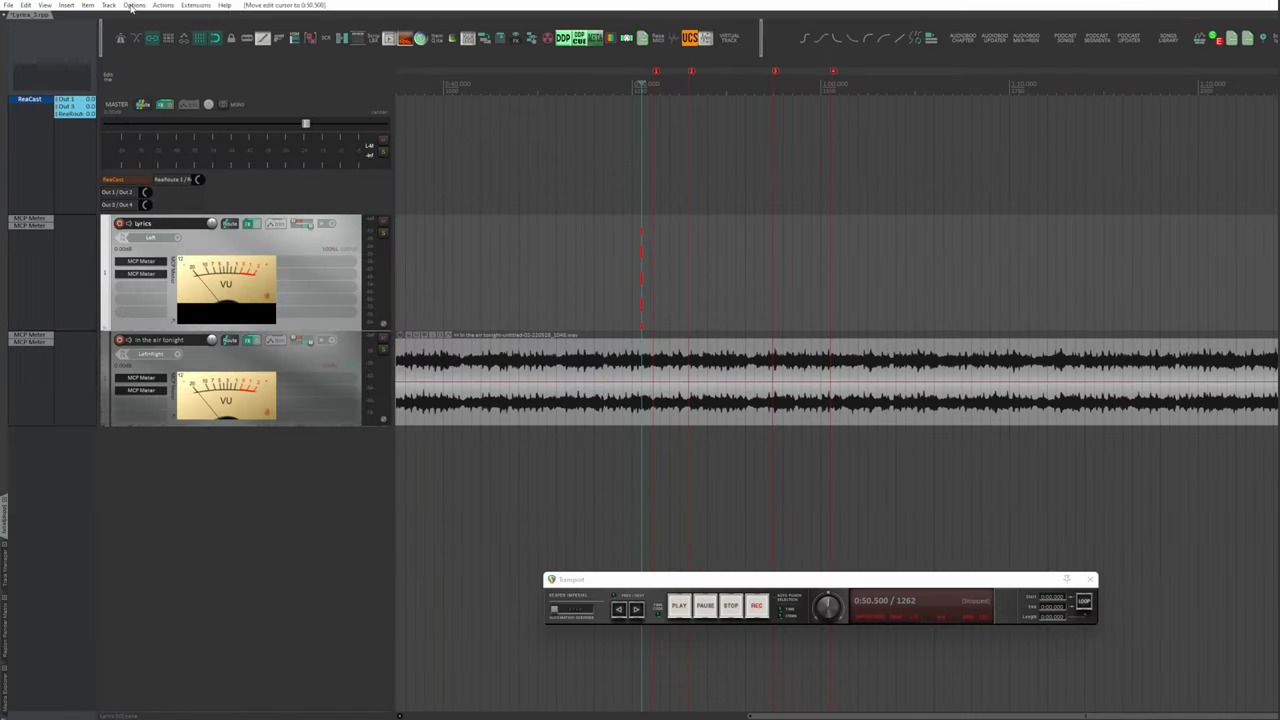
# Show REAPER's resource folder in File Explorer.
pyautogui.click(134, 5)
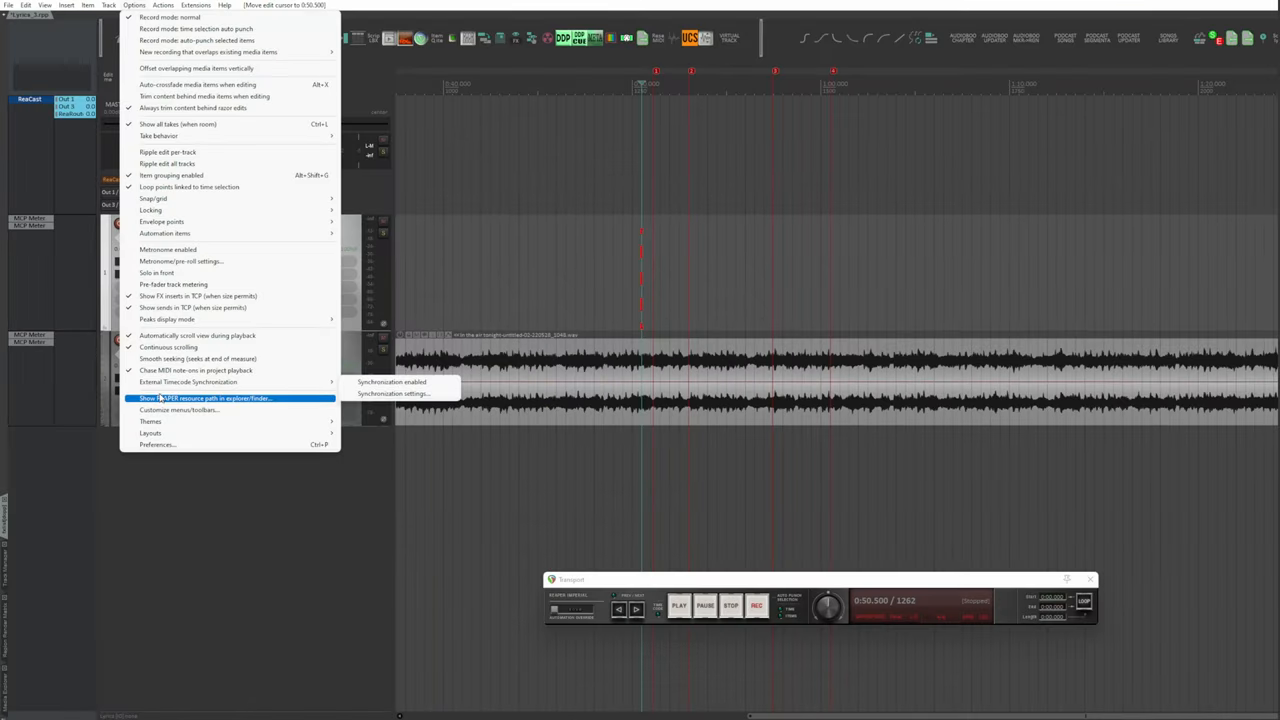
pyautogui.click(205, 398)
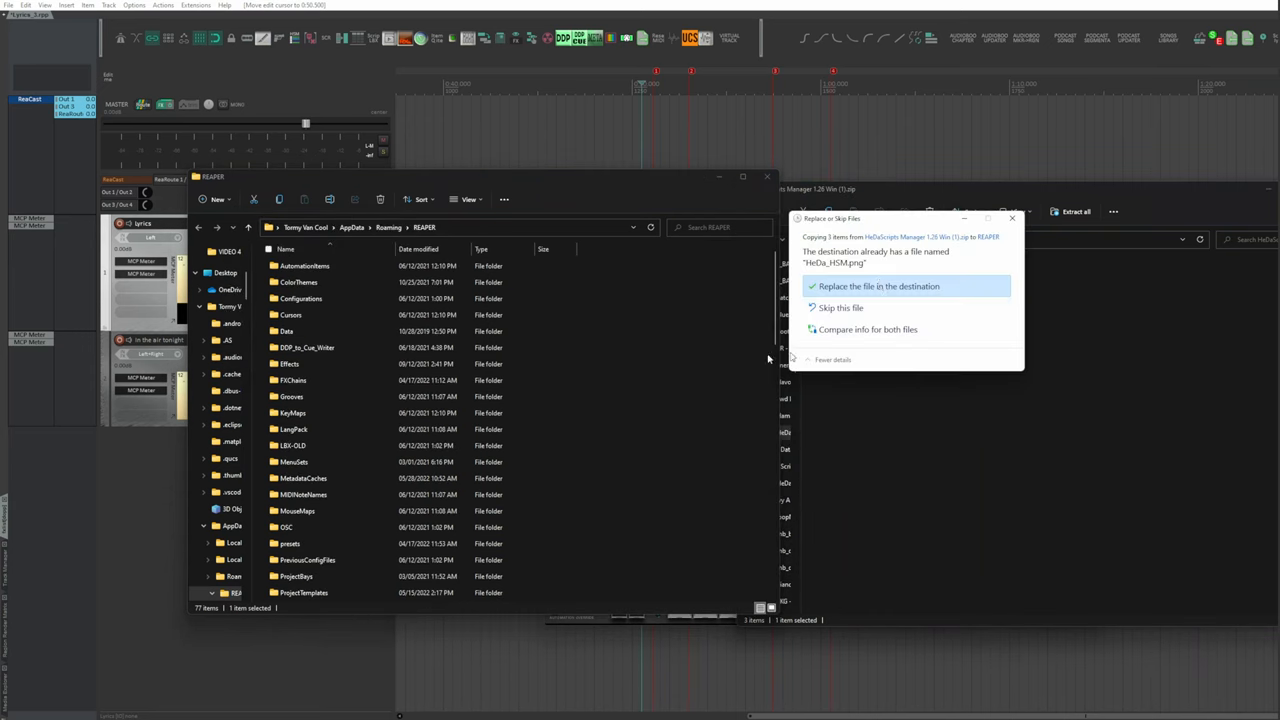
# Confirm replacing the resource files and run HeDaScripts Manager.lua found via 'HeDa manage'.
pyautogui.click(877, 286)
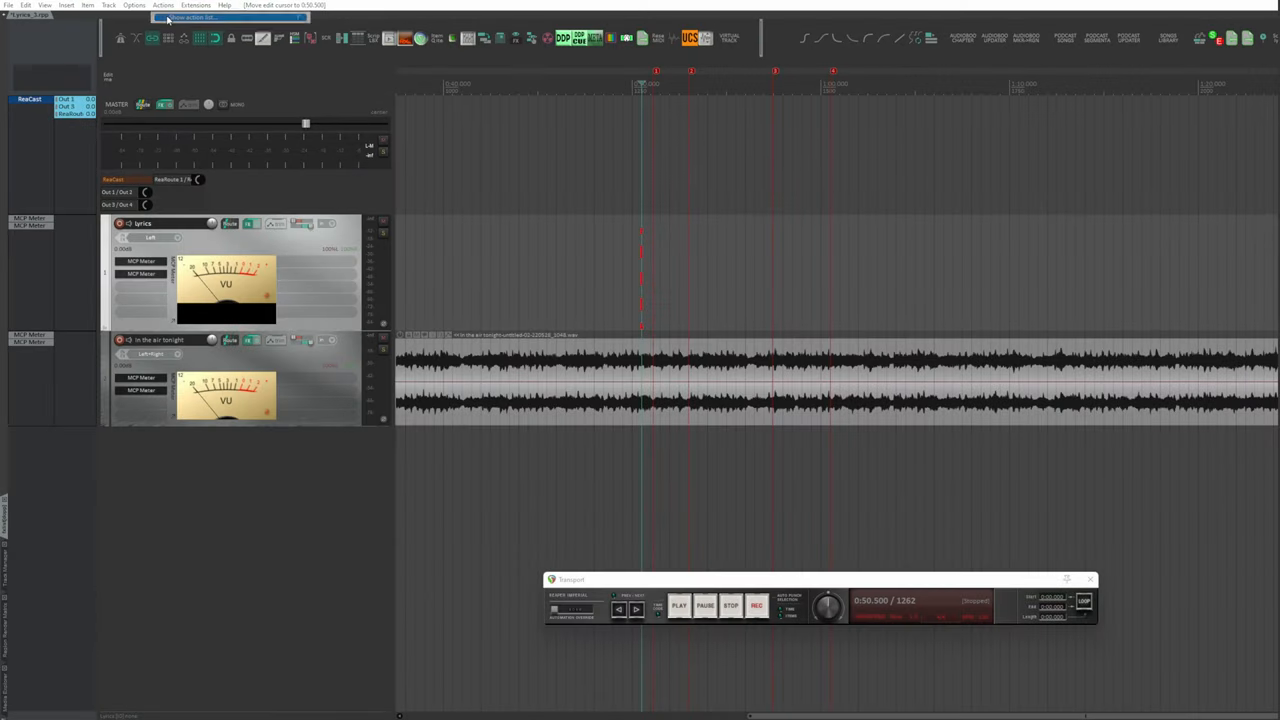
pyautogui.click(195, 17)
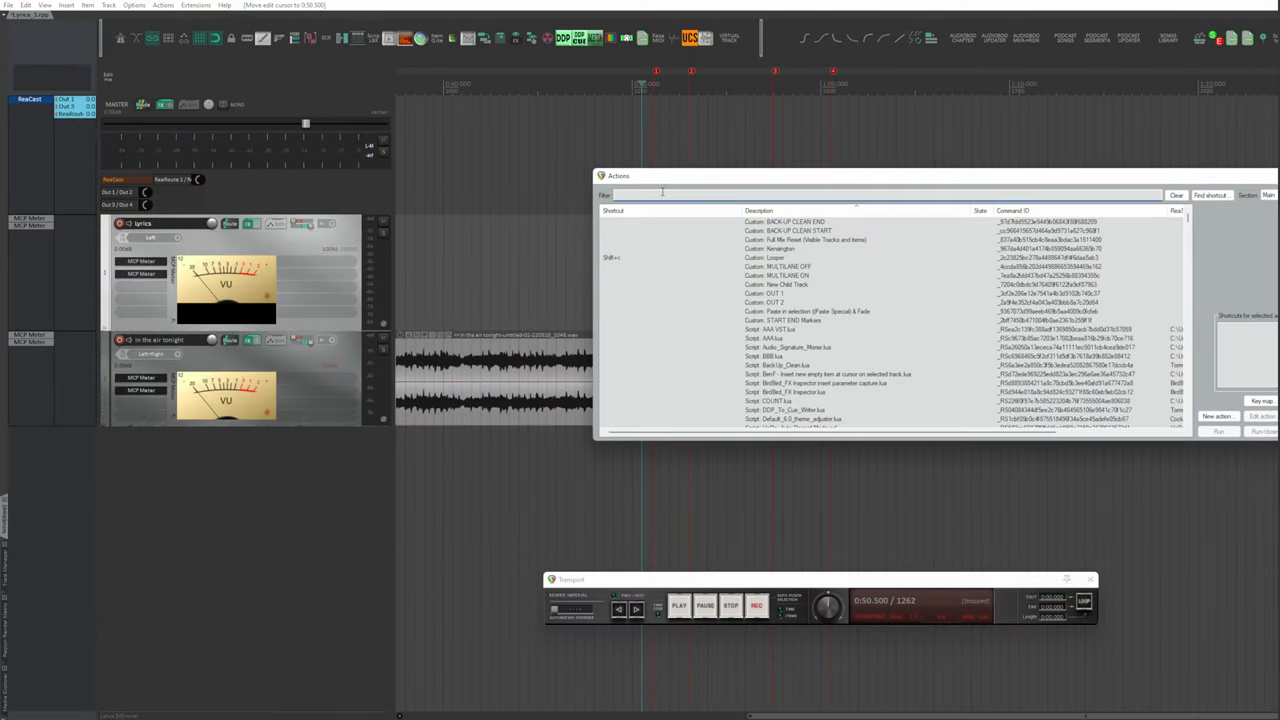
pyautogui.write('HeDa manage')
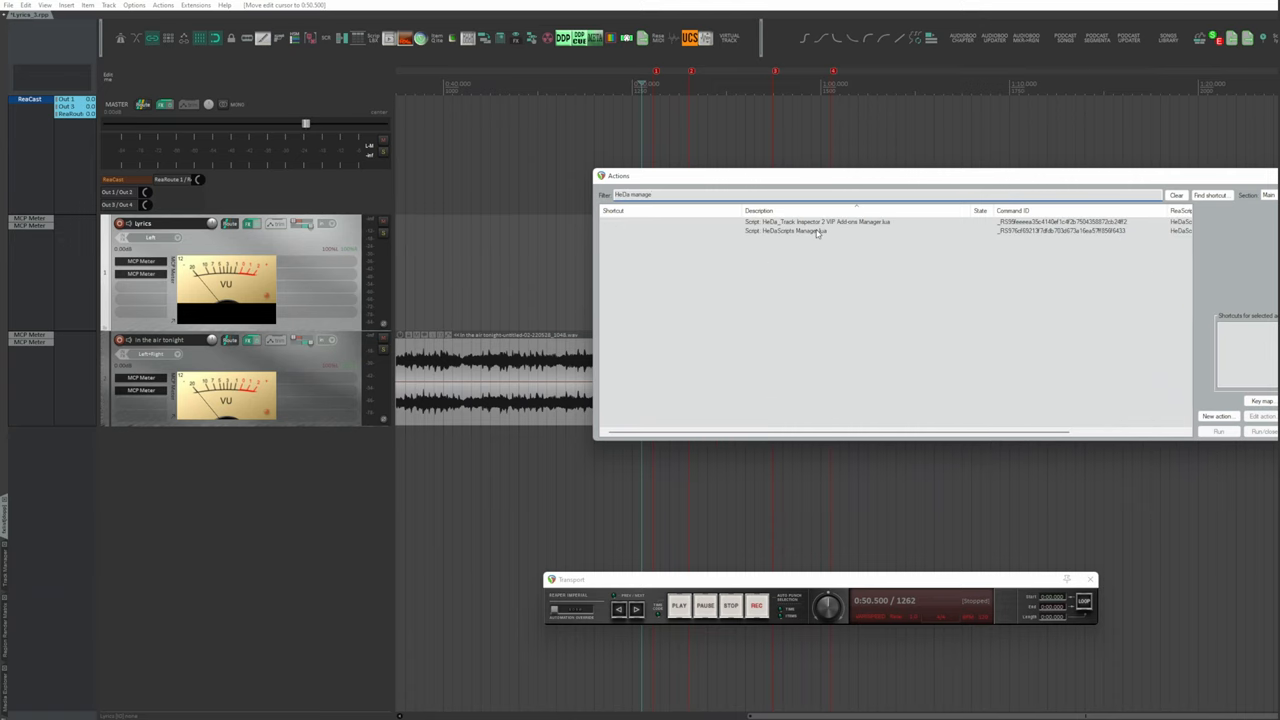
pyautogui.doubleClick(790, 231)
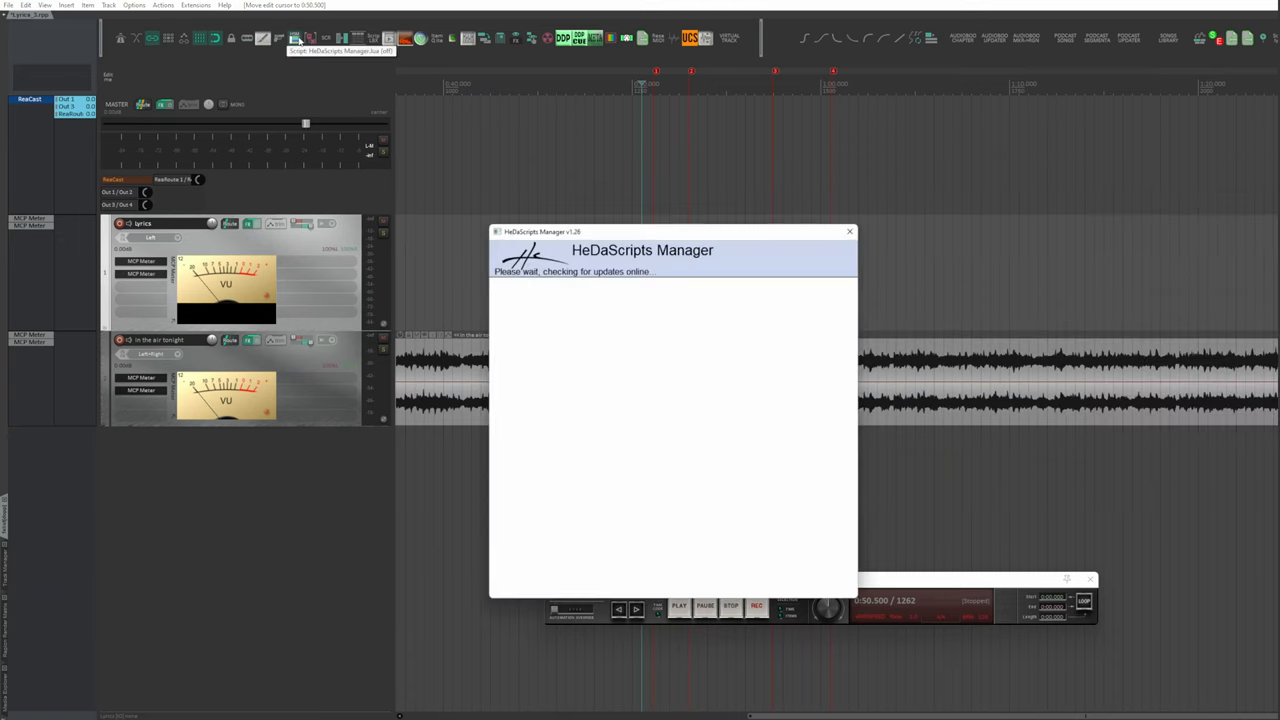
# Filter the manager list to show all scripts and install Notes Reader.
pyautogui.click(590, 265)
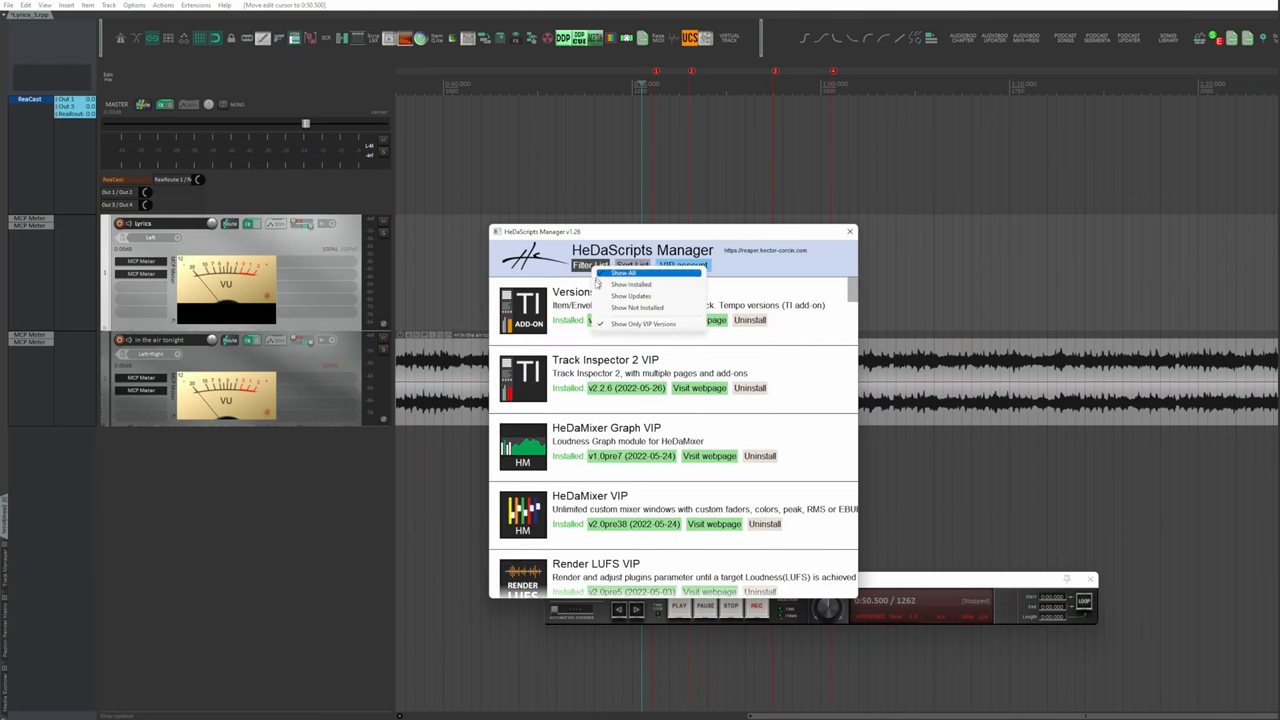
pyautogui.click(623, 273)
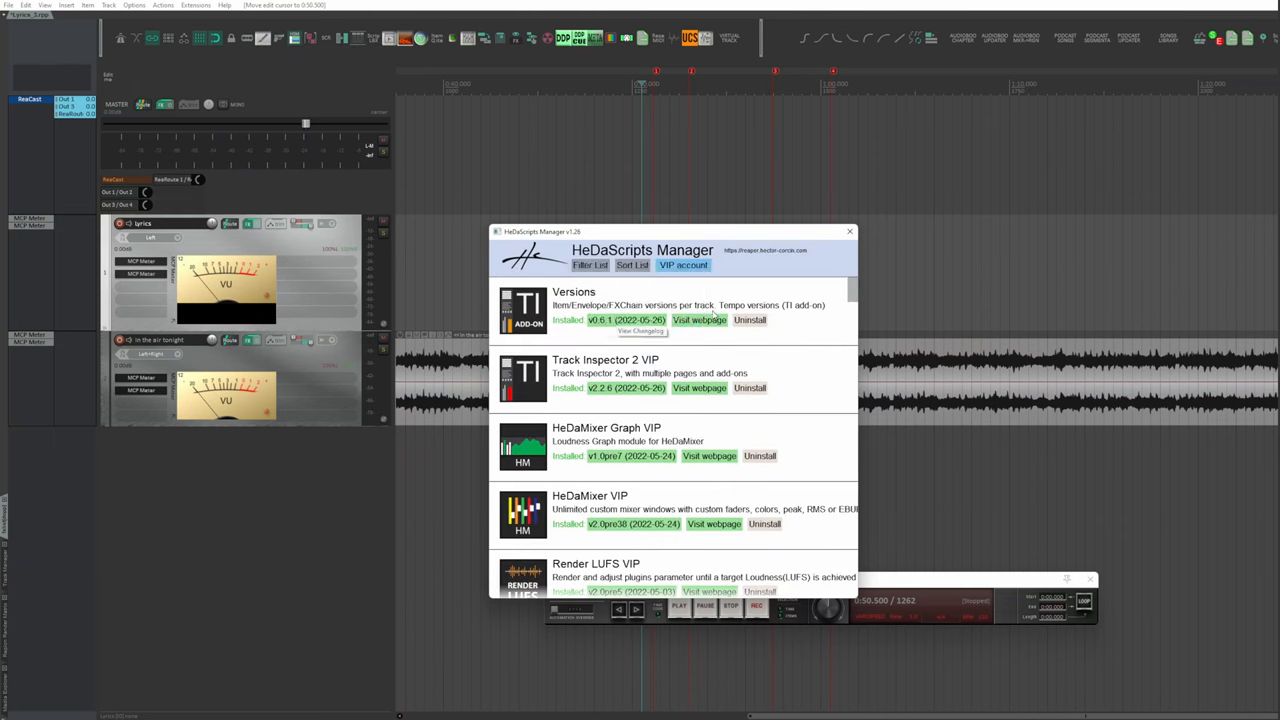
pyautogui.scroll(-3)
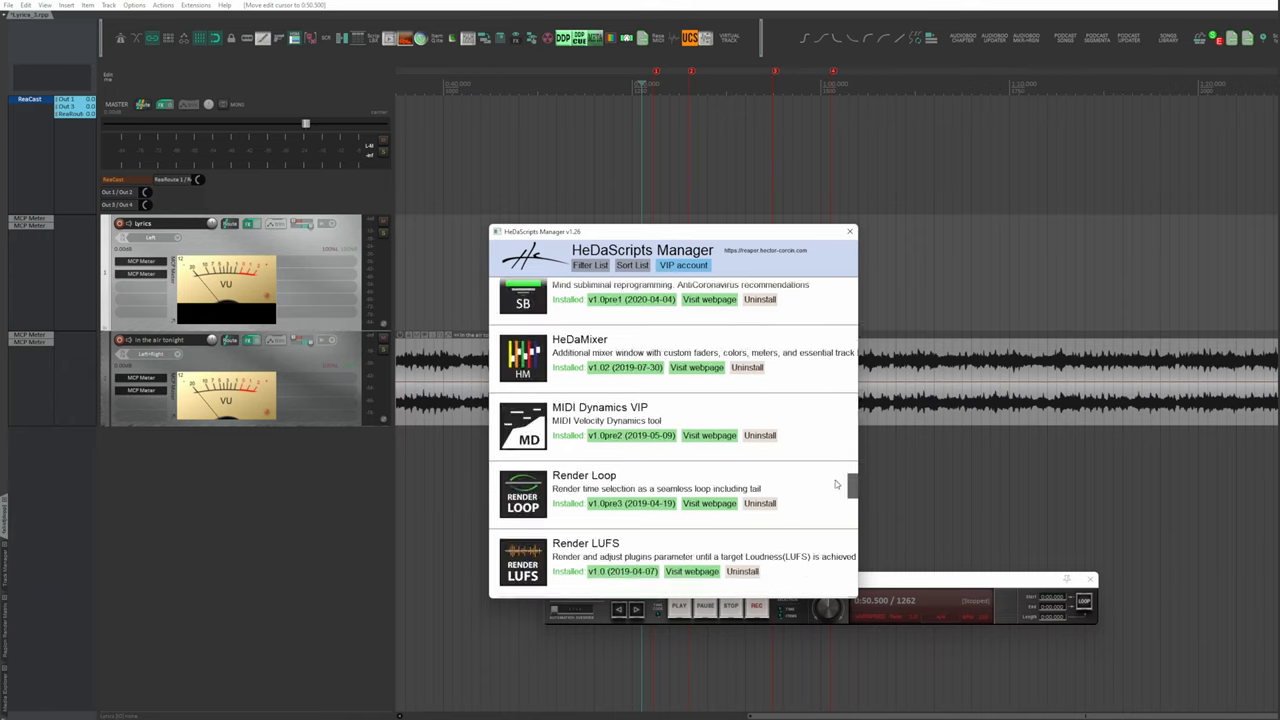
pyautogui.scroll(-3)
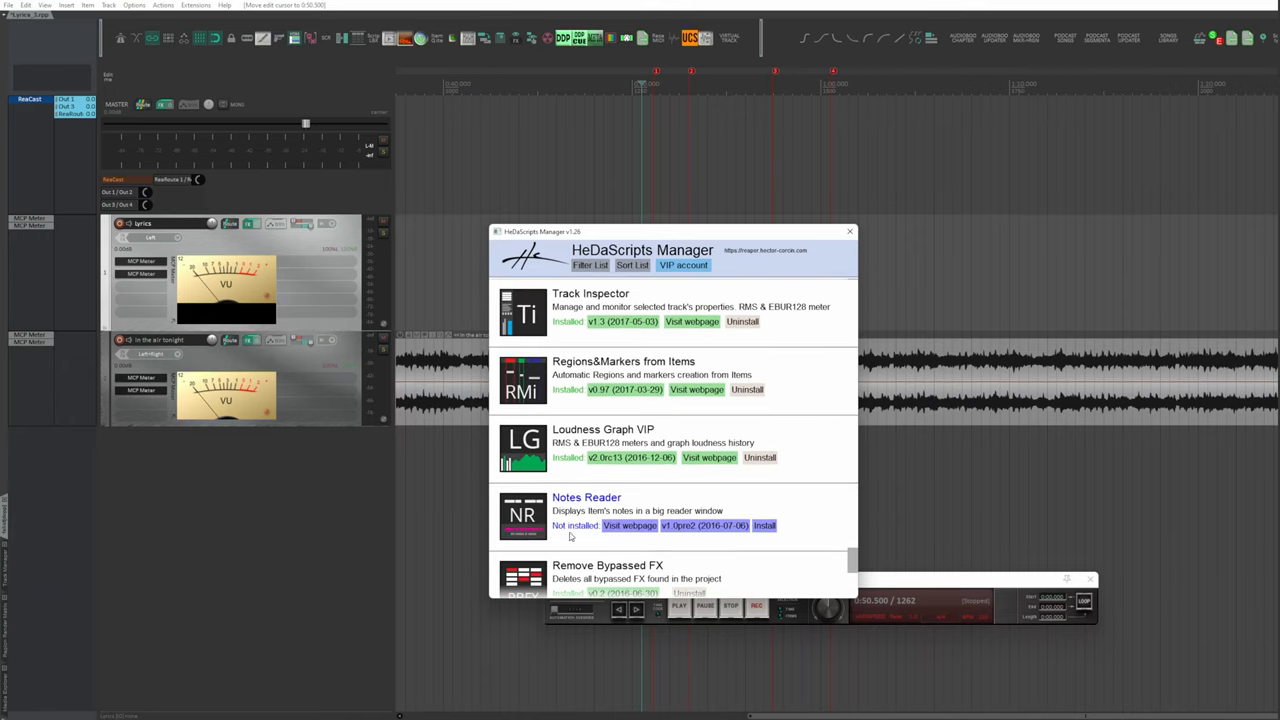
pyautogui.click(764, 525)
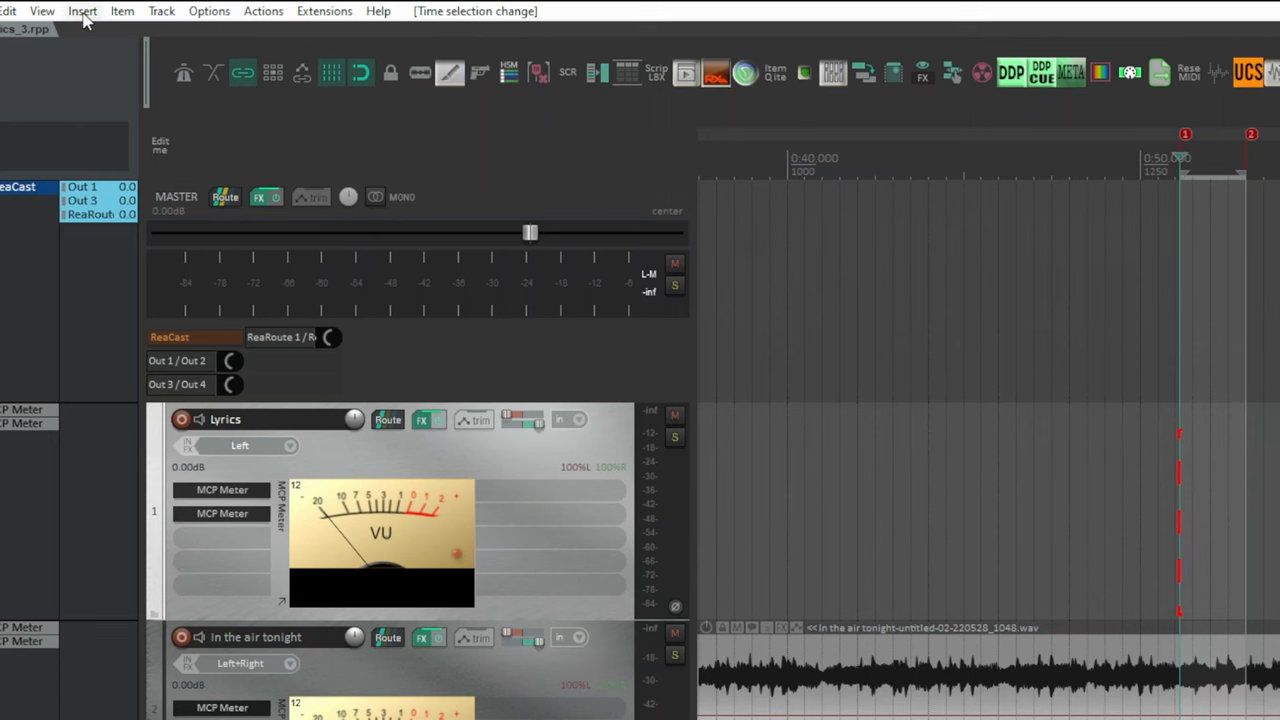
# Insert an empty item over the time selection with the note 'I can feel it'.
pyautogui.click(82, 11)
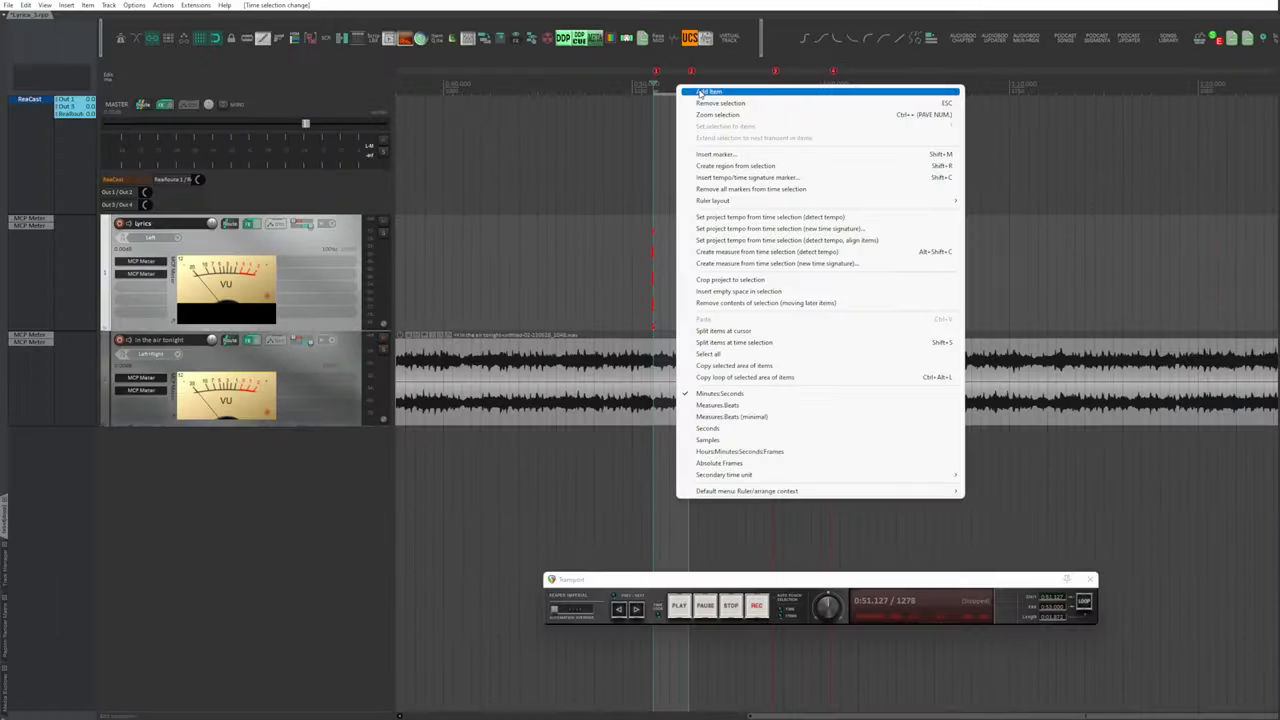
pyautogui.click(708, 91)
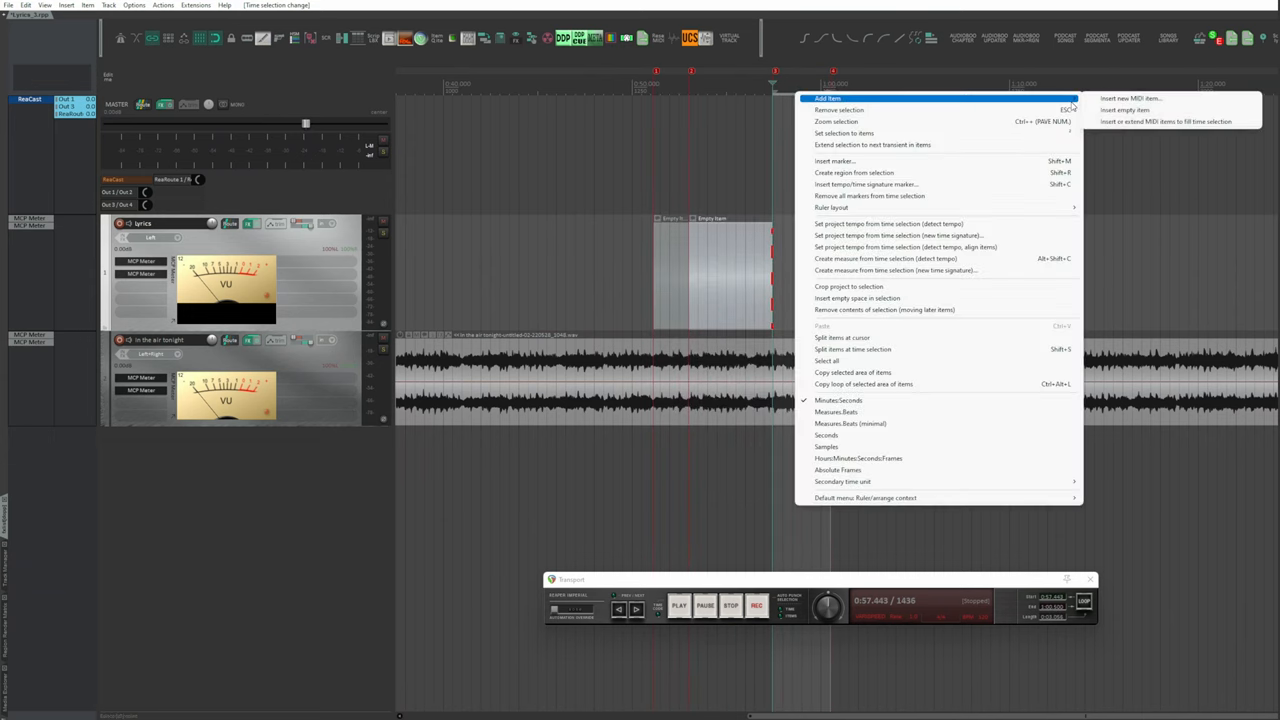
pyautogui.click(660, 255)
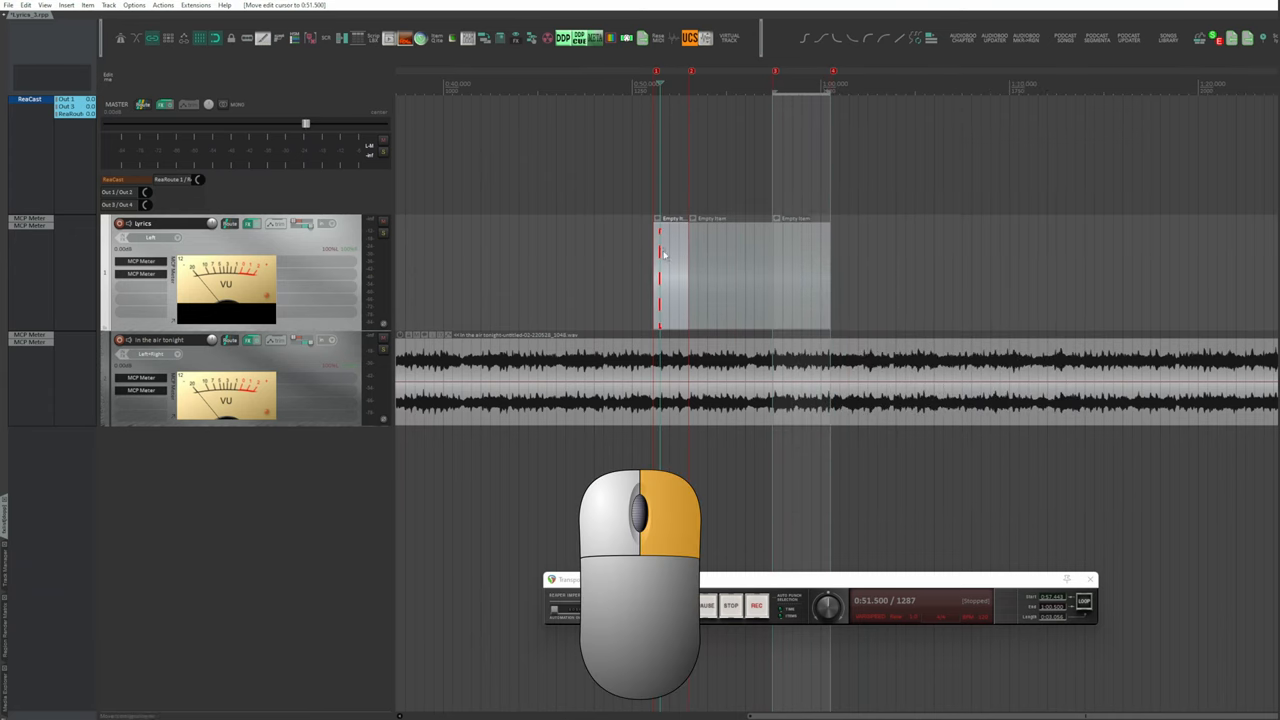
pyautogui.rightClick(663, 253)
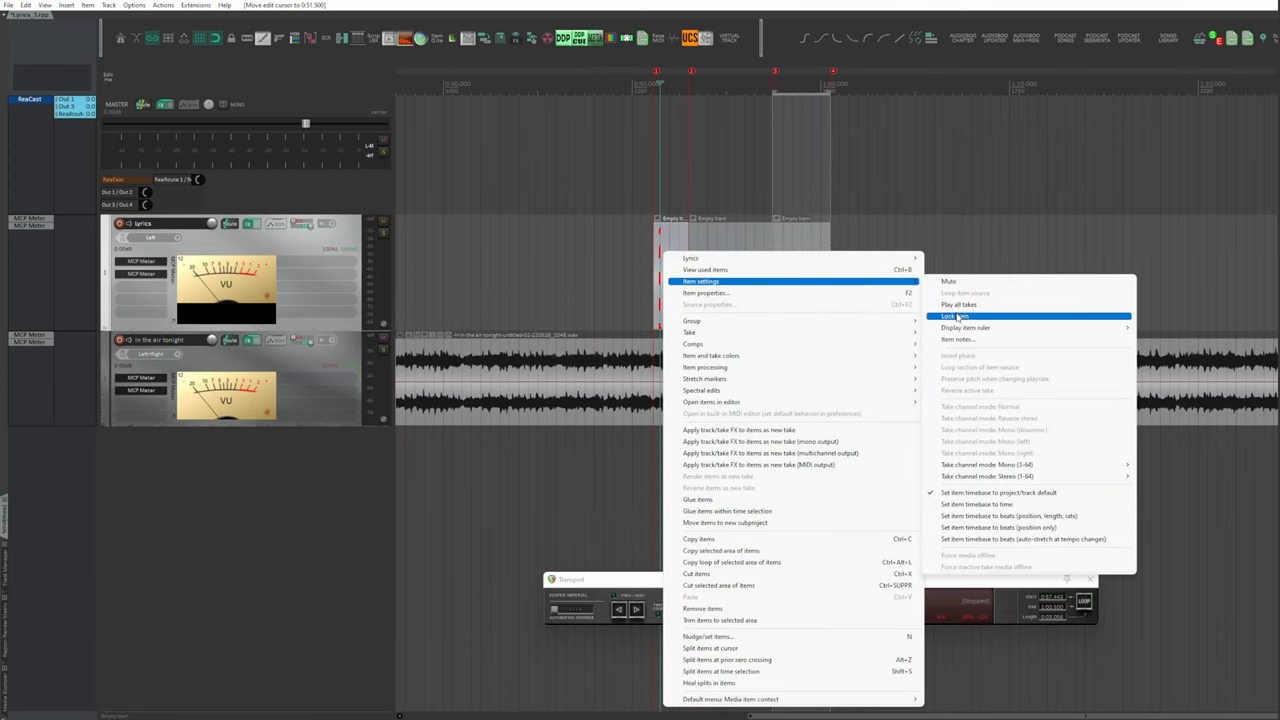
pyautogui.click(957, 338)
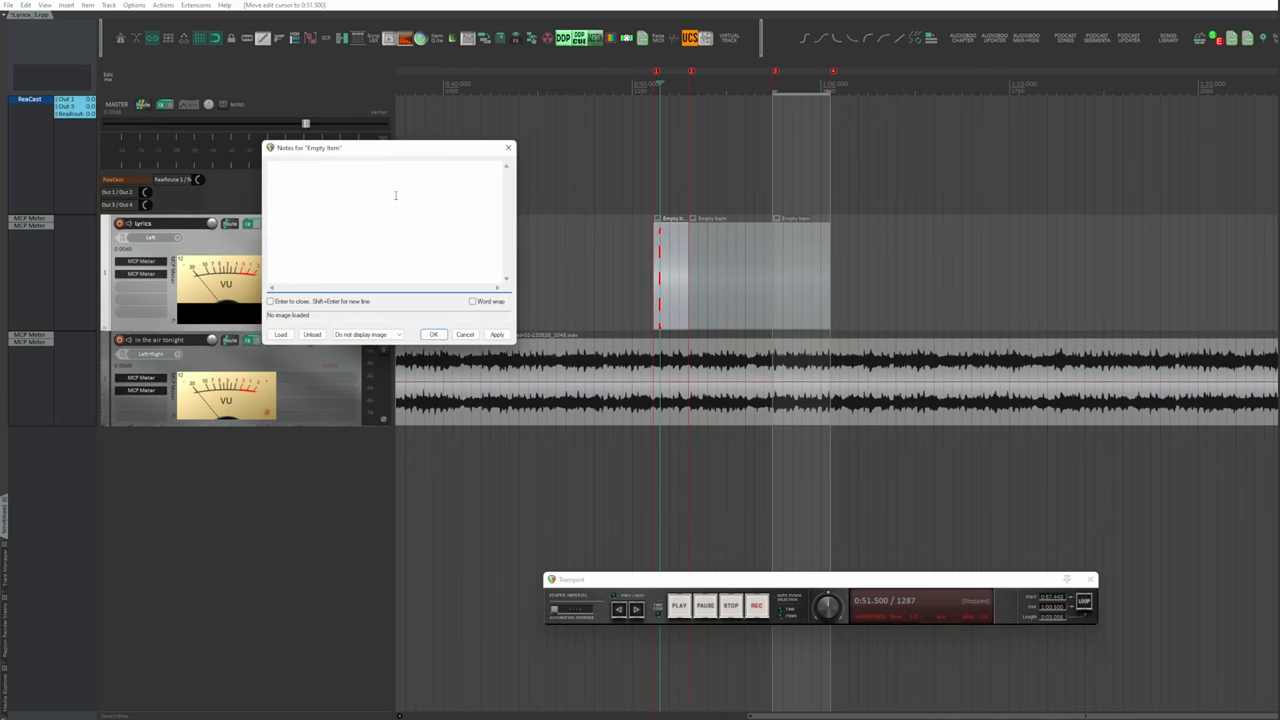
pyautogui.write('I can feel it')
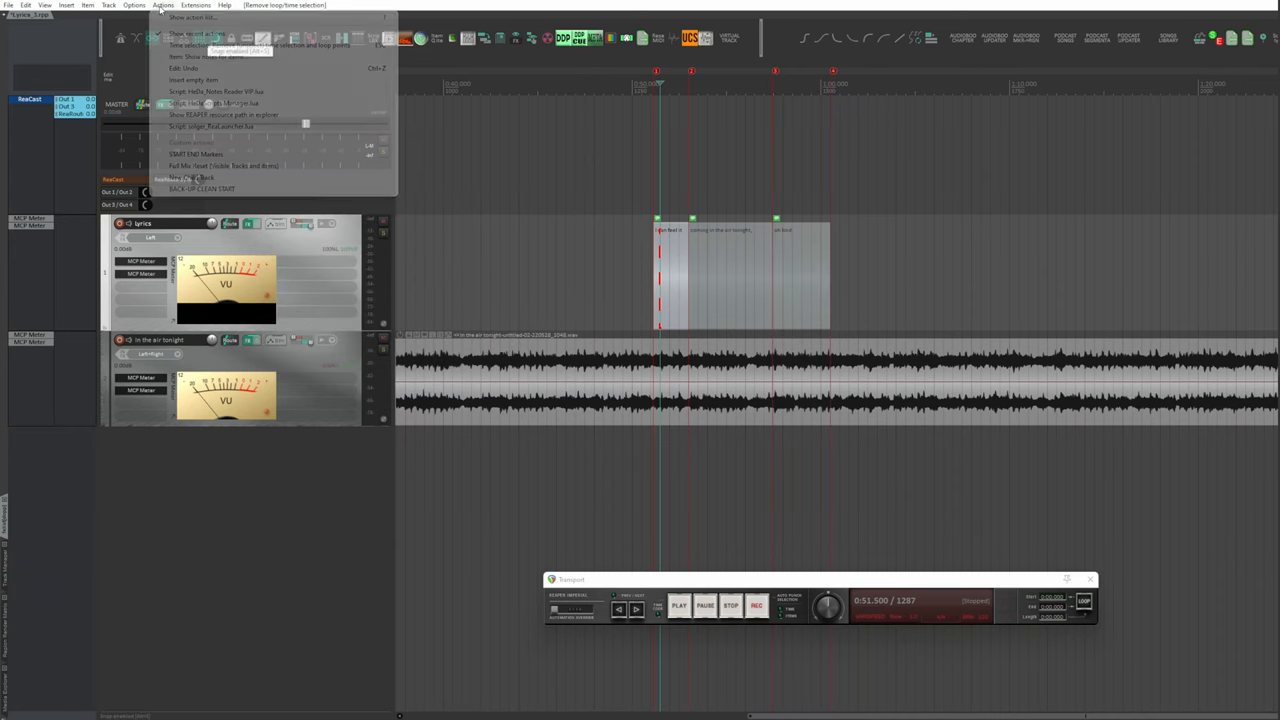
# Run HeDa Notes Reader reading from the selected lyrics track, then play and stop.
pyautogui.click(190, 17)
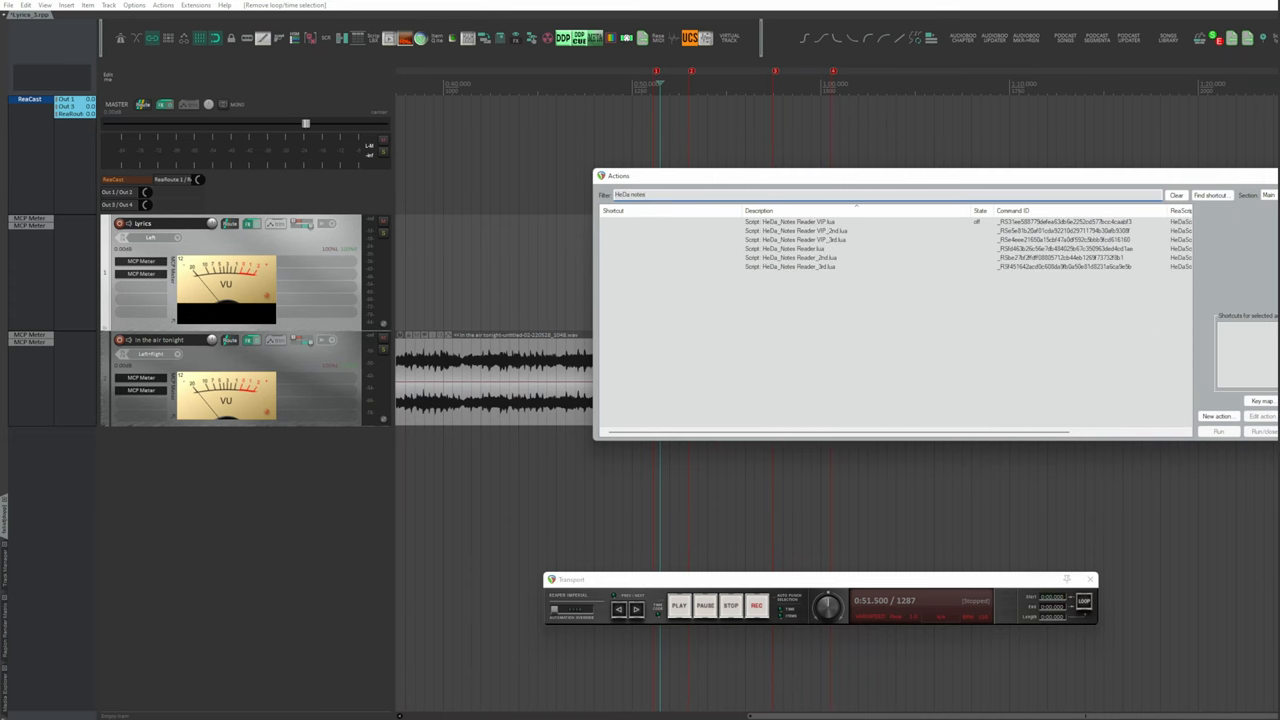
pyautogui.click(820, 248)
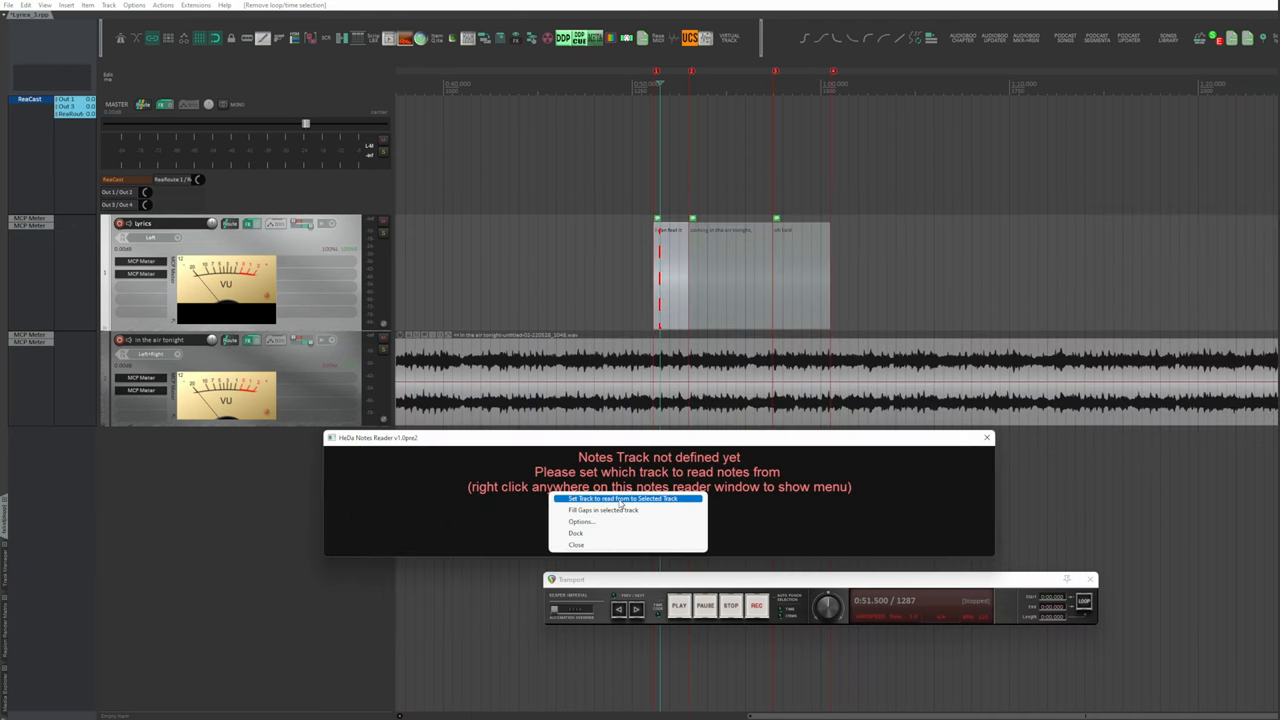
pyautogui.click(628, 498)
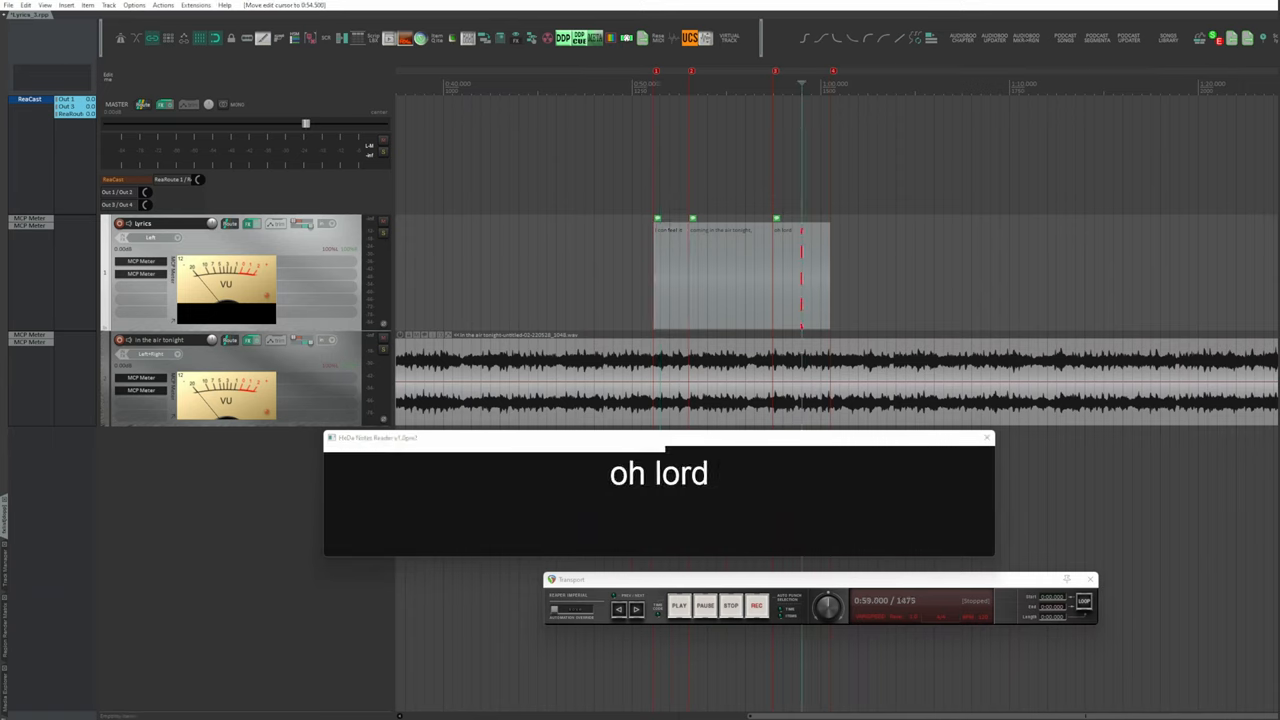
pyautogui.click(678, 606)
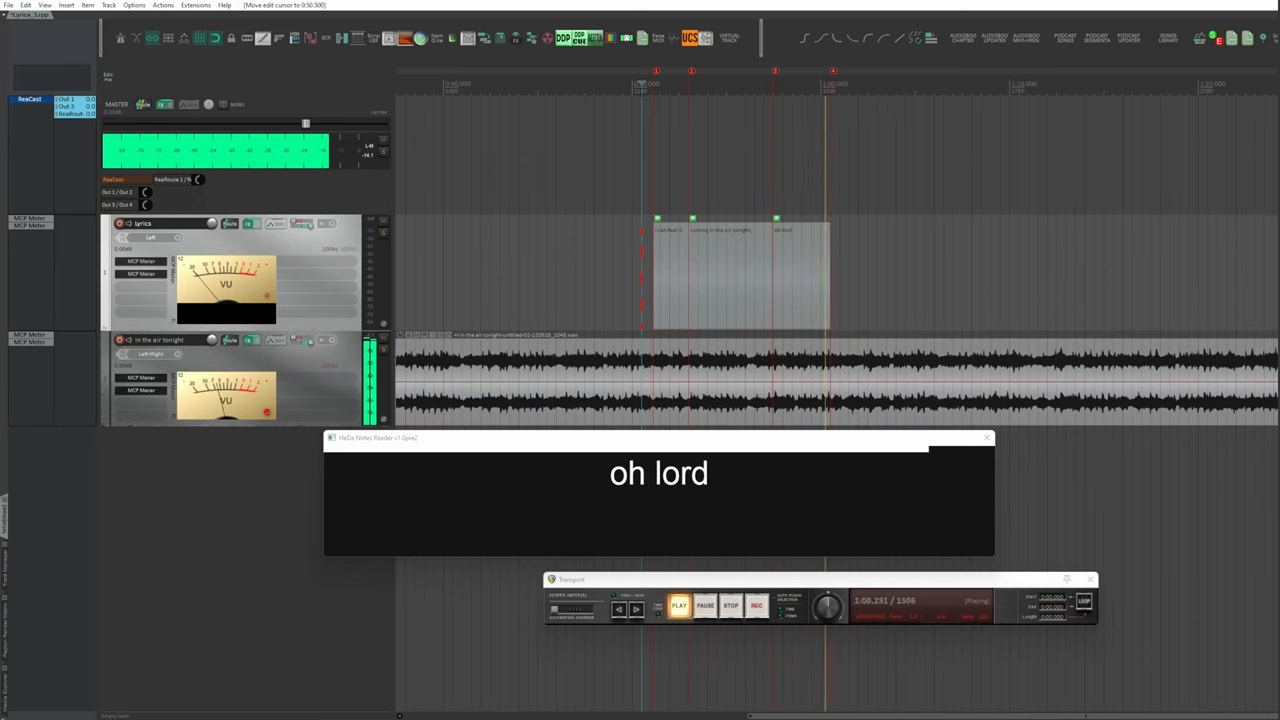
pyautogui.click(730, 605)
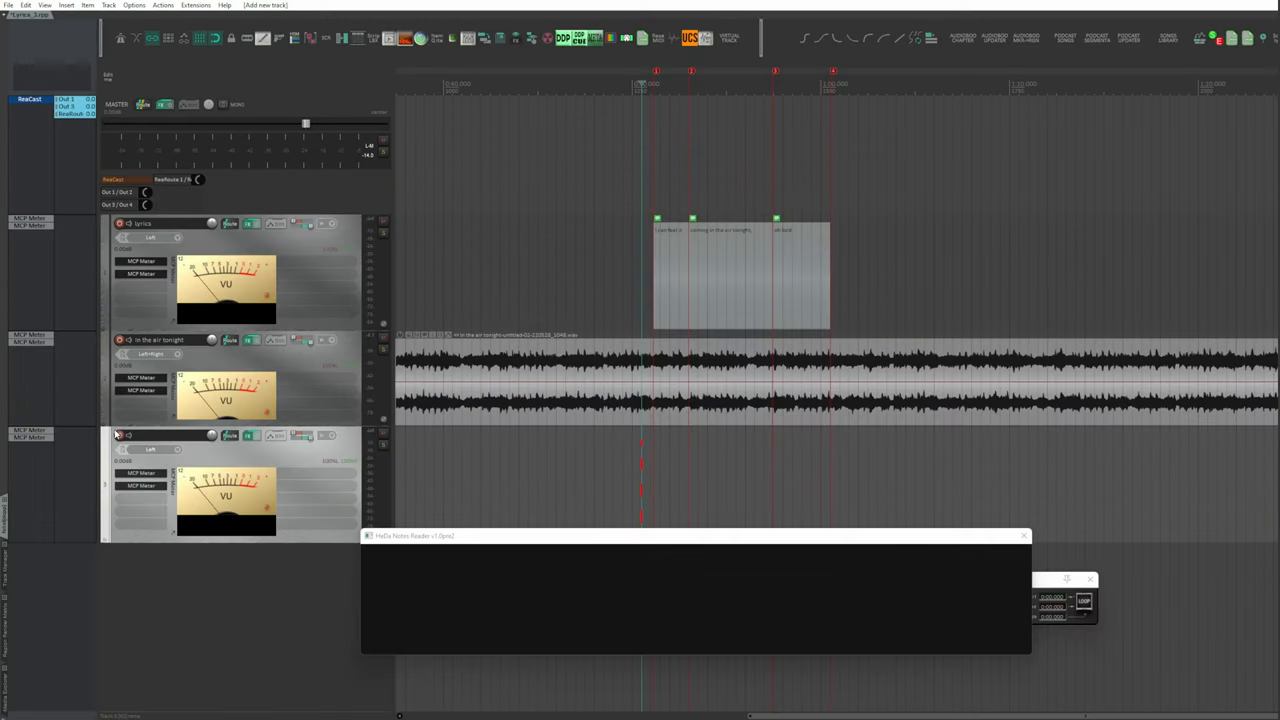
# Record-arm track 3 to record a take, then open the Notes Reader Options.
pyautogui.click(119, 435)
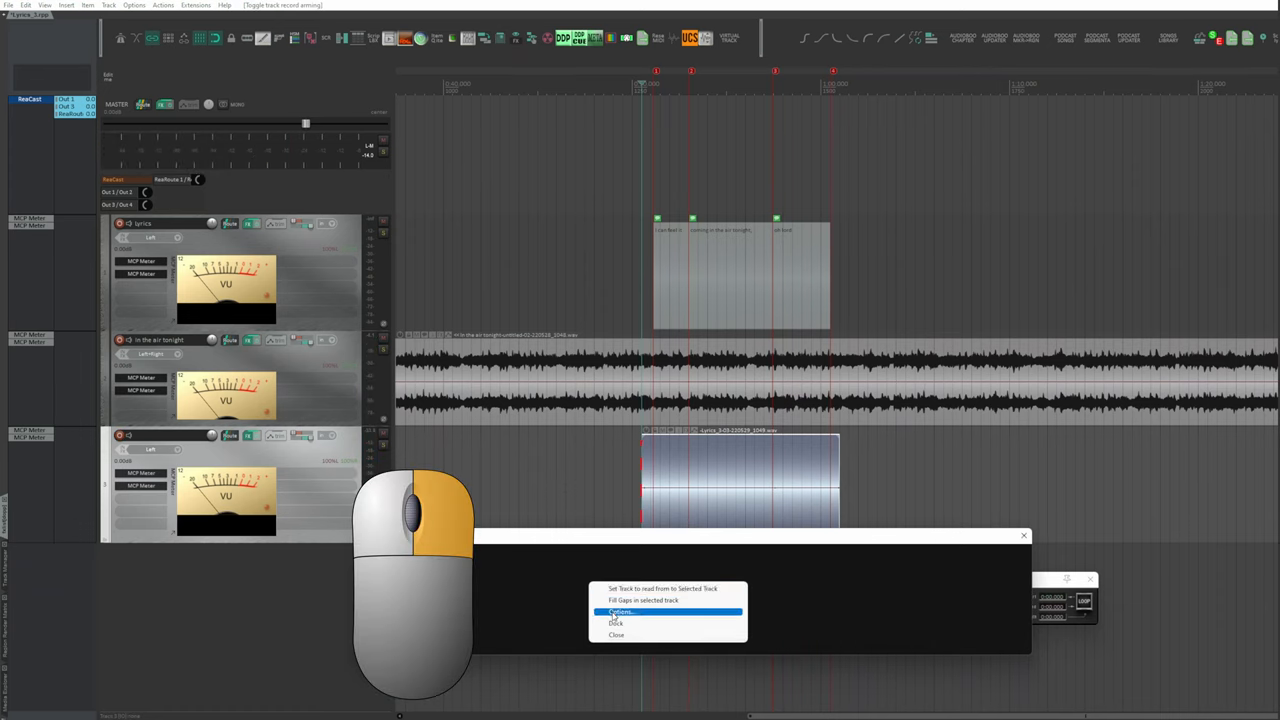
pyautogui.click(620, 611)
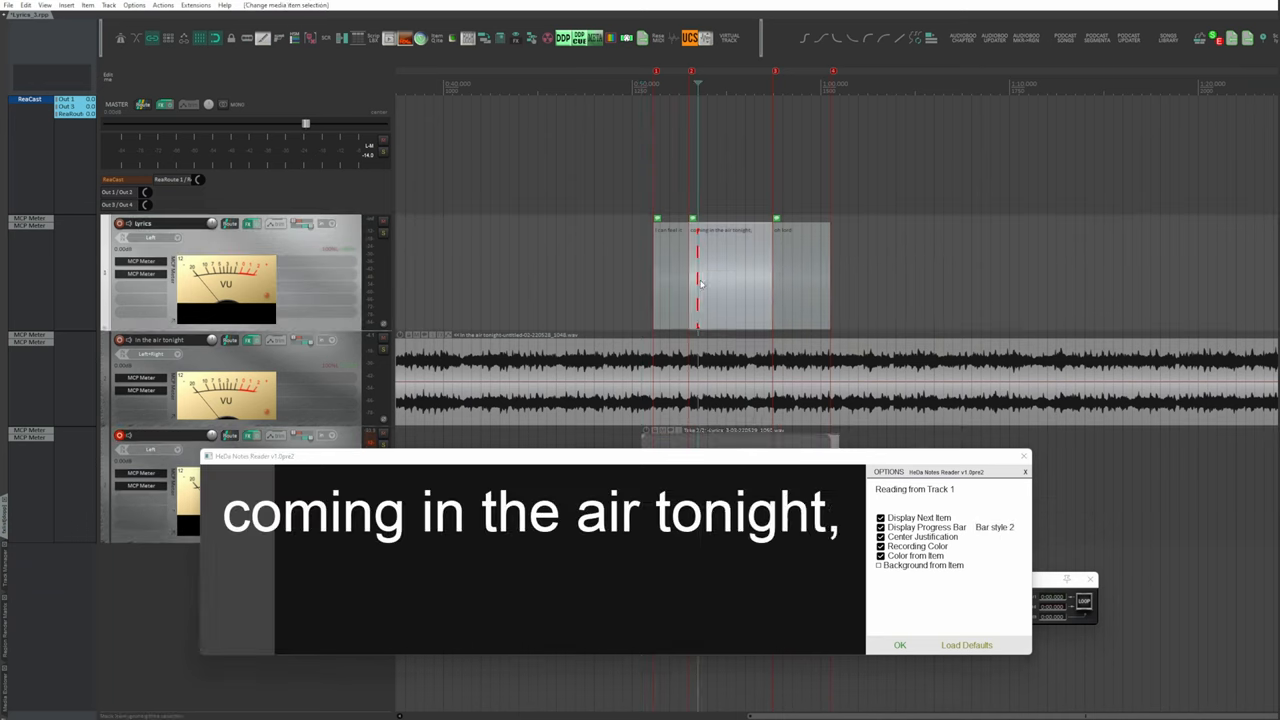
# Set the Notes Reader text colour to green and maximize the reader window.
pyautogui.rightClick(740, 275)
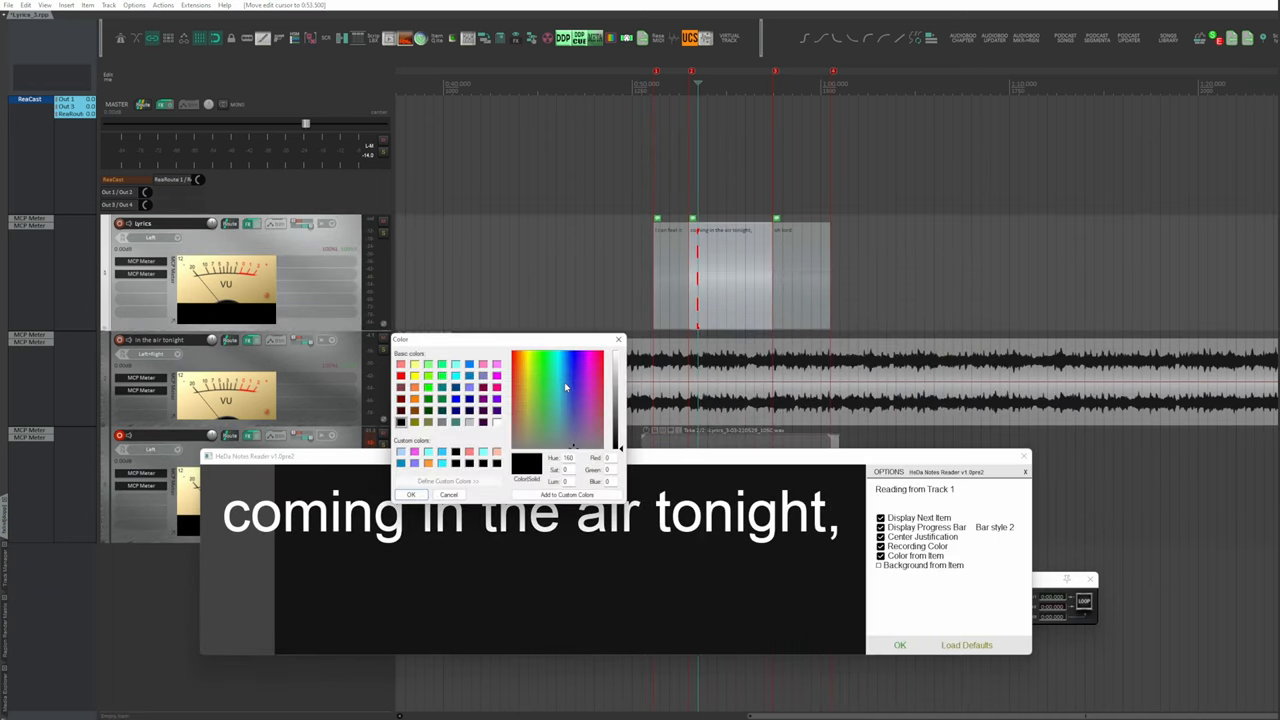
pyautogui.click(410, 494)
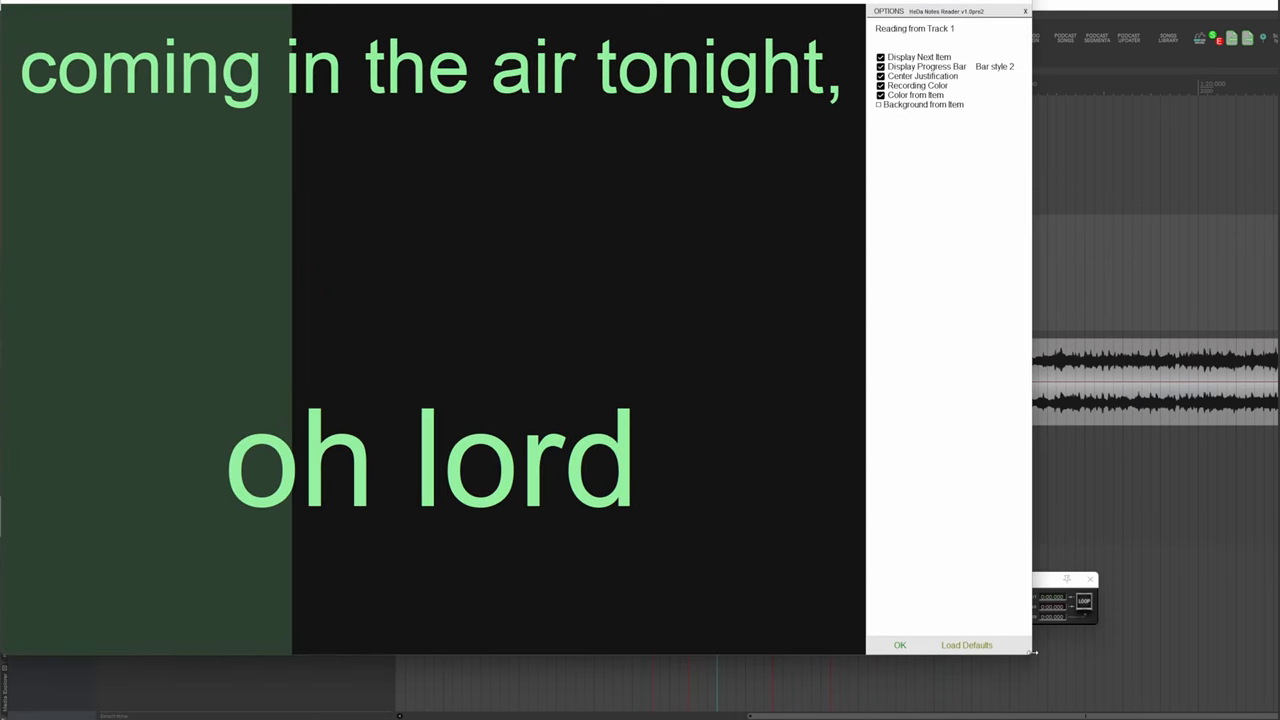
pyautogui.click(898, 644)
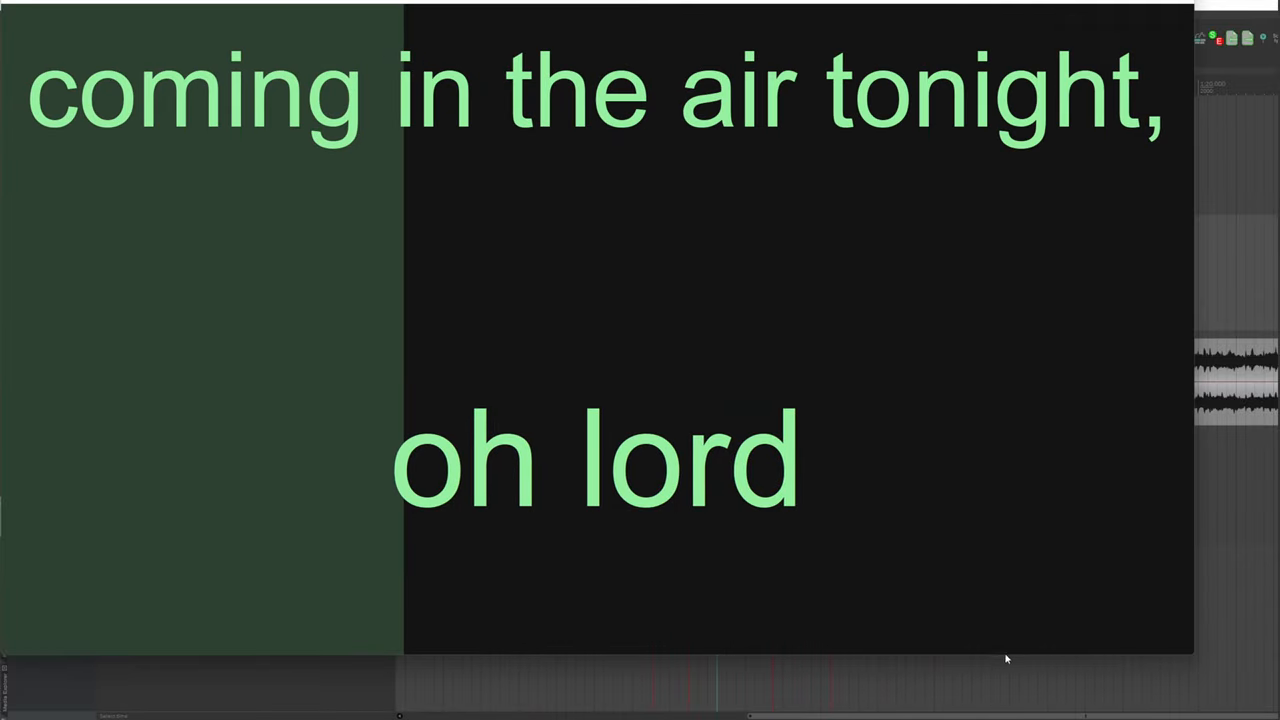